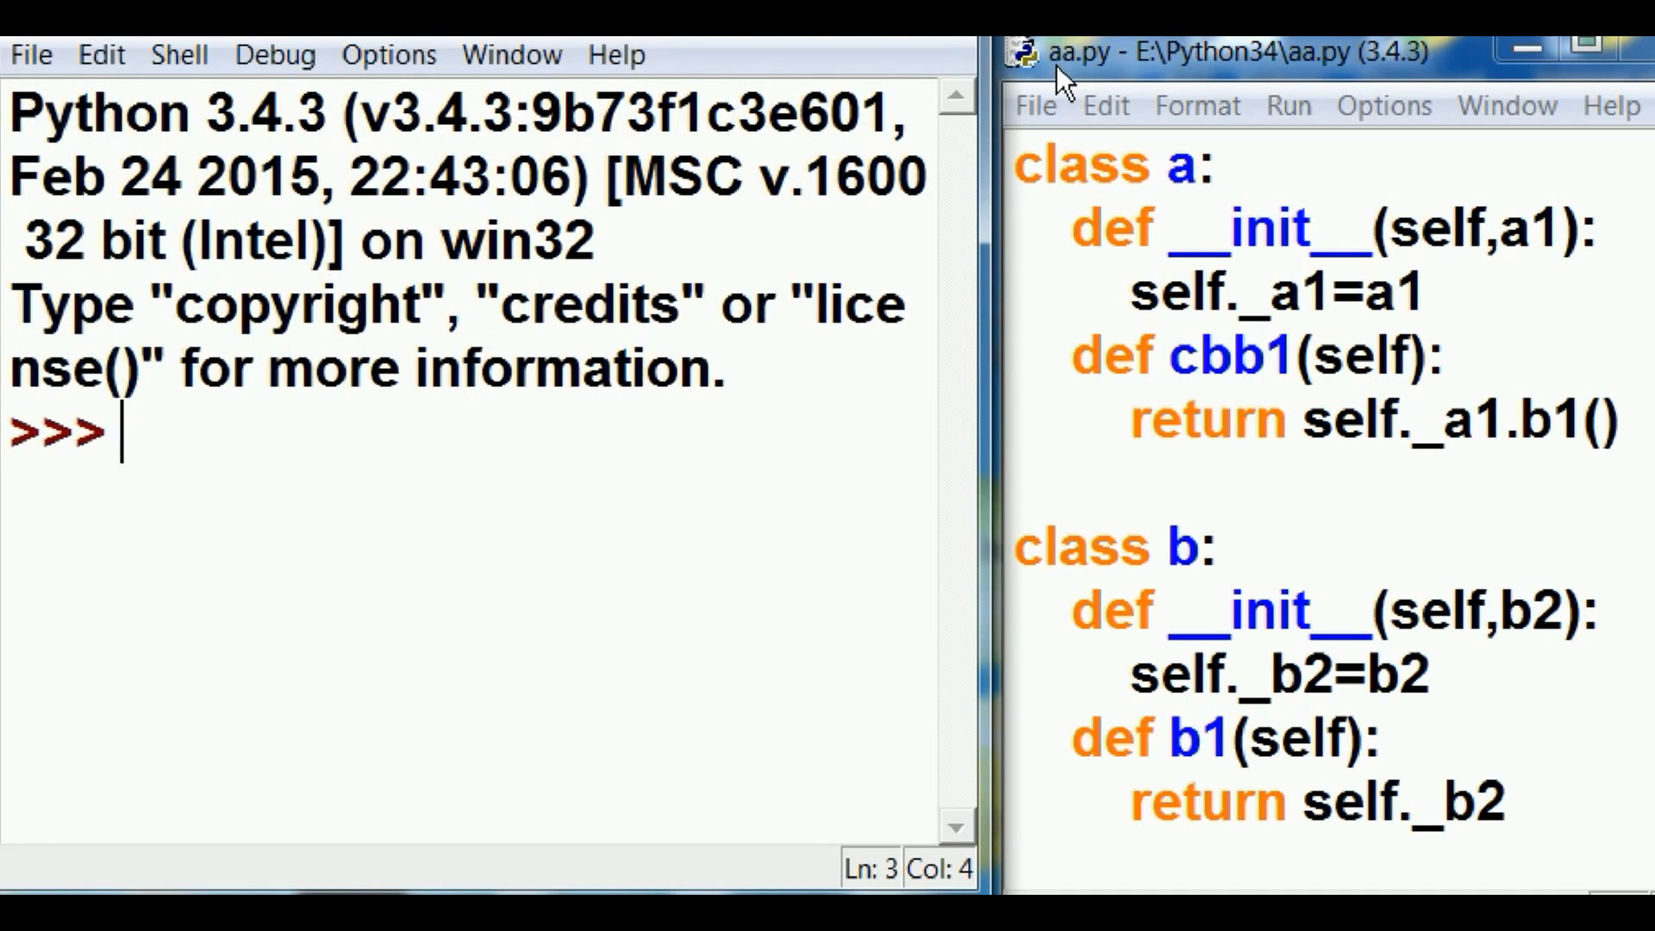
mouse_move(1070, 90)
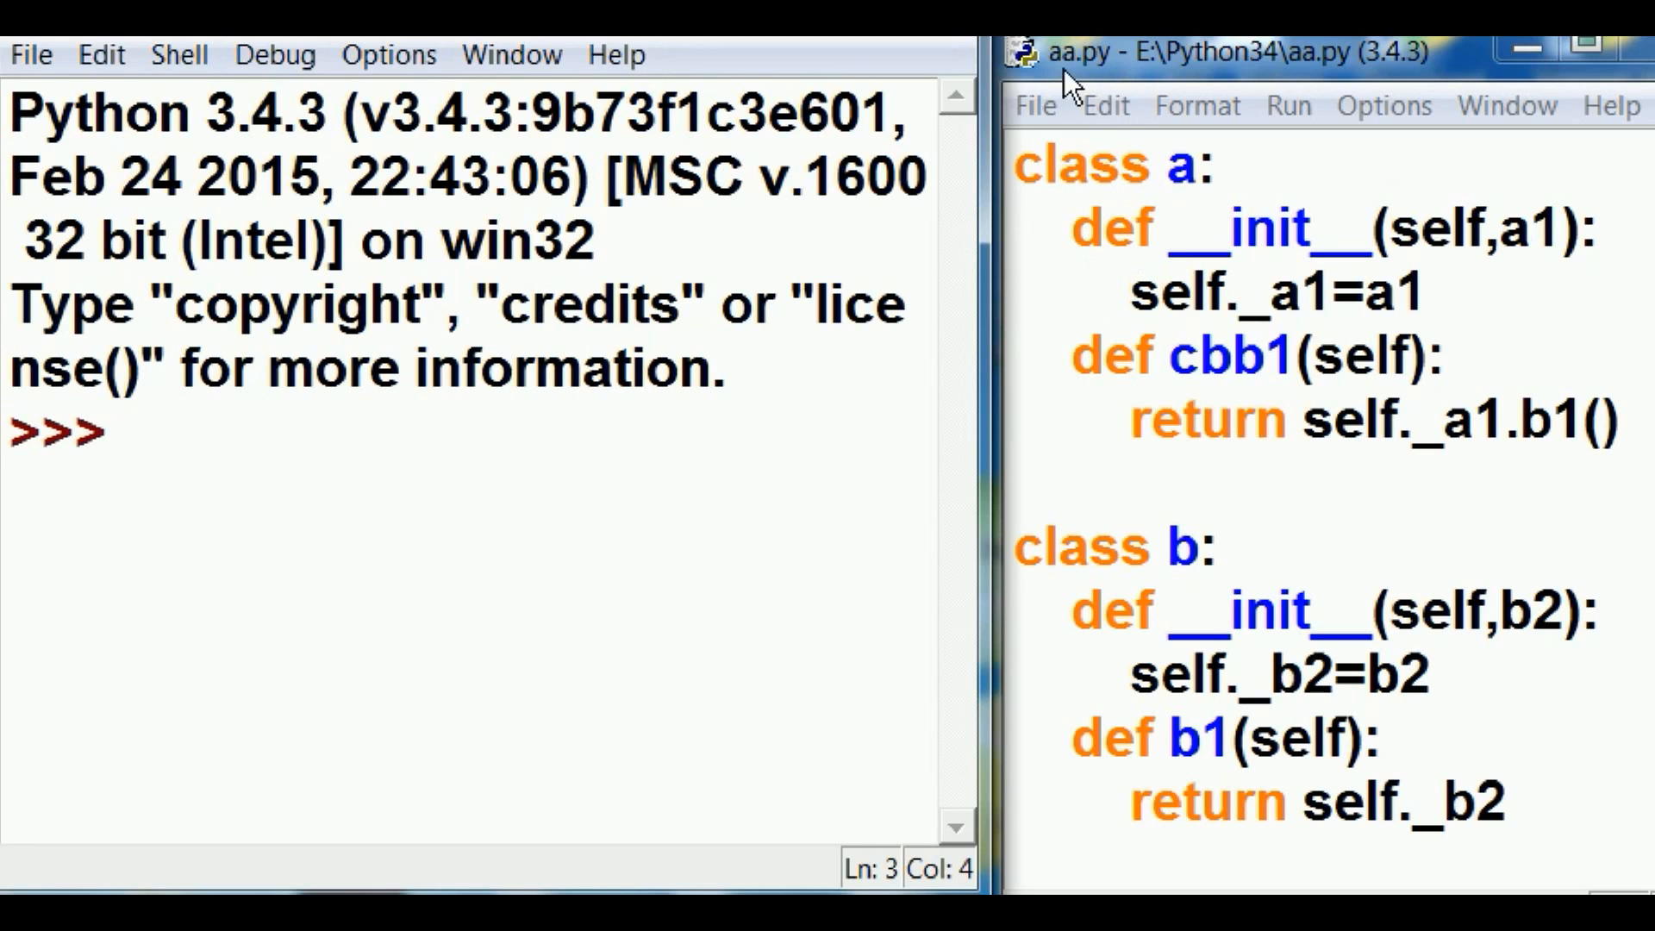
mouse_move(1219, 205)
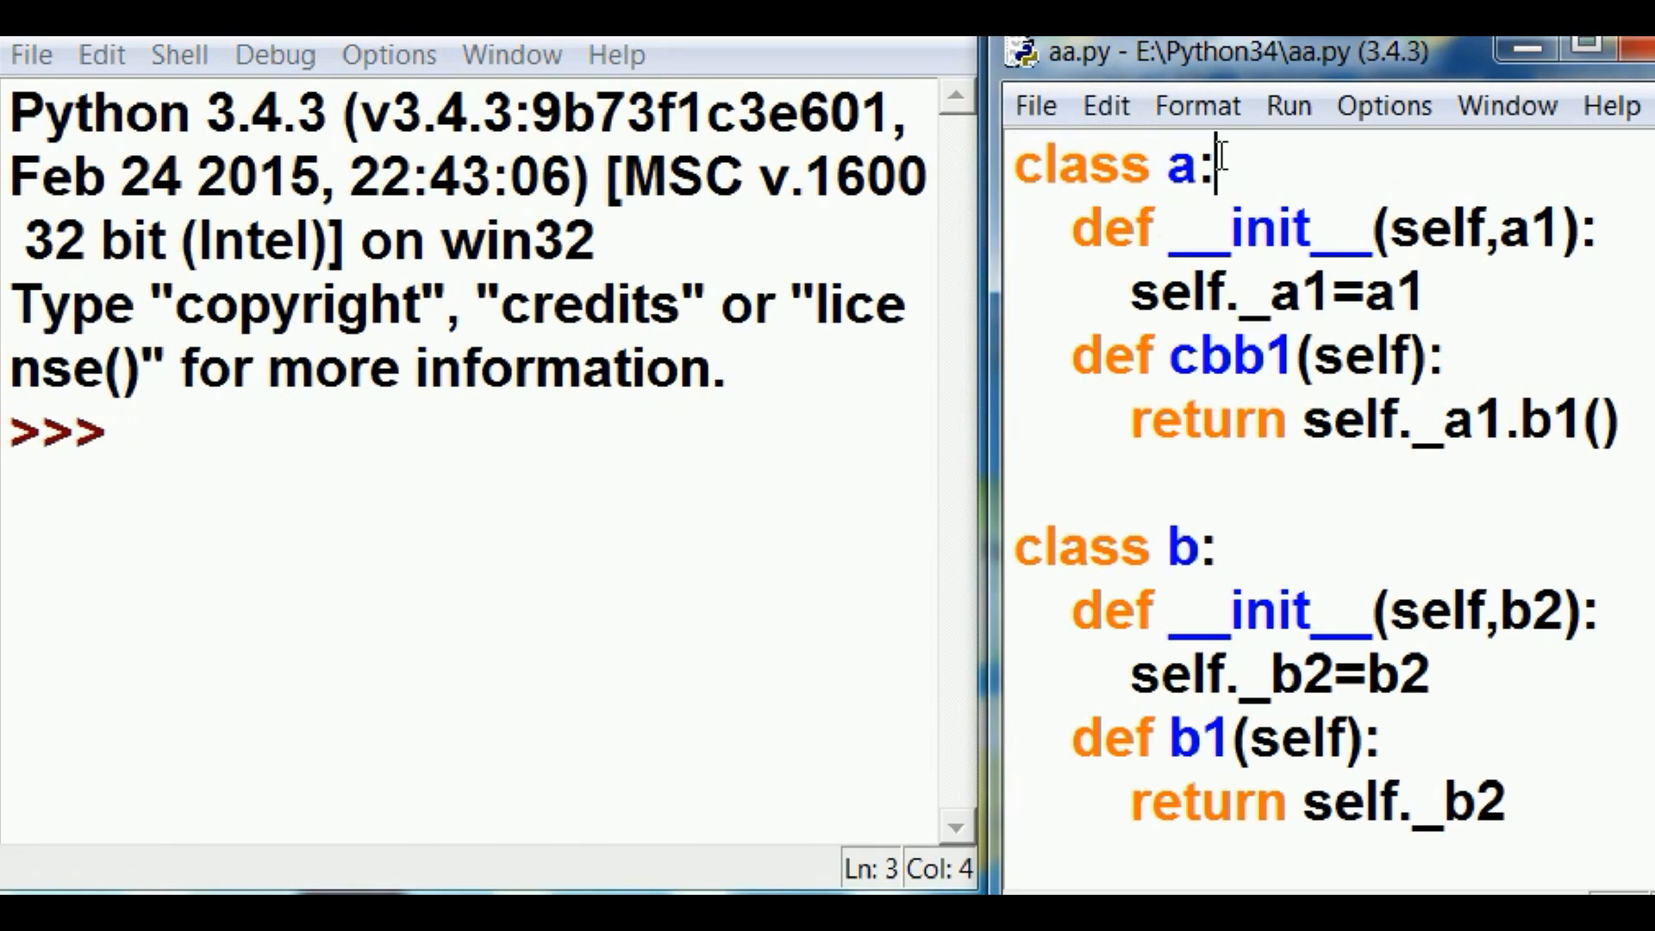
Review class a, class b's constructor and a's cbb1 method in aa.py
double_click(1099, 546)
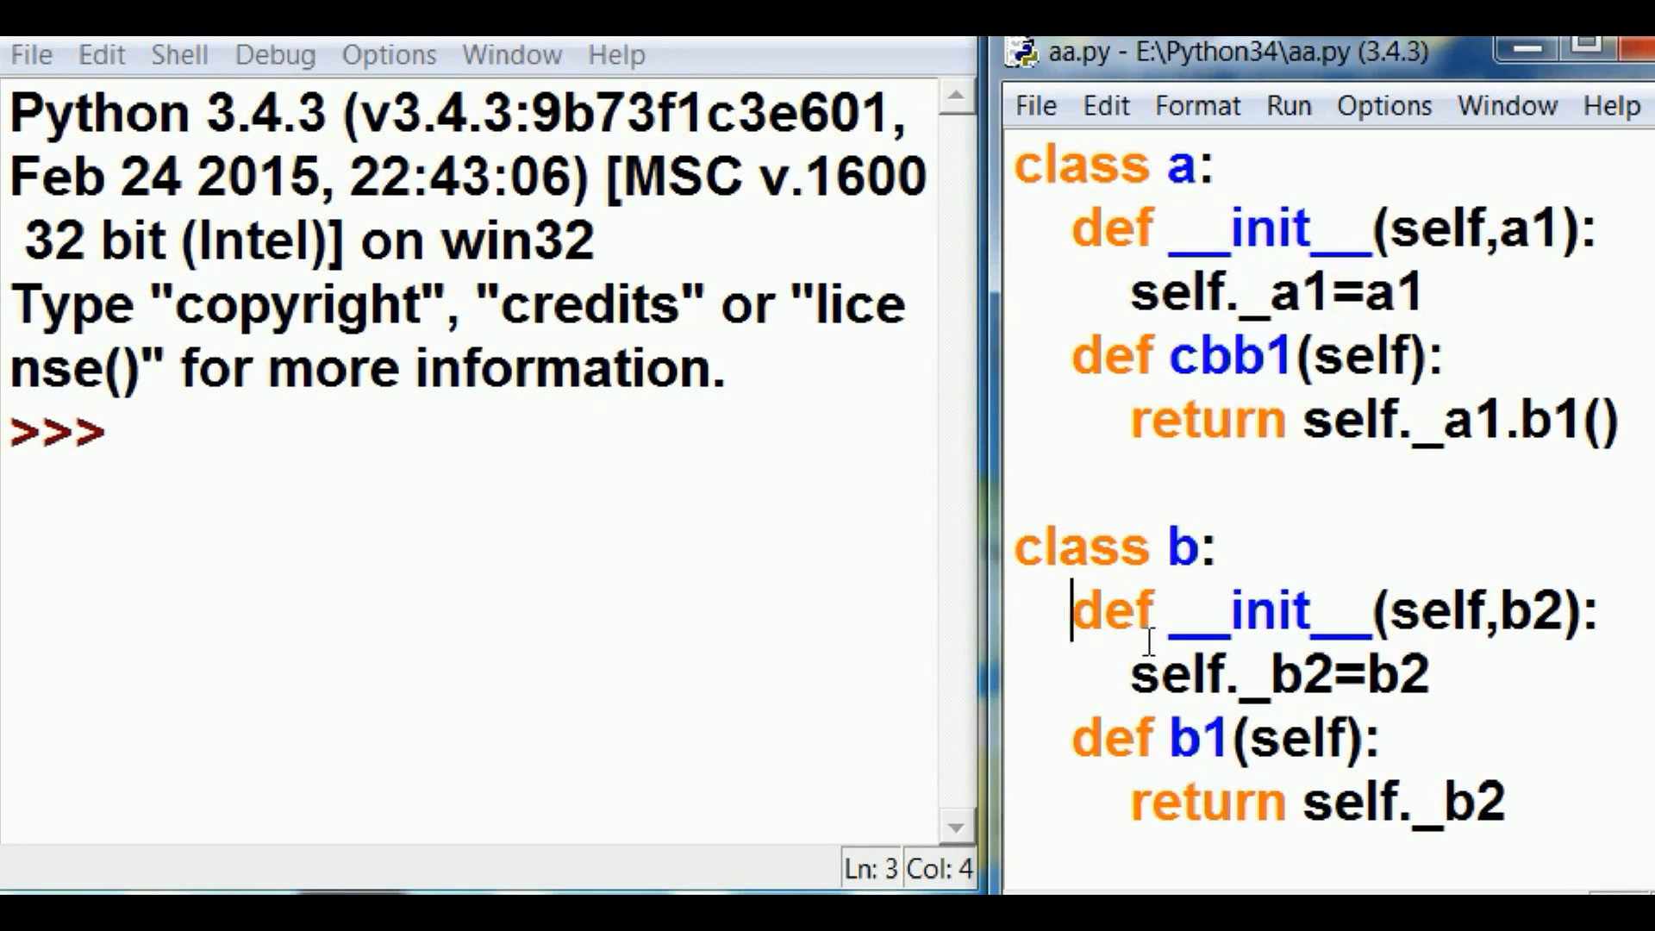
double_click(1240, 610)
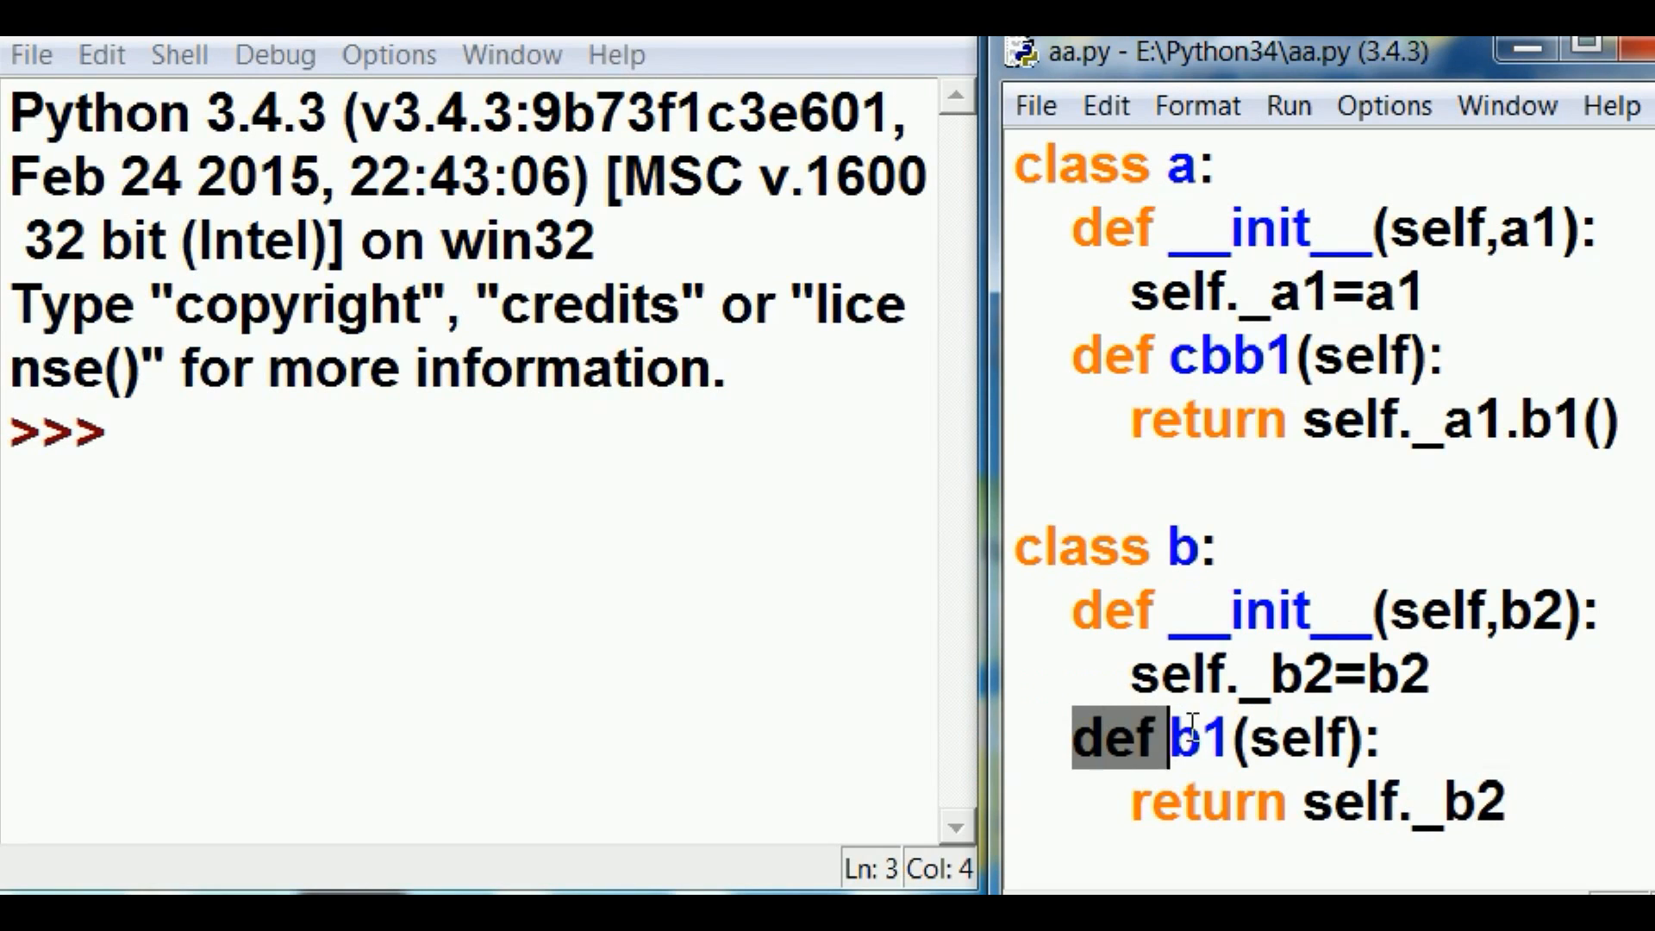
drag(1161, 737, 1526, 800)
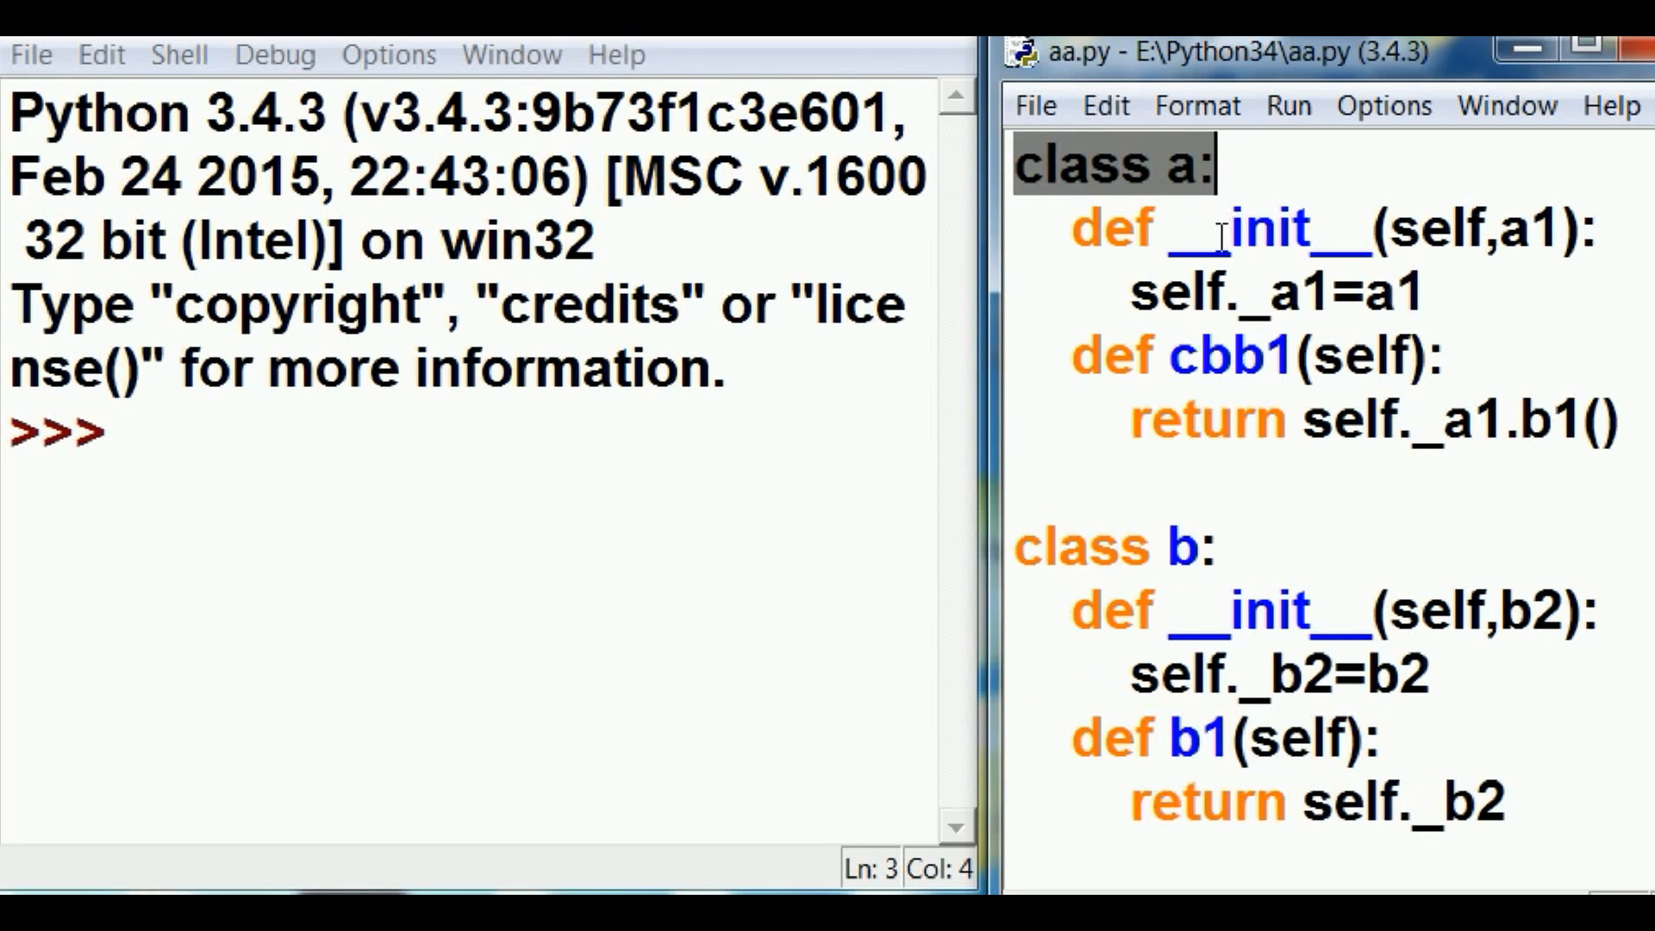
click(1069, 356)
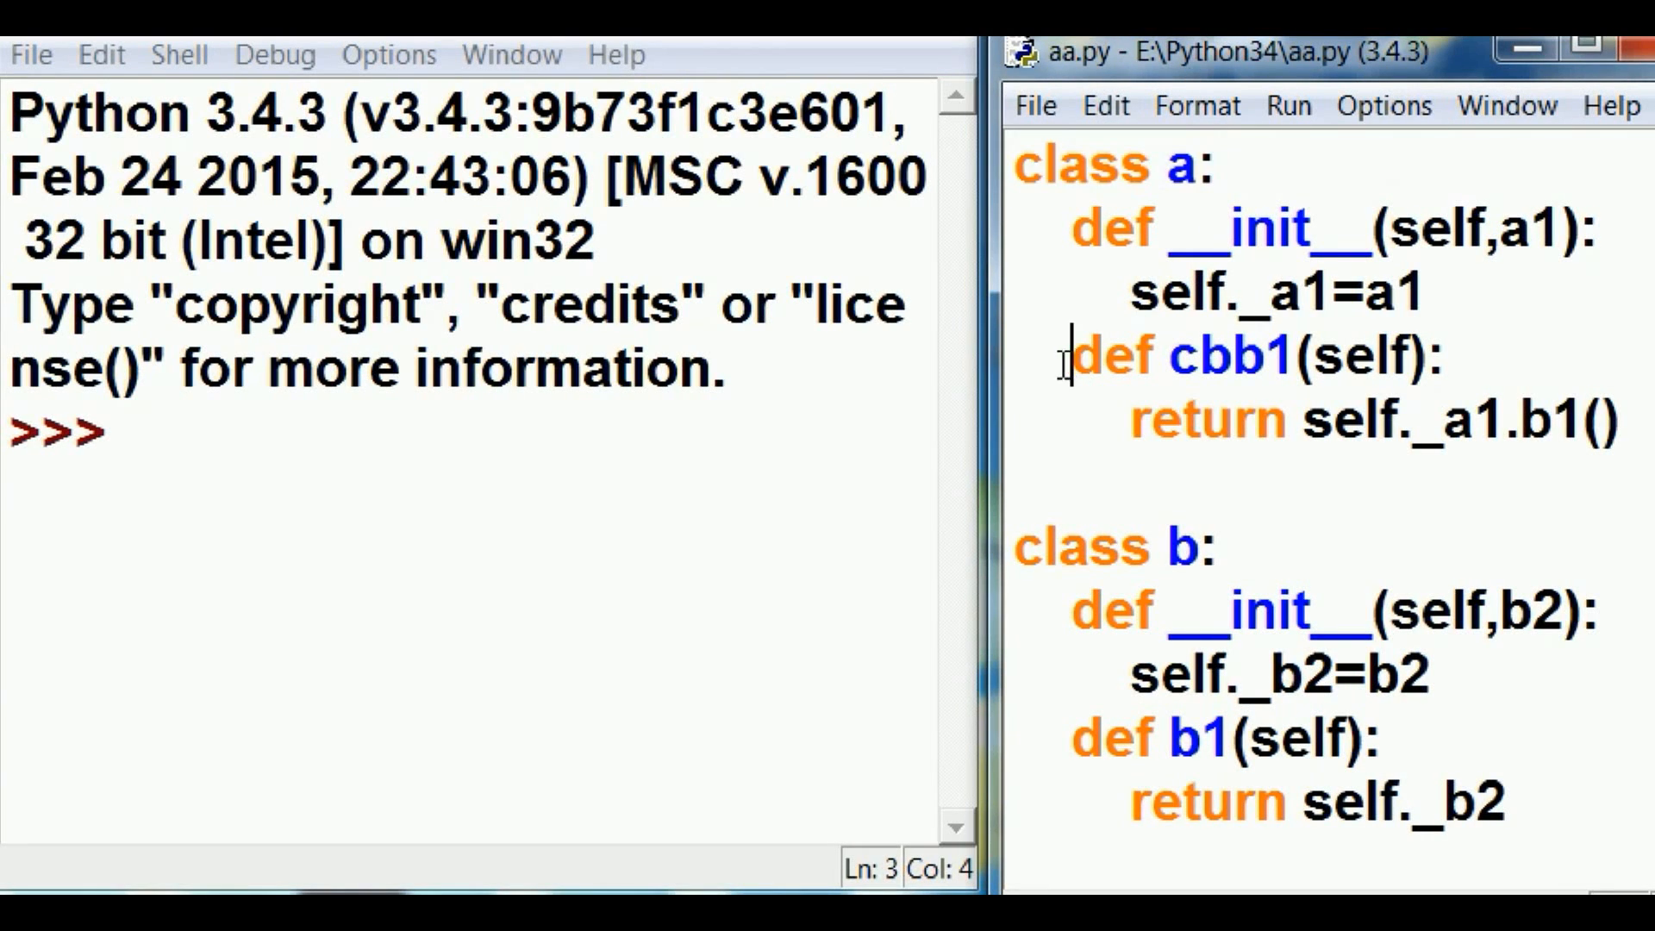
double_click(1193, 355)
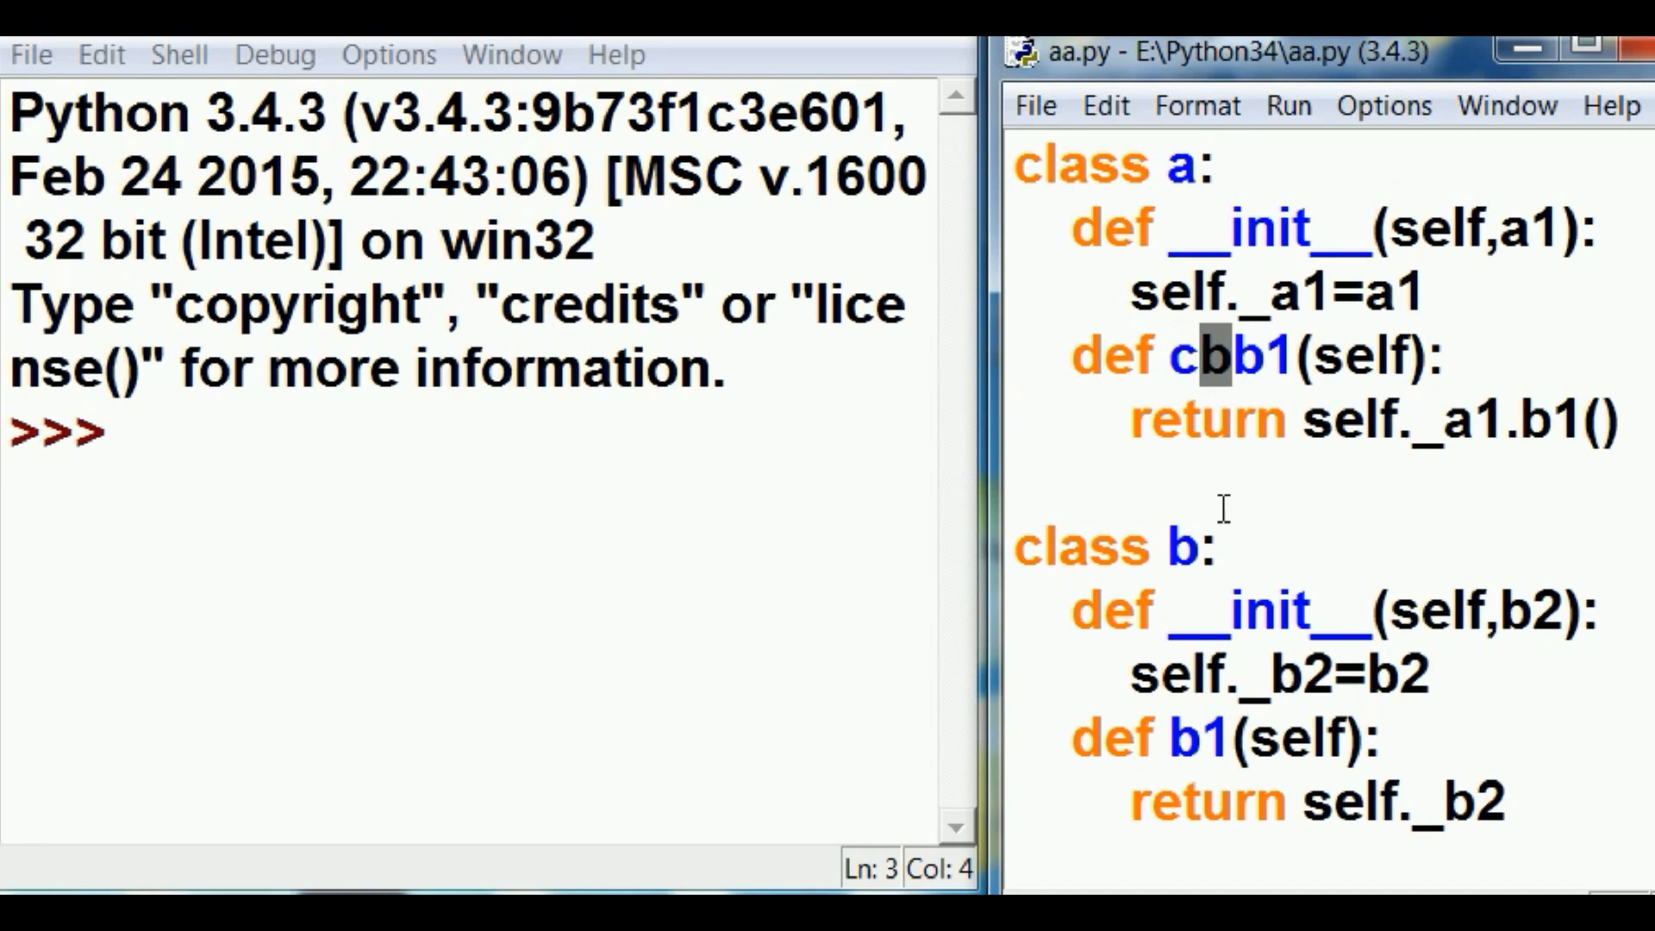
double_click(1183, 547)
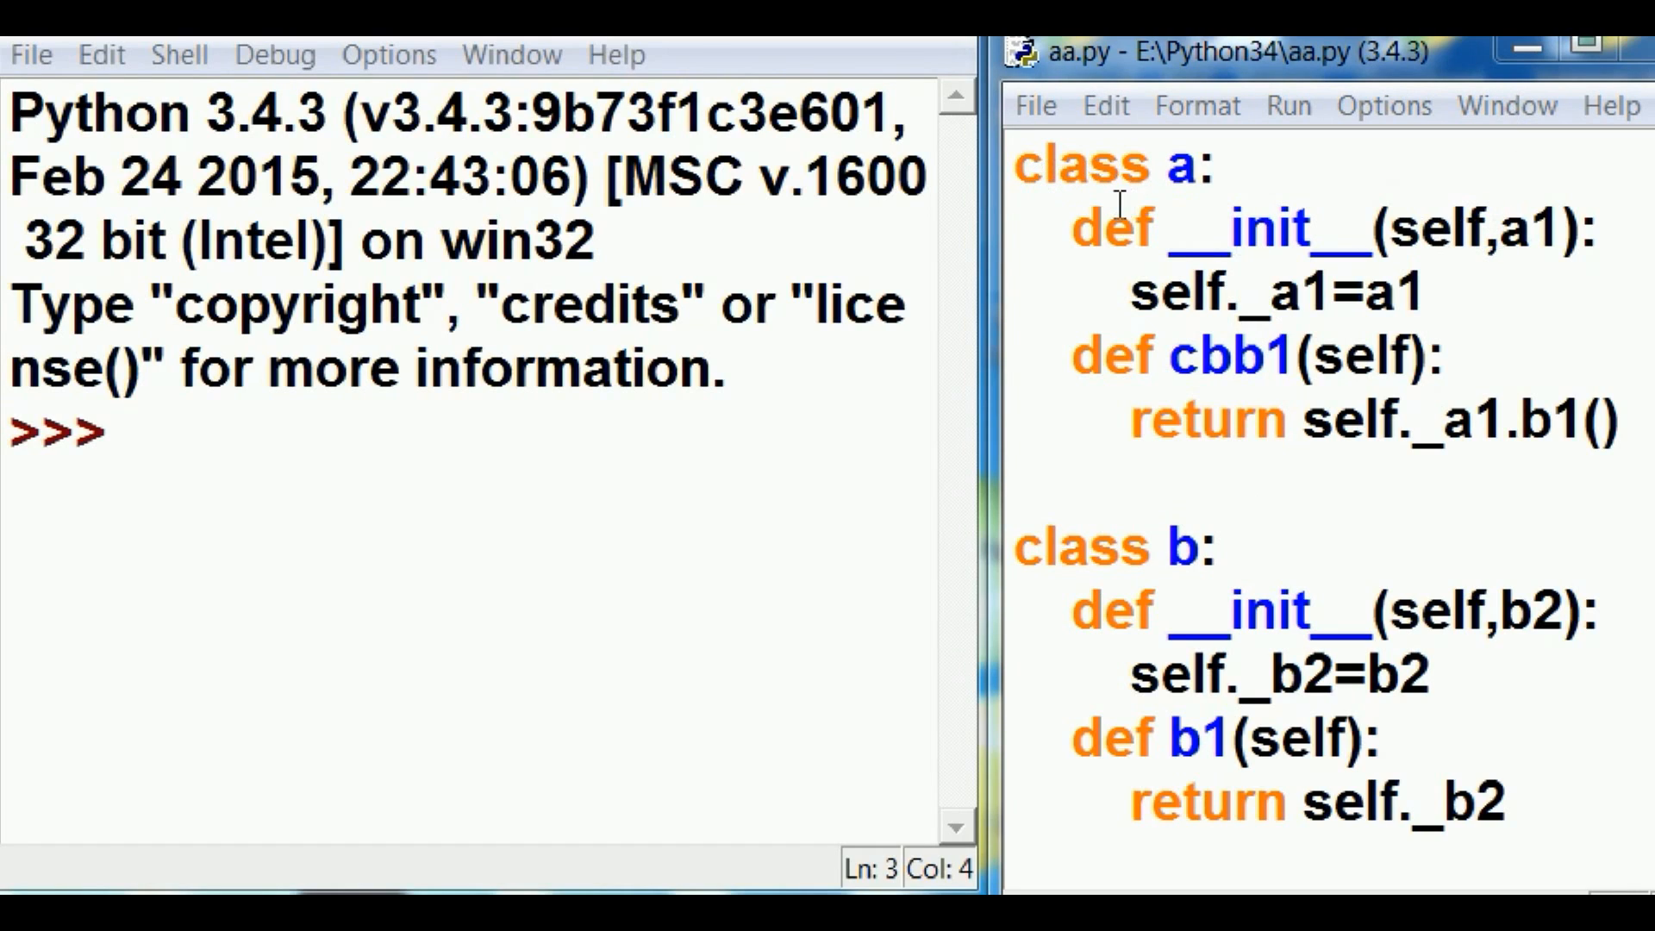
Walk through cbb1's signature and body and b's b1 method, then begin 'from aa import *' in the shell
double_click(1175, 165)
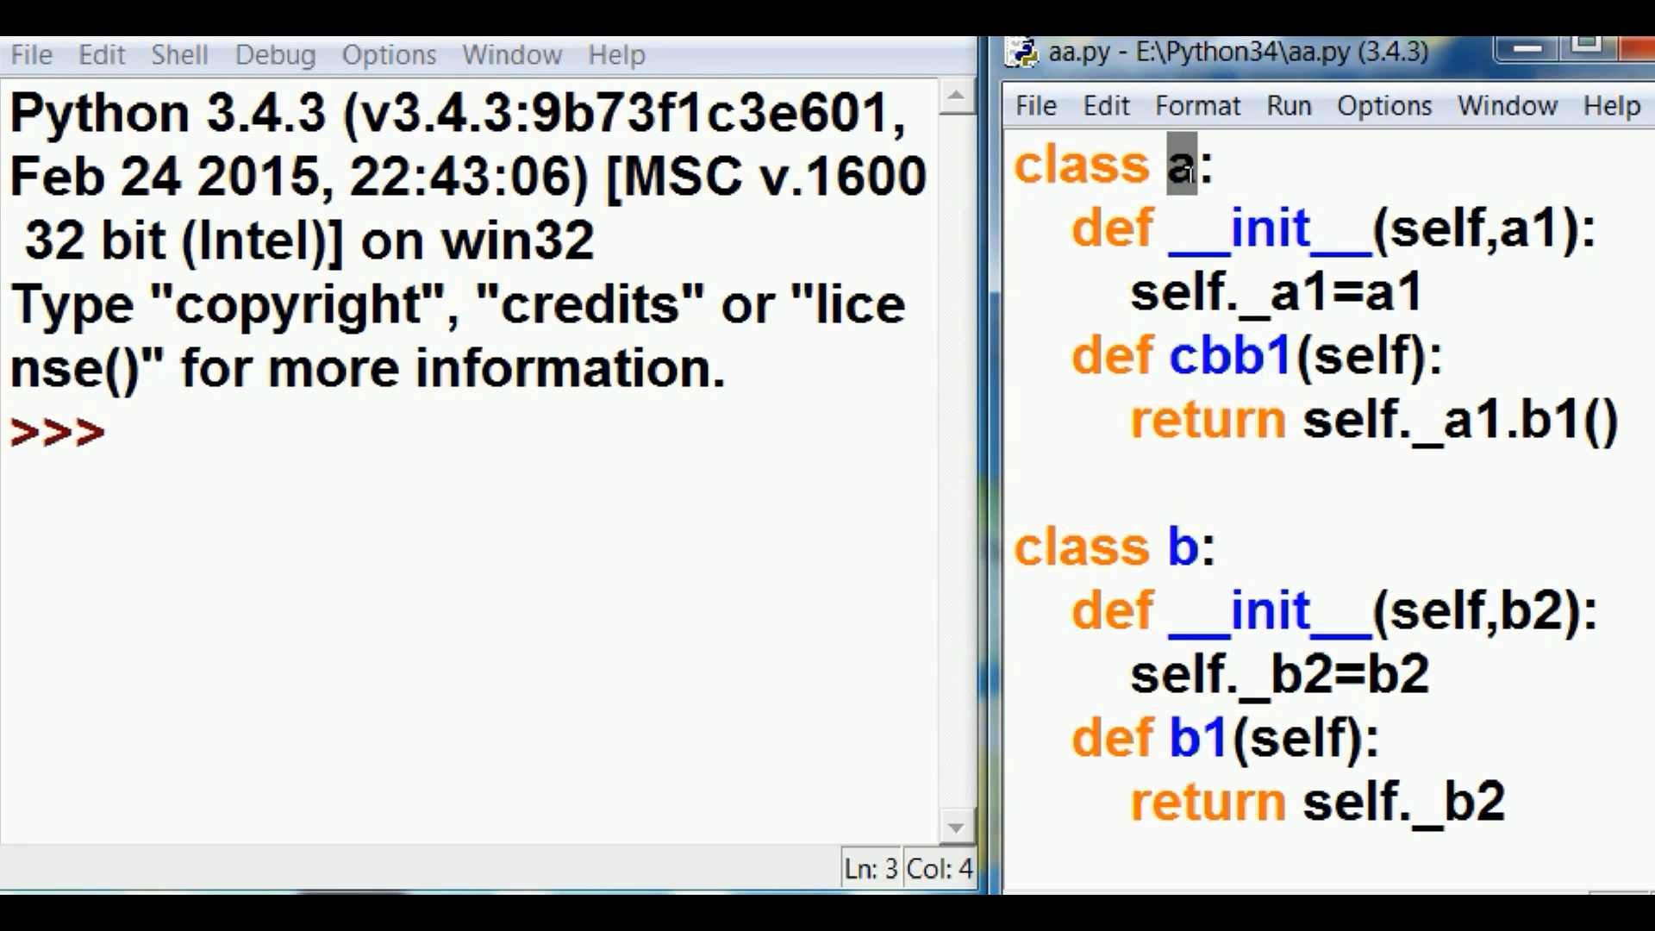
double_click(1536, 230)
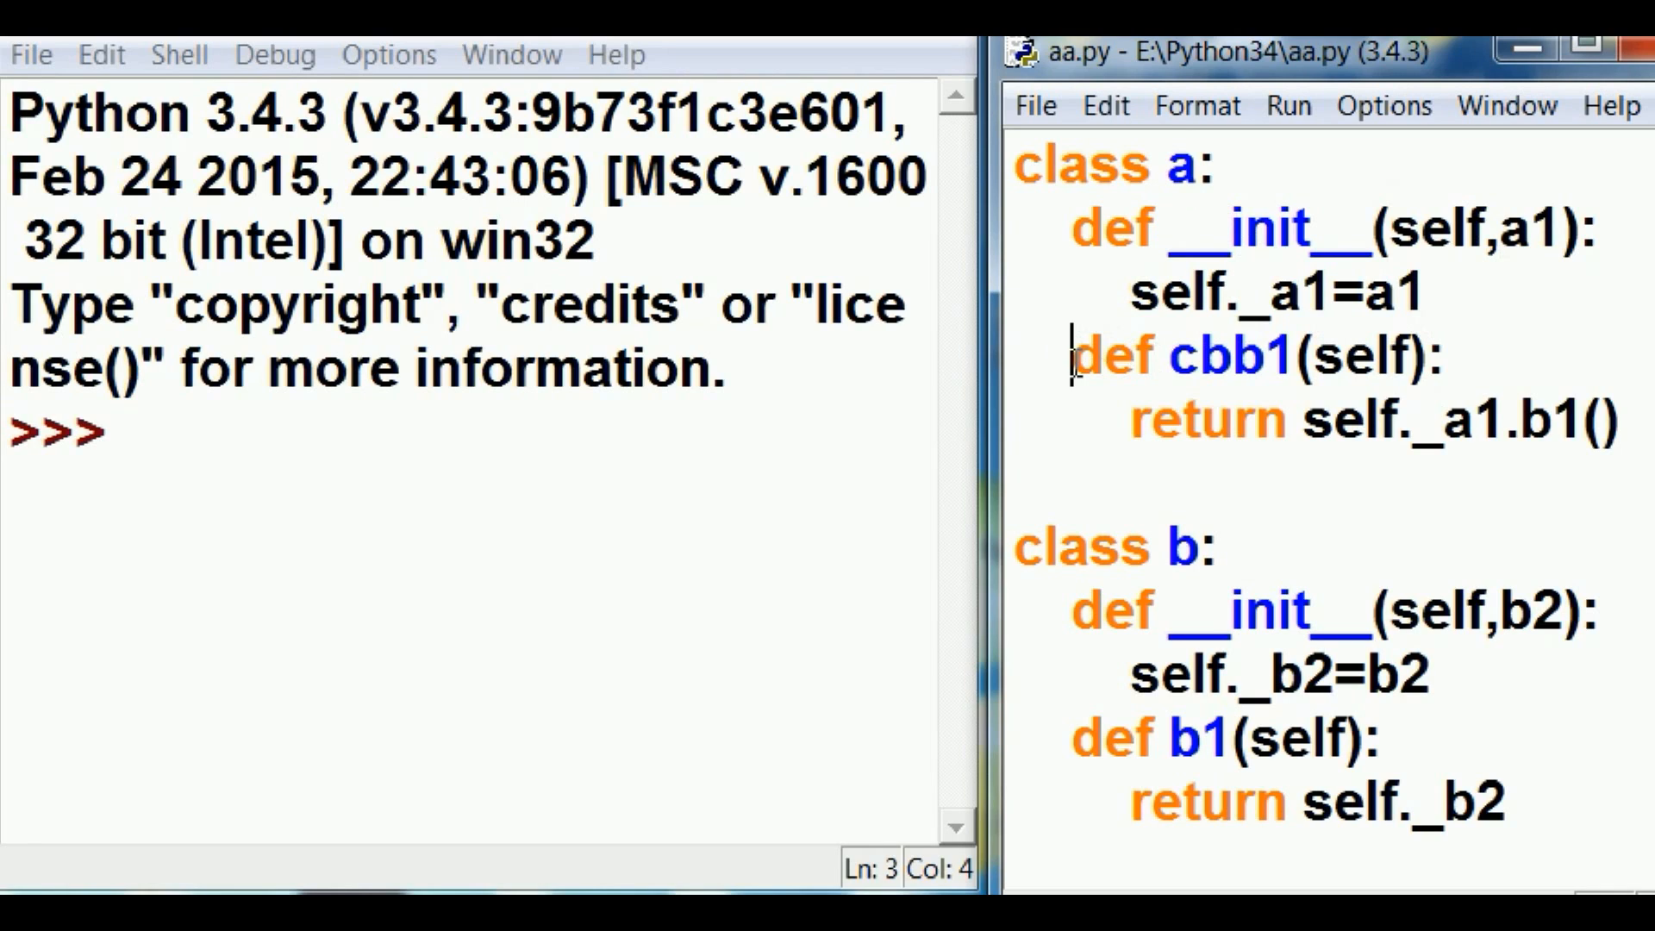
double_click(1173, 355)
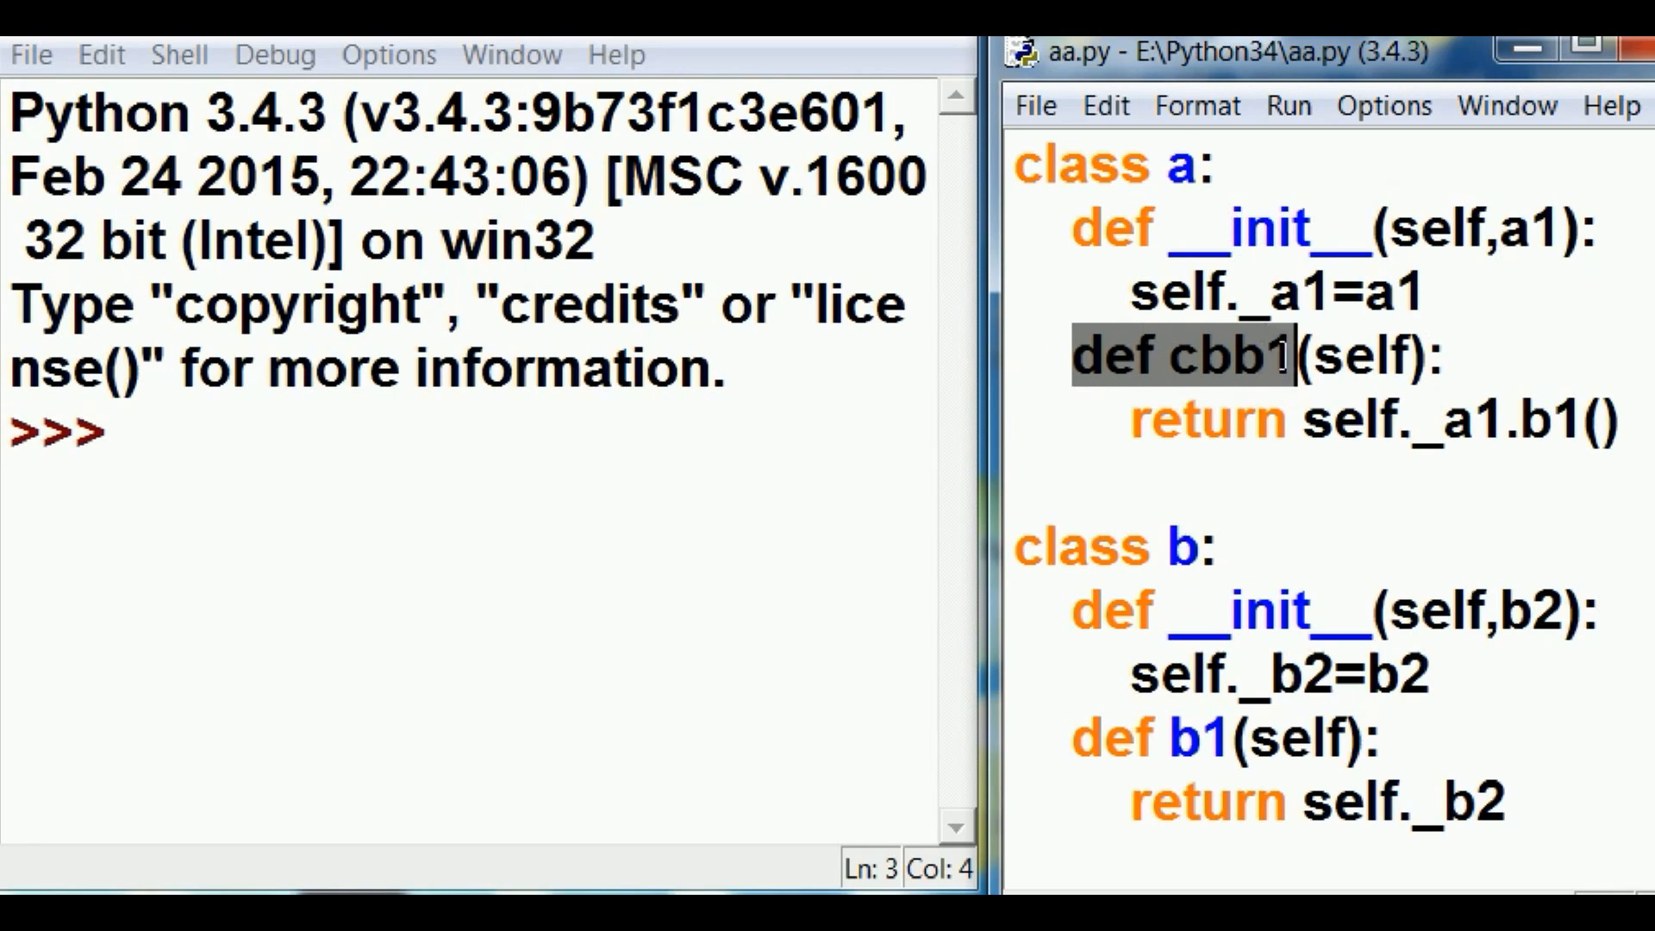
drag(1278, 356, 1626, 421)
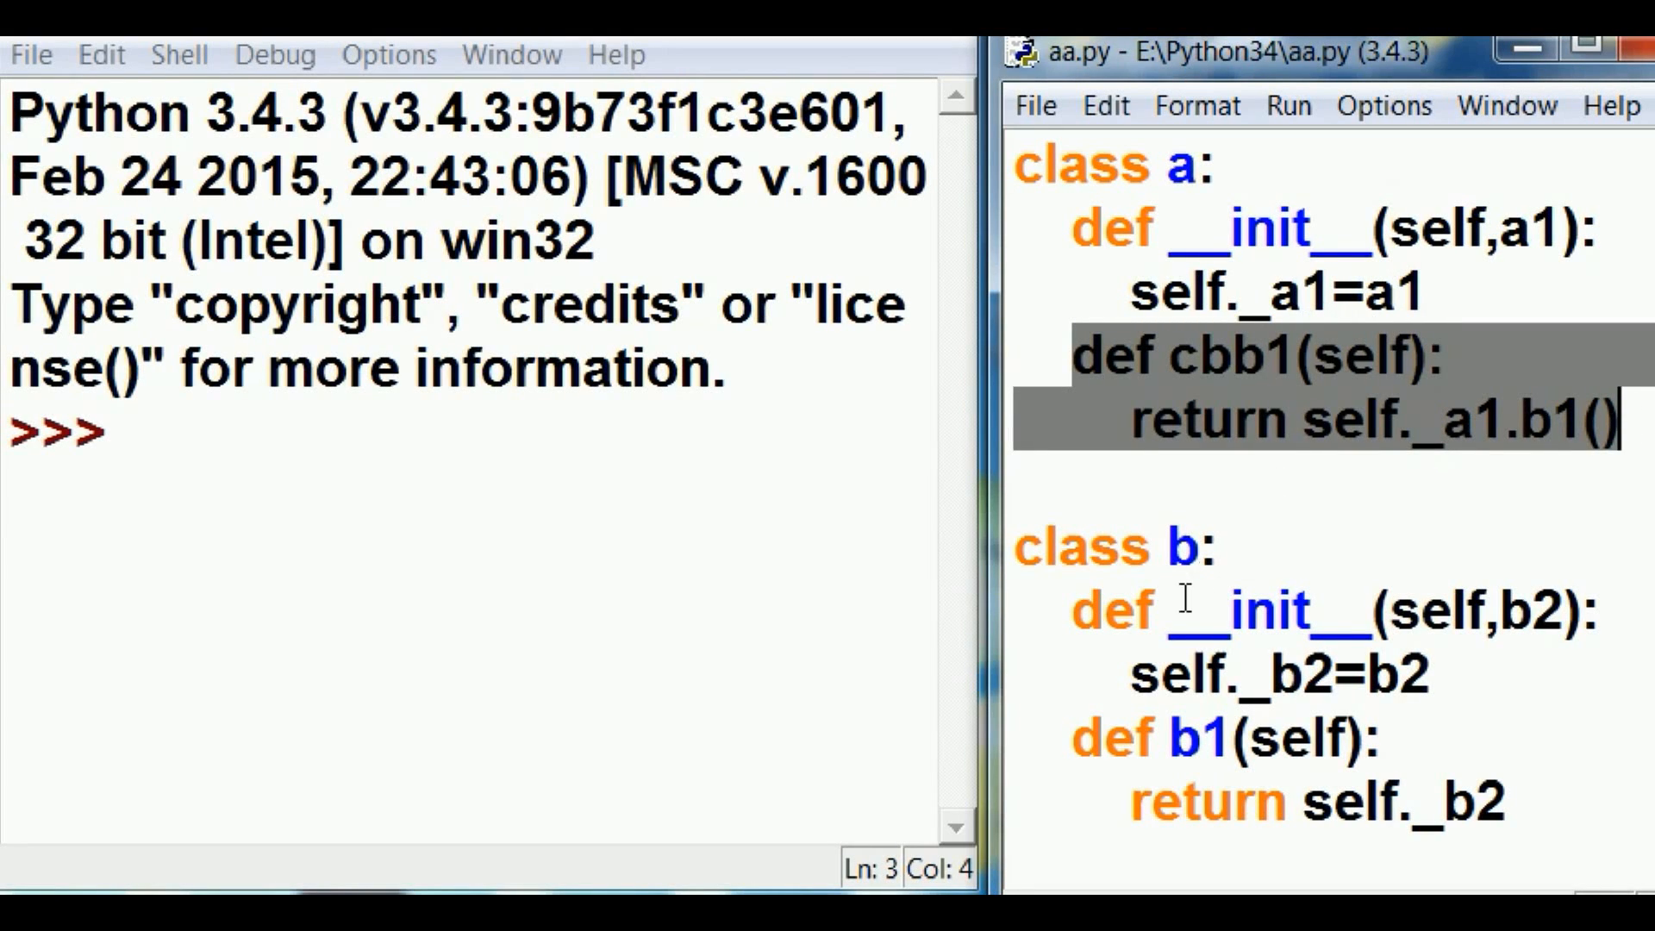
double_click(1187, 547)
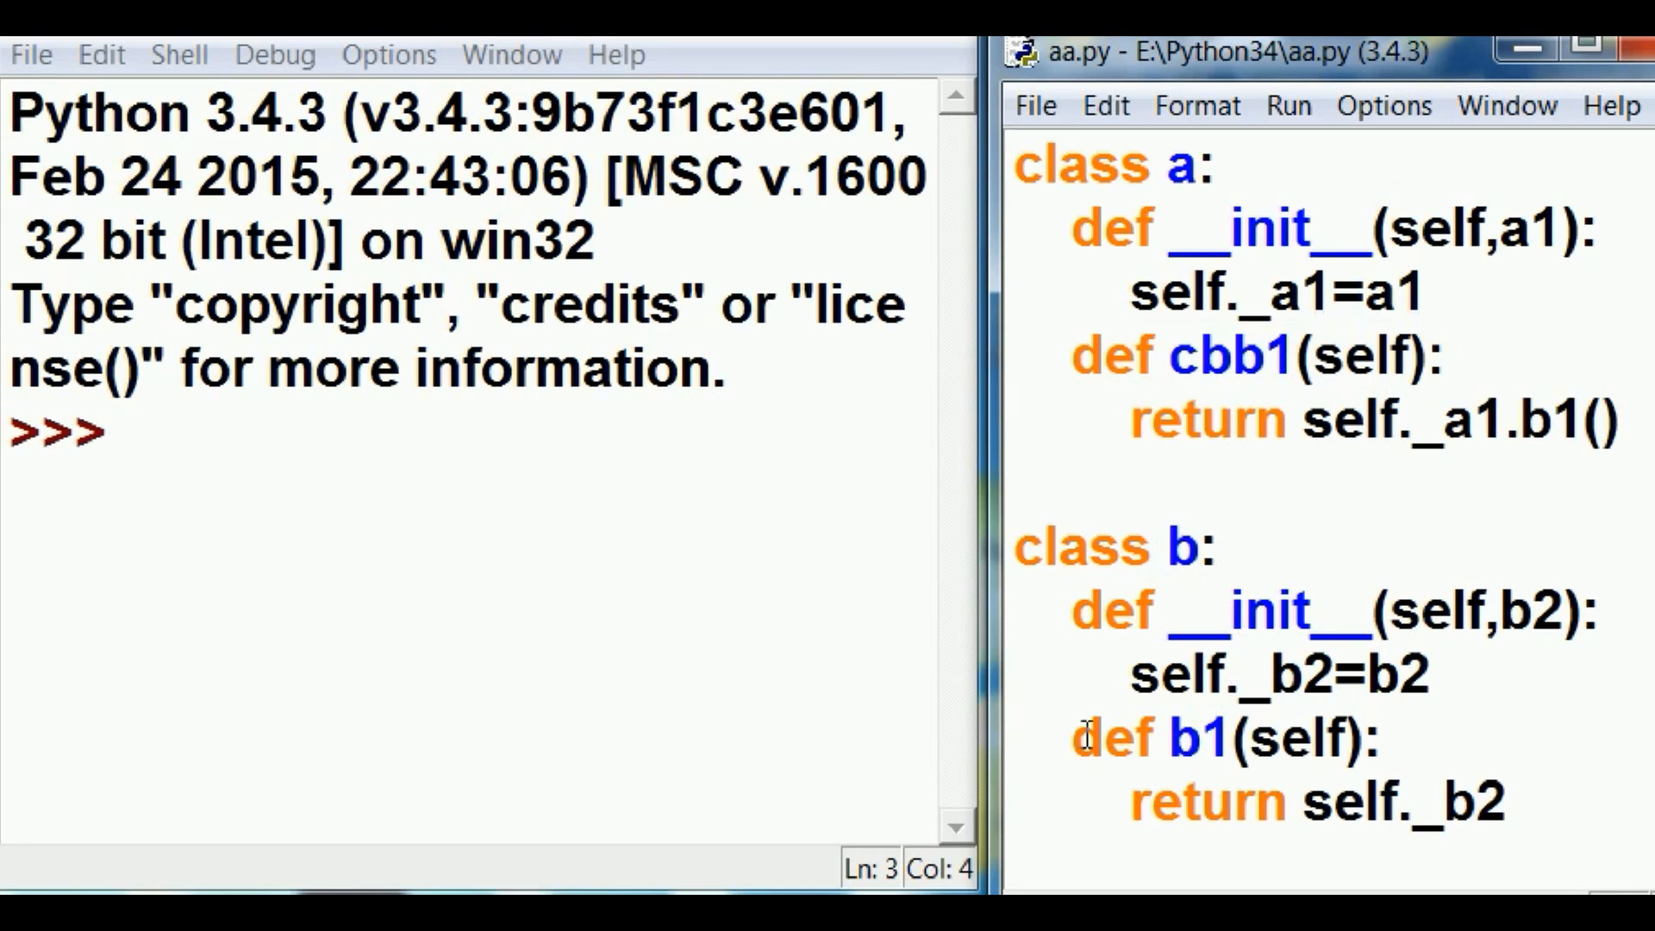
drag(1070, 736, 1521, 802)
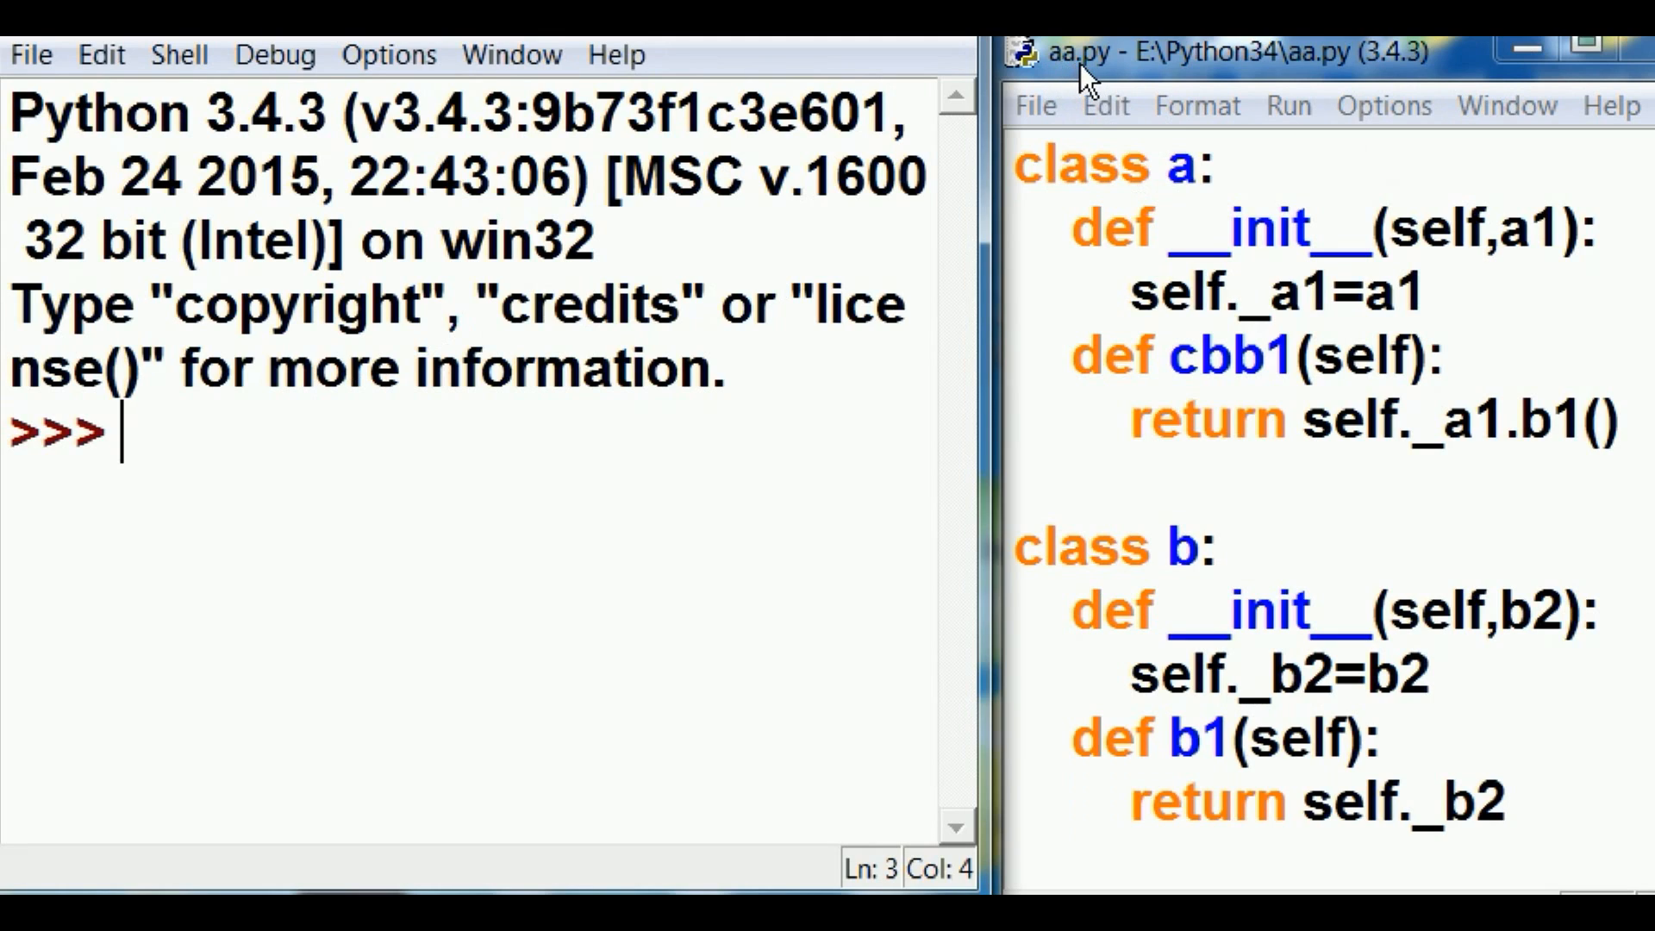
mouse_move(276, 438)
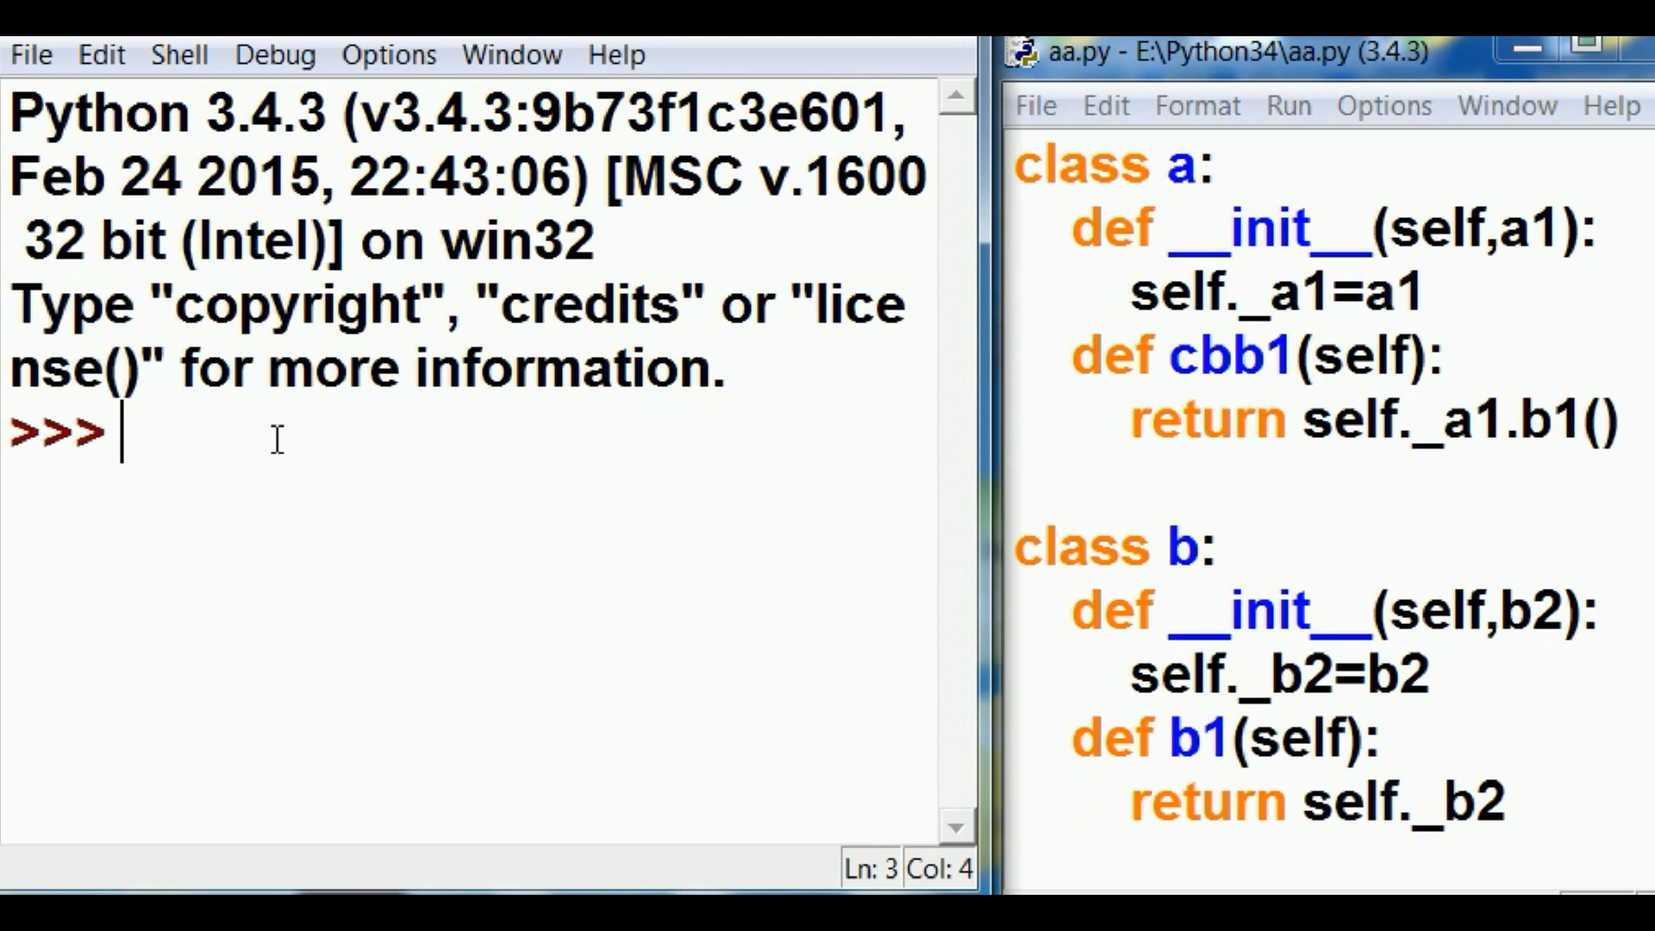
text(from aa import *)
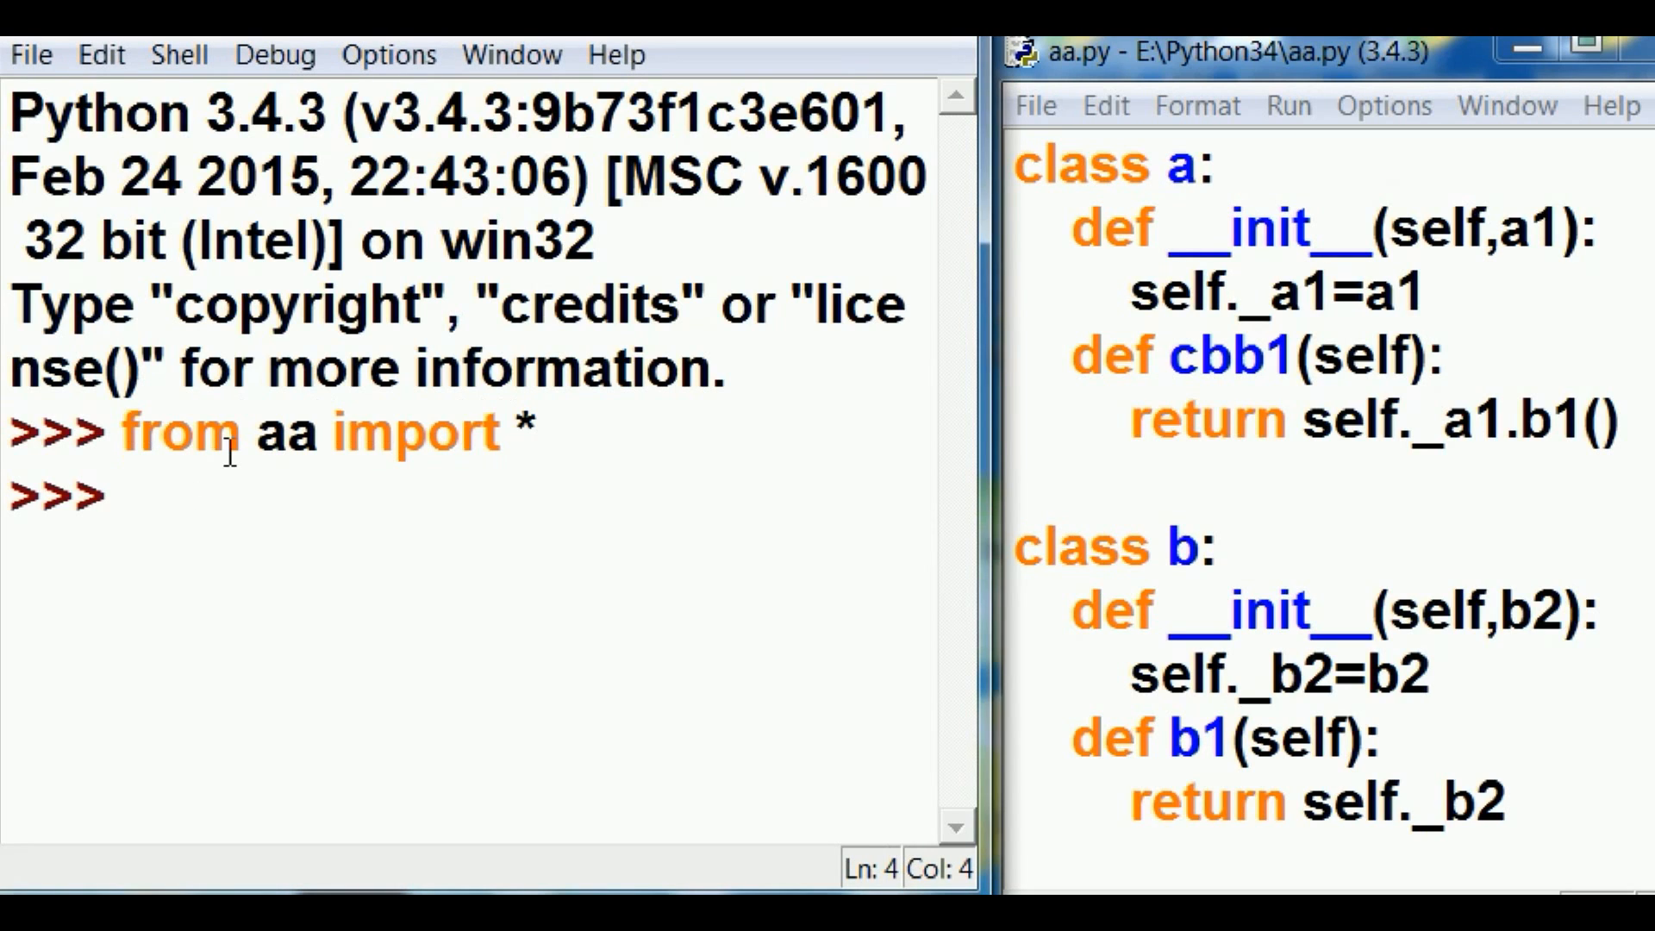
Begin the shell line r=a( and highlight the a1 parameter of a's constructor
text(r)
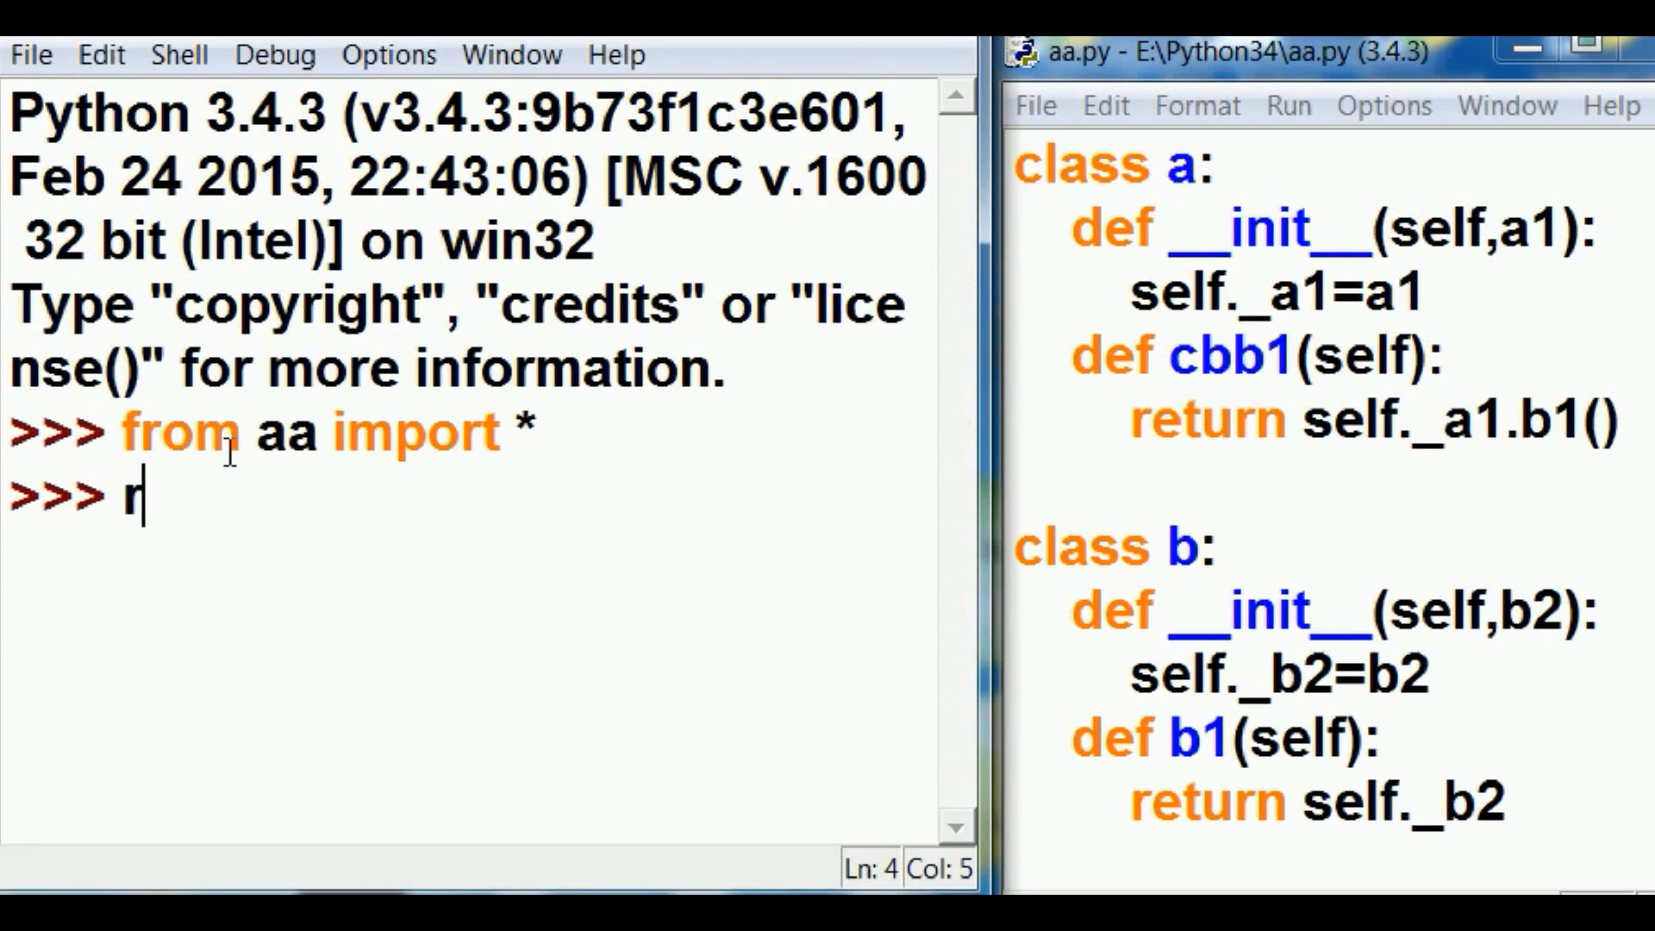
text(=)
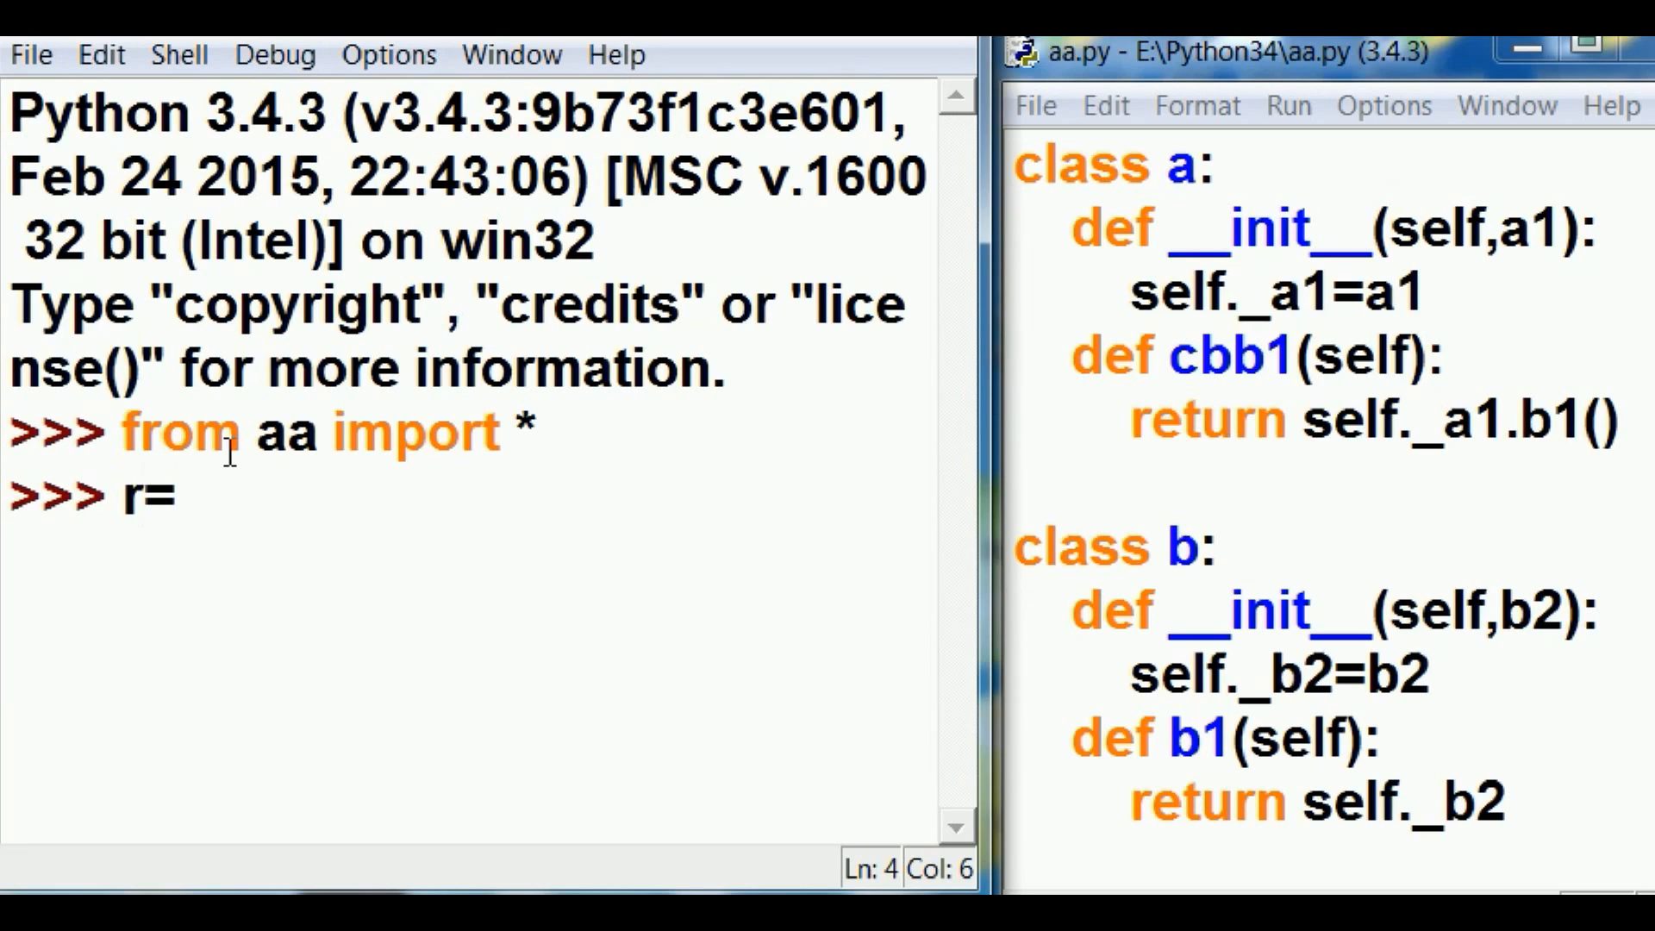
text(a)
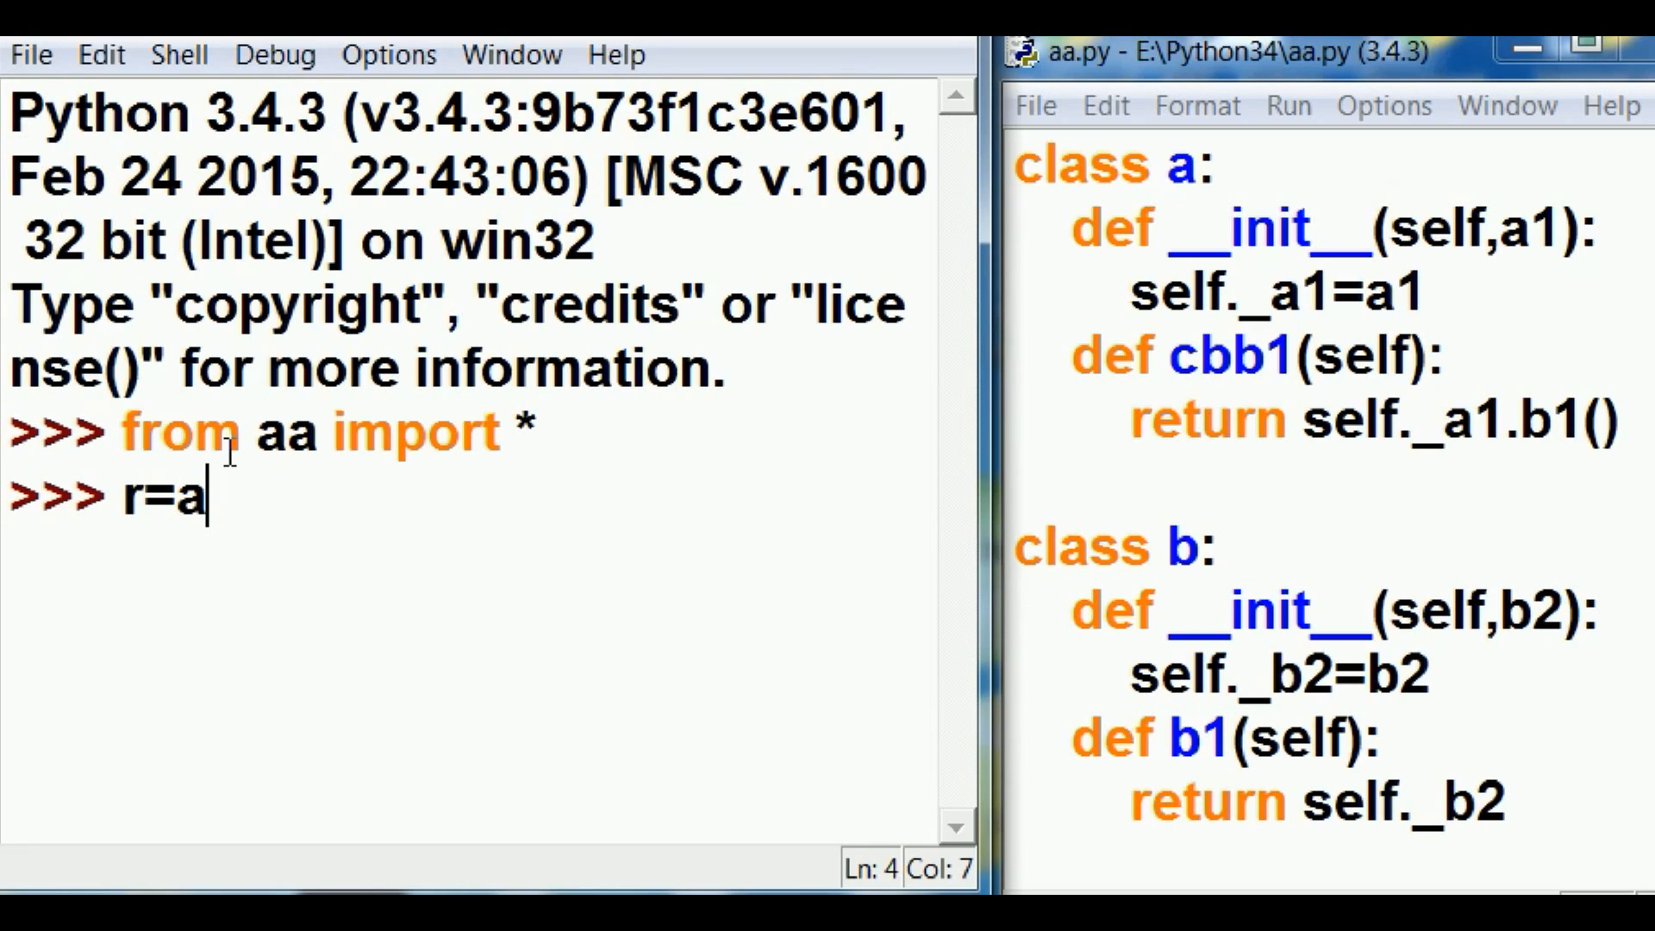
text(()
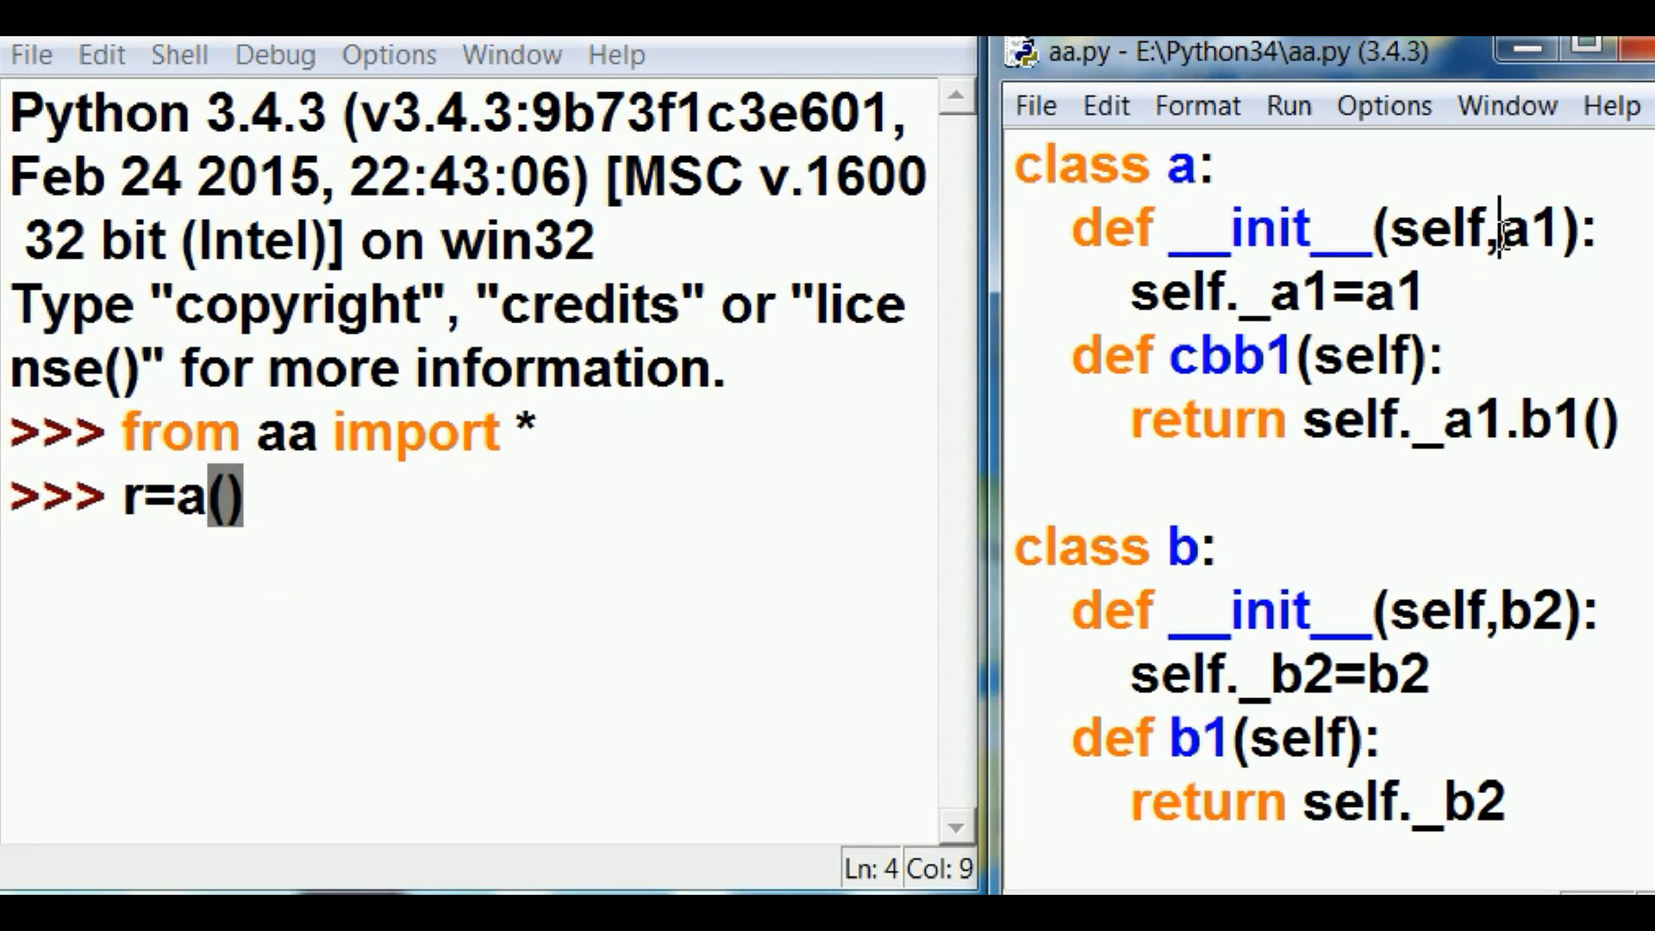
double_click(1521, 229)
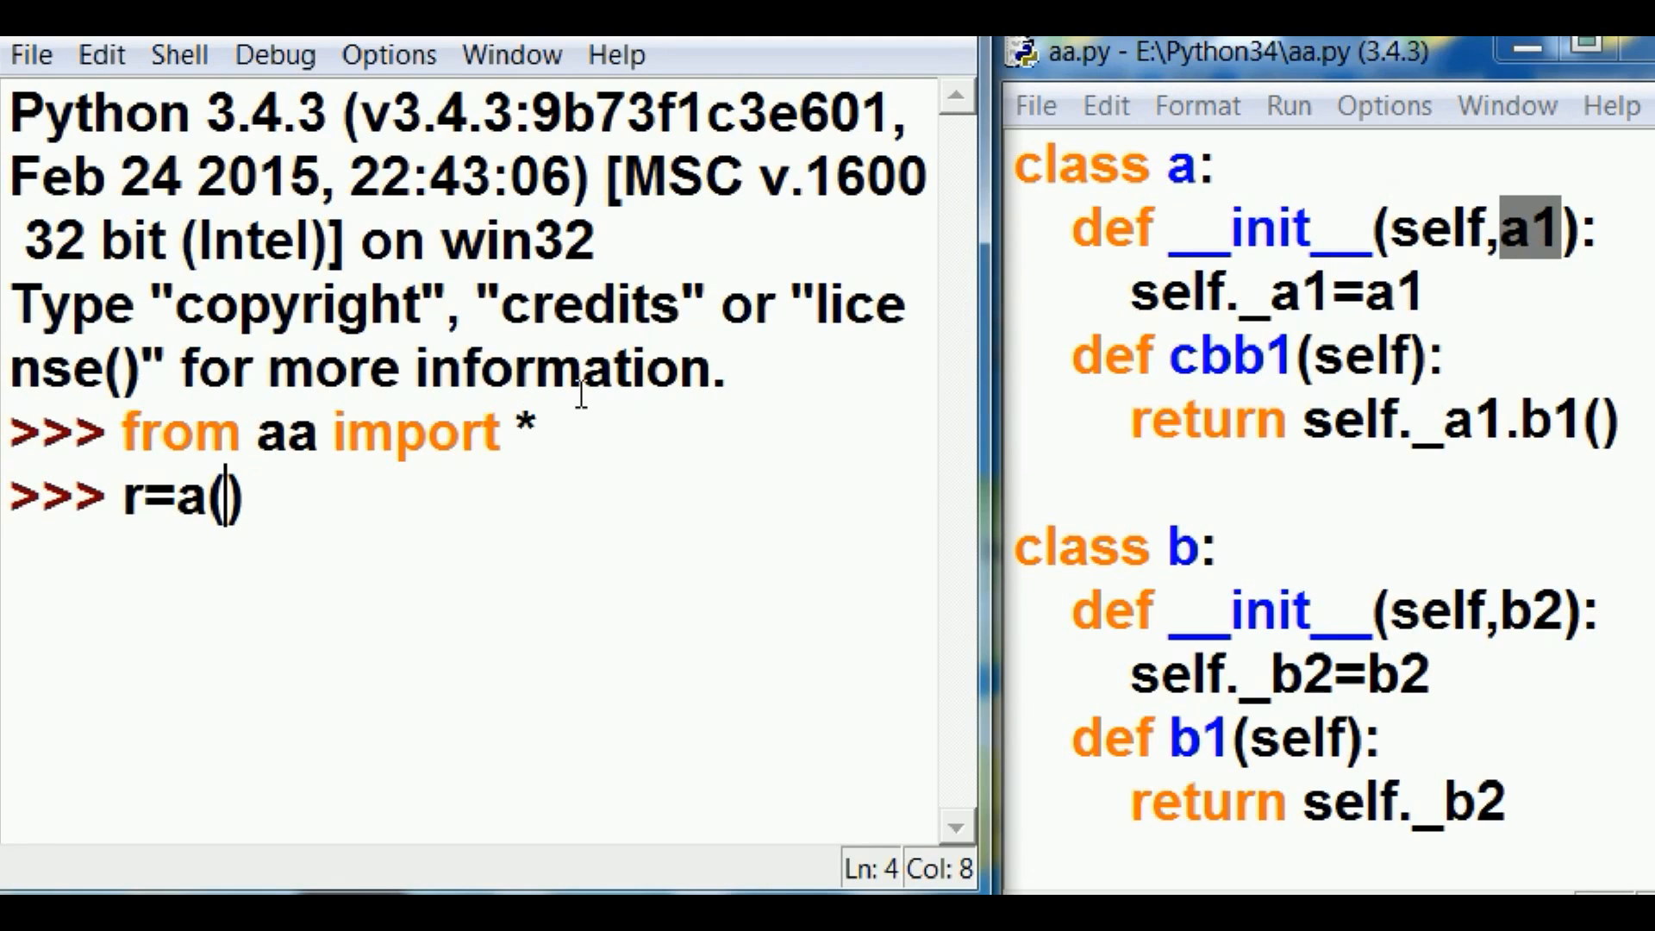
mouse_move(1455, 275)
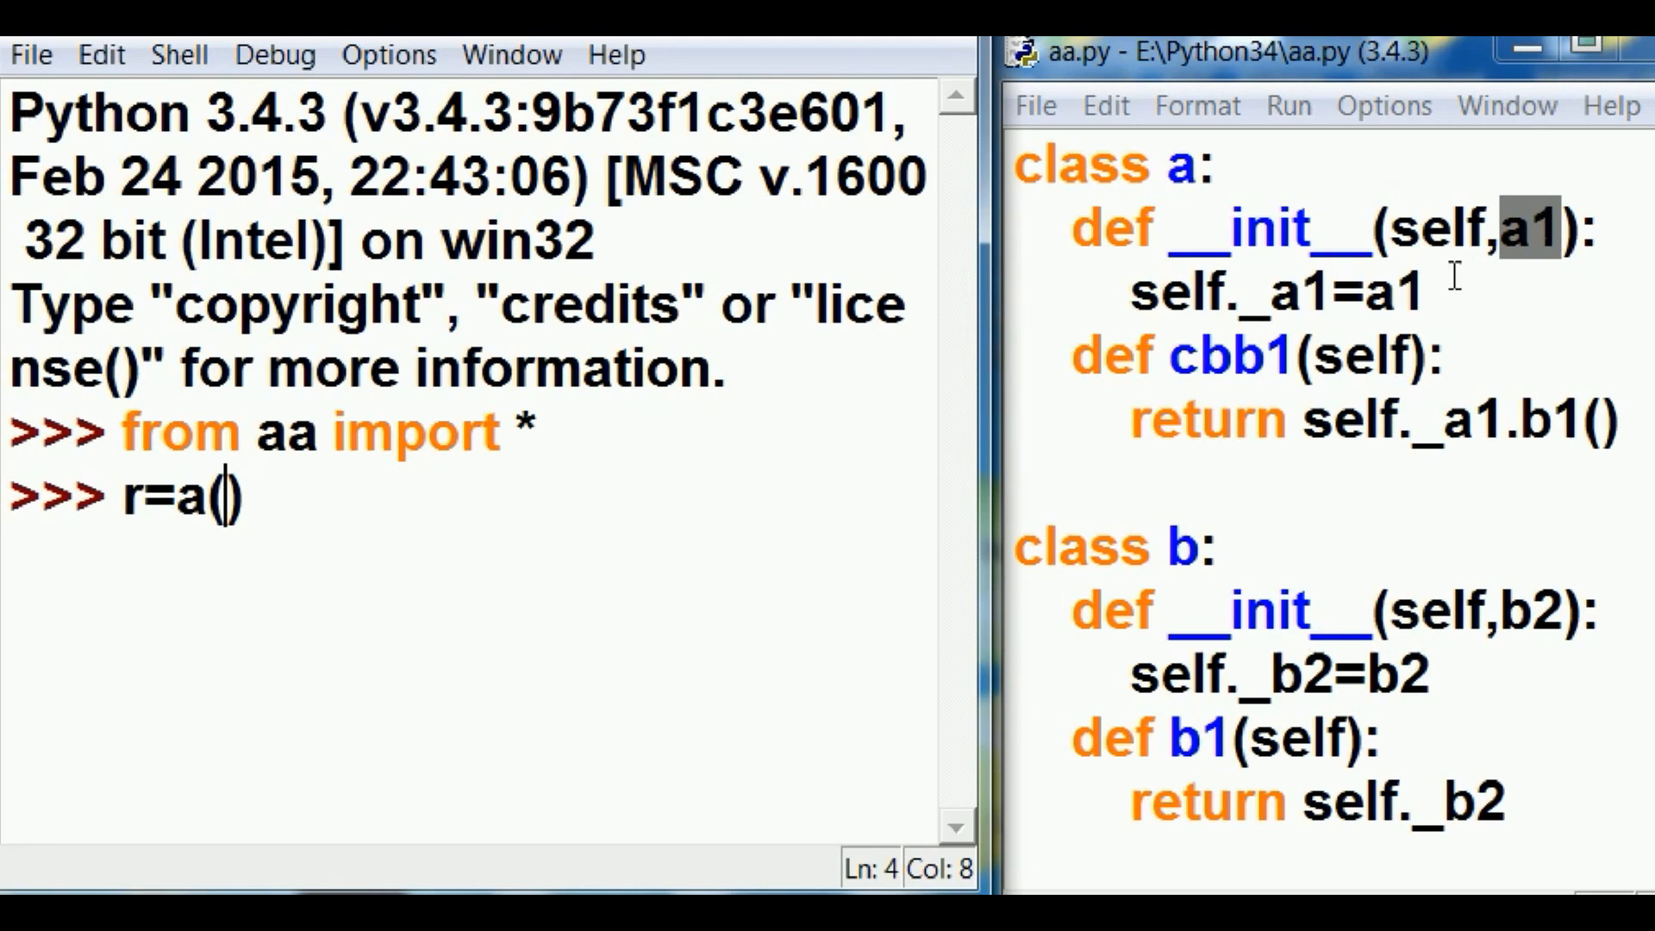
mouse_move(1173, 369)
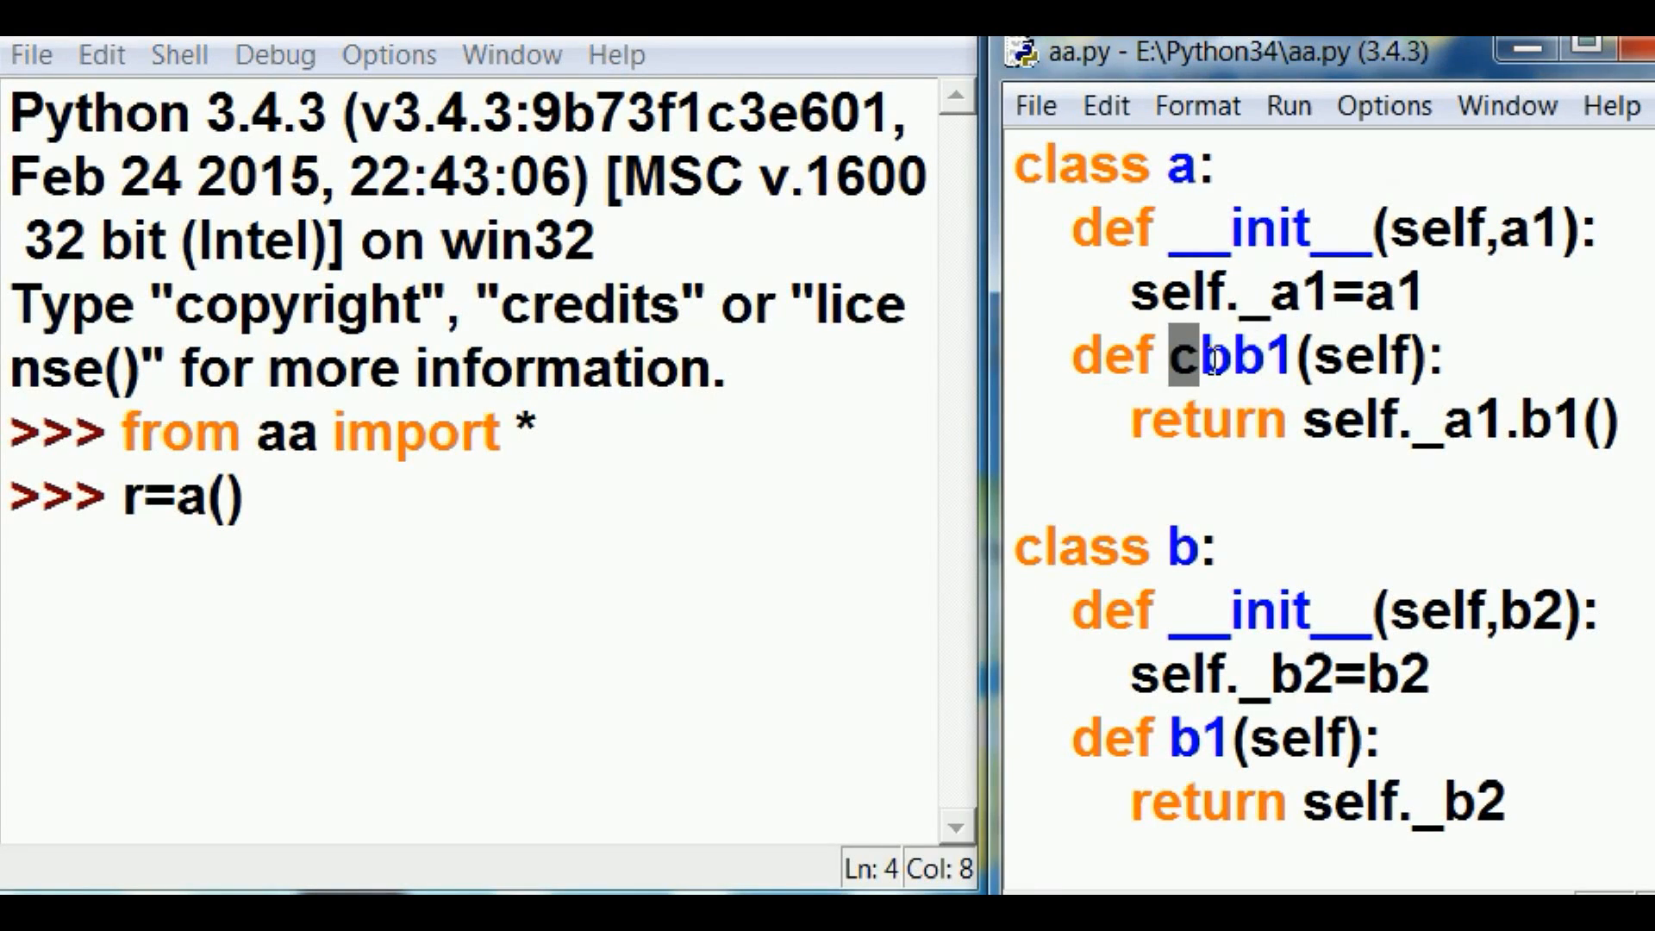
Point out cbb1, the _a1 attribute and the a1 parameter in aa.py
double_click(1245, 355)
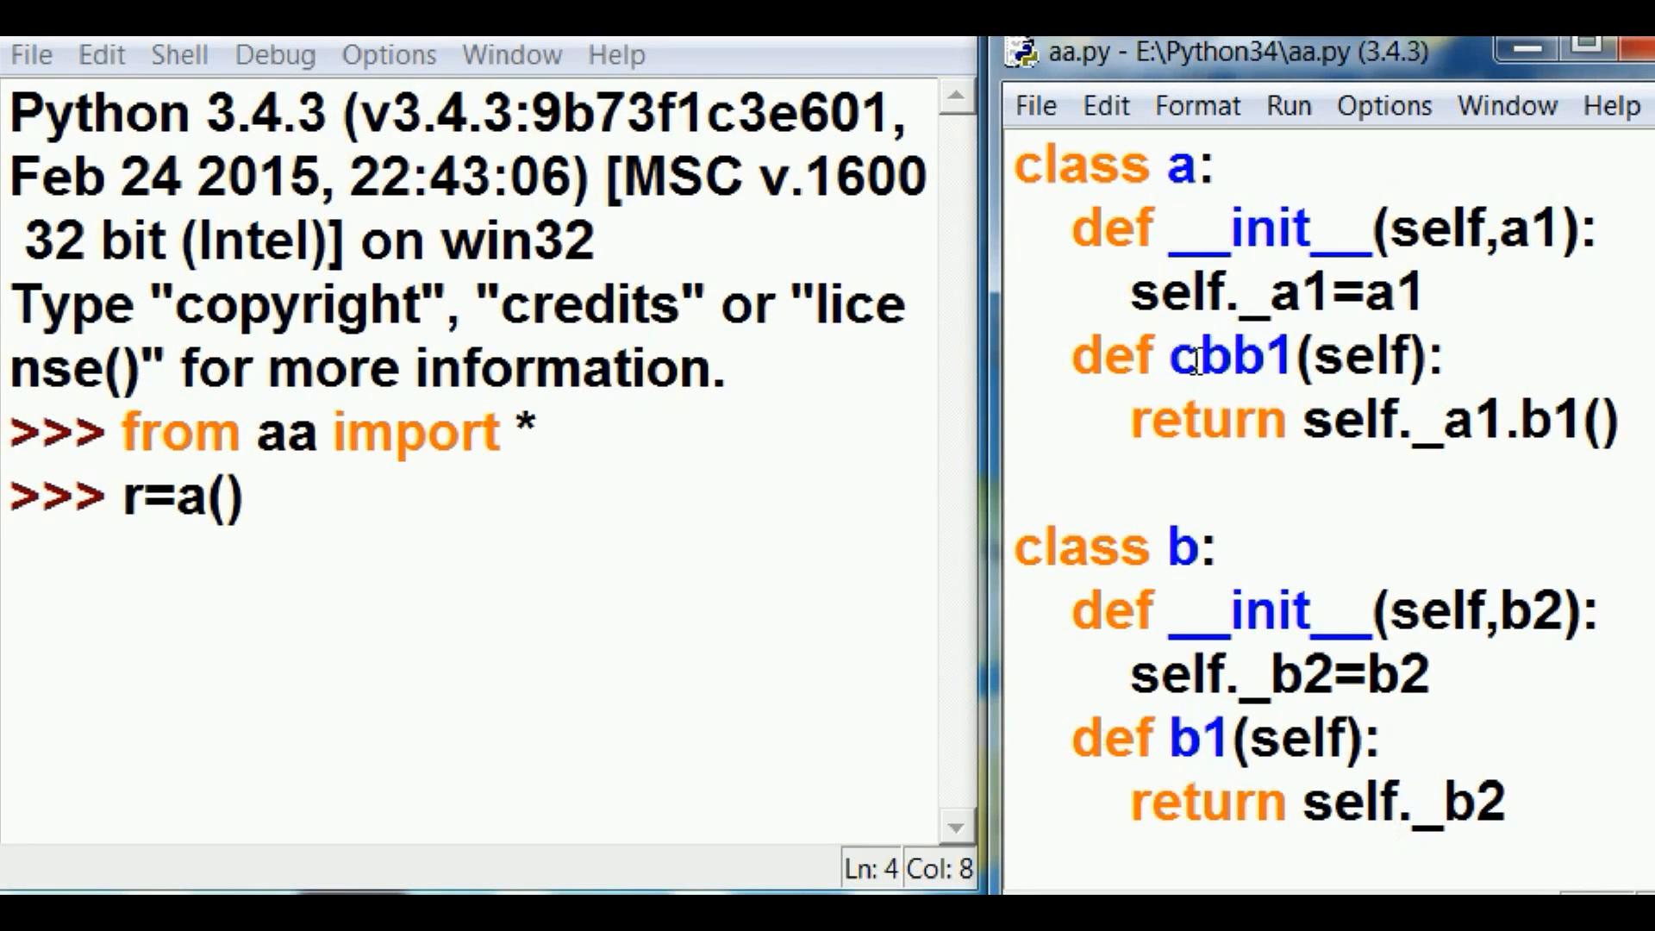
double_click(1536, 229)
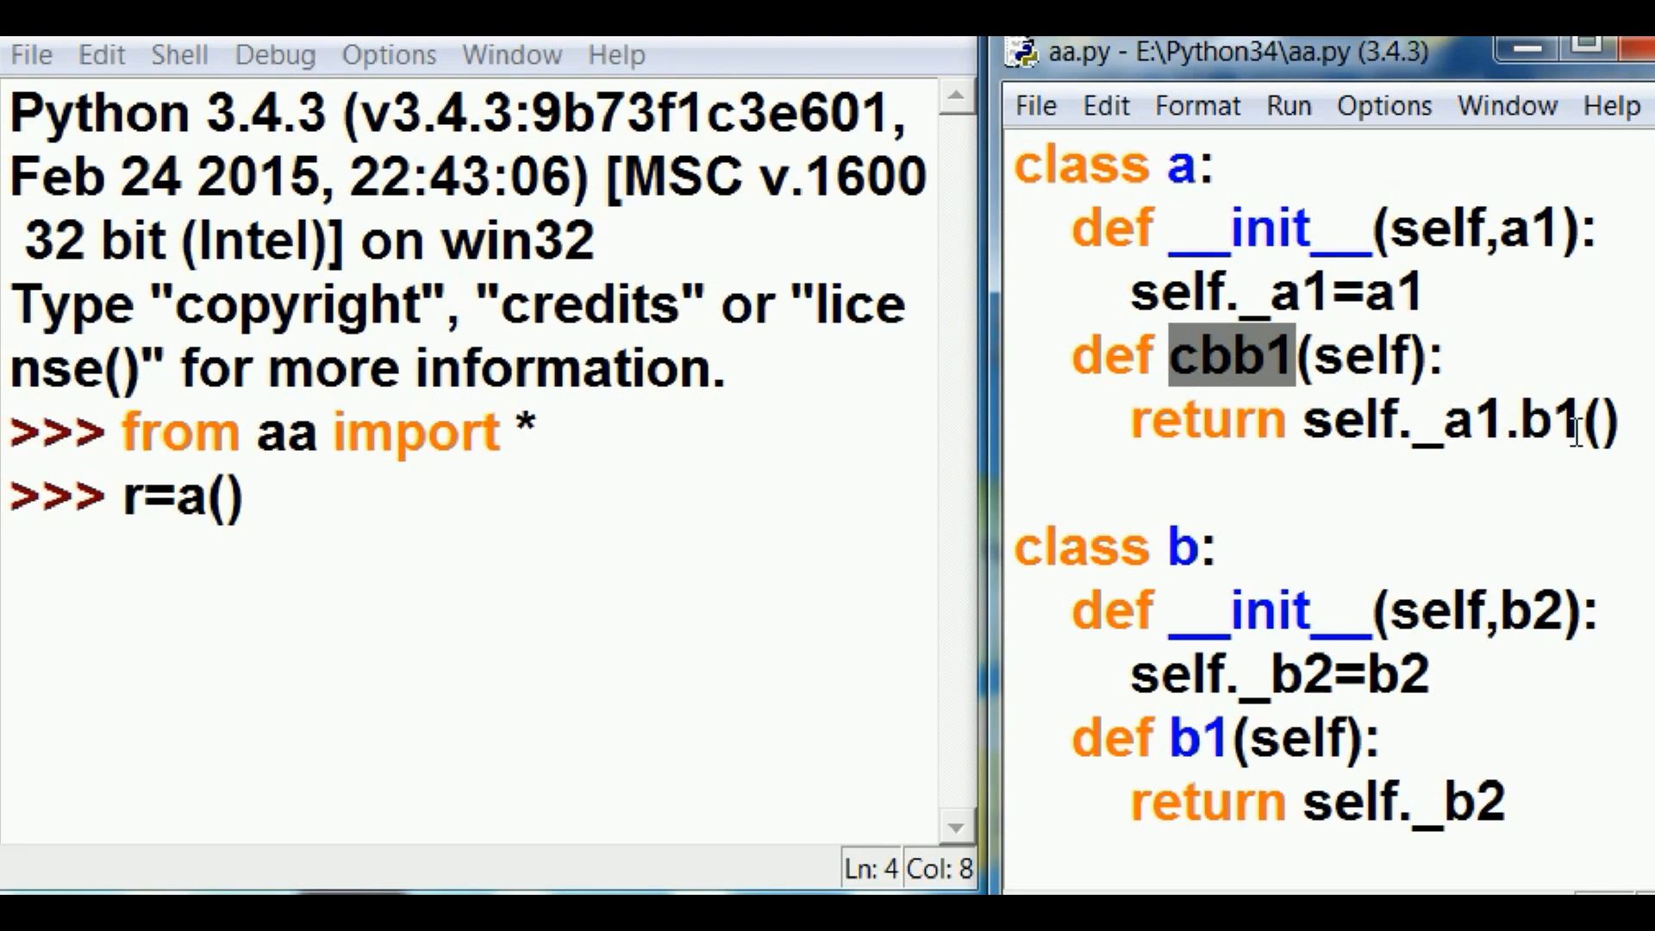
double_click(1294, 293)
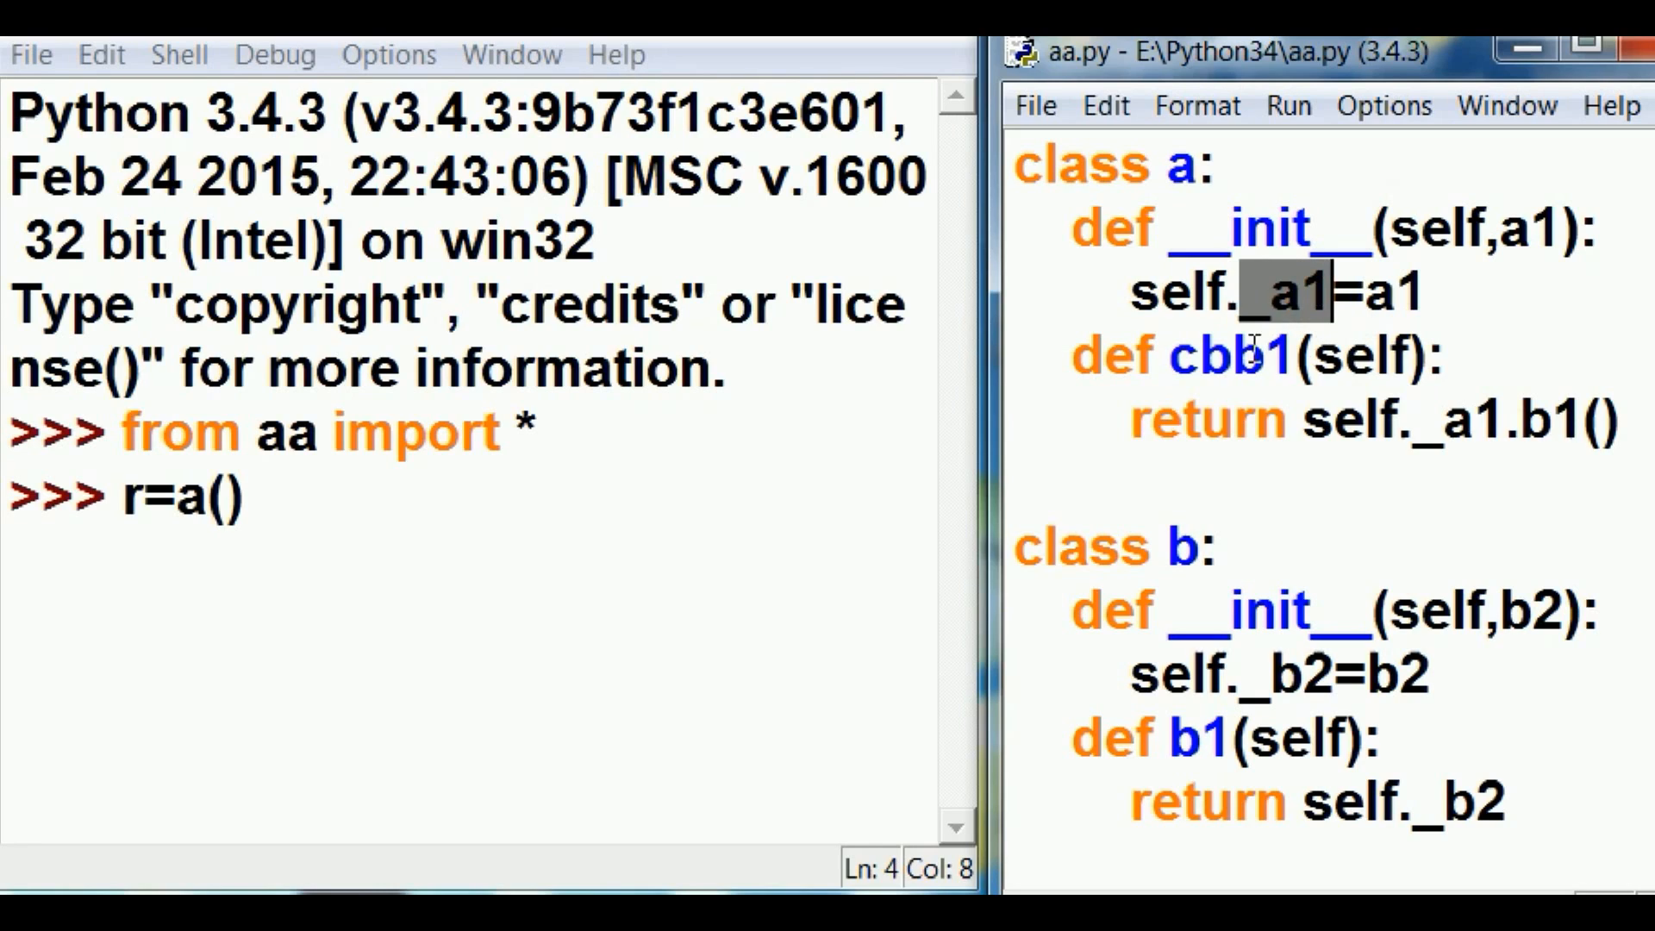
click(1419, 421)
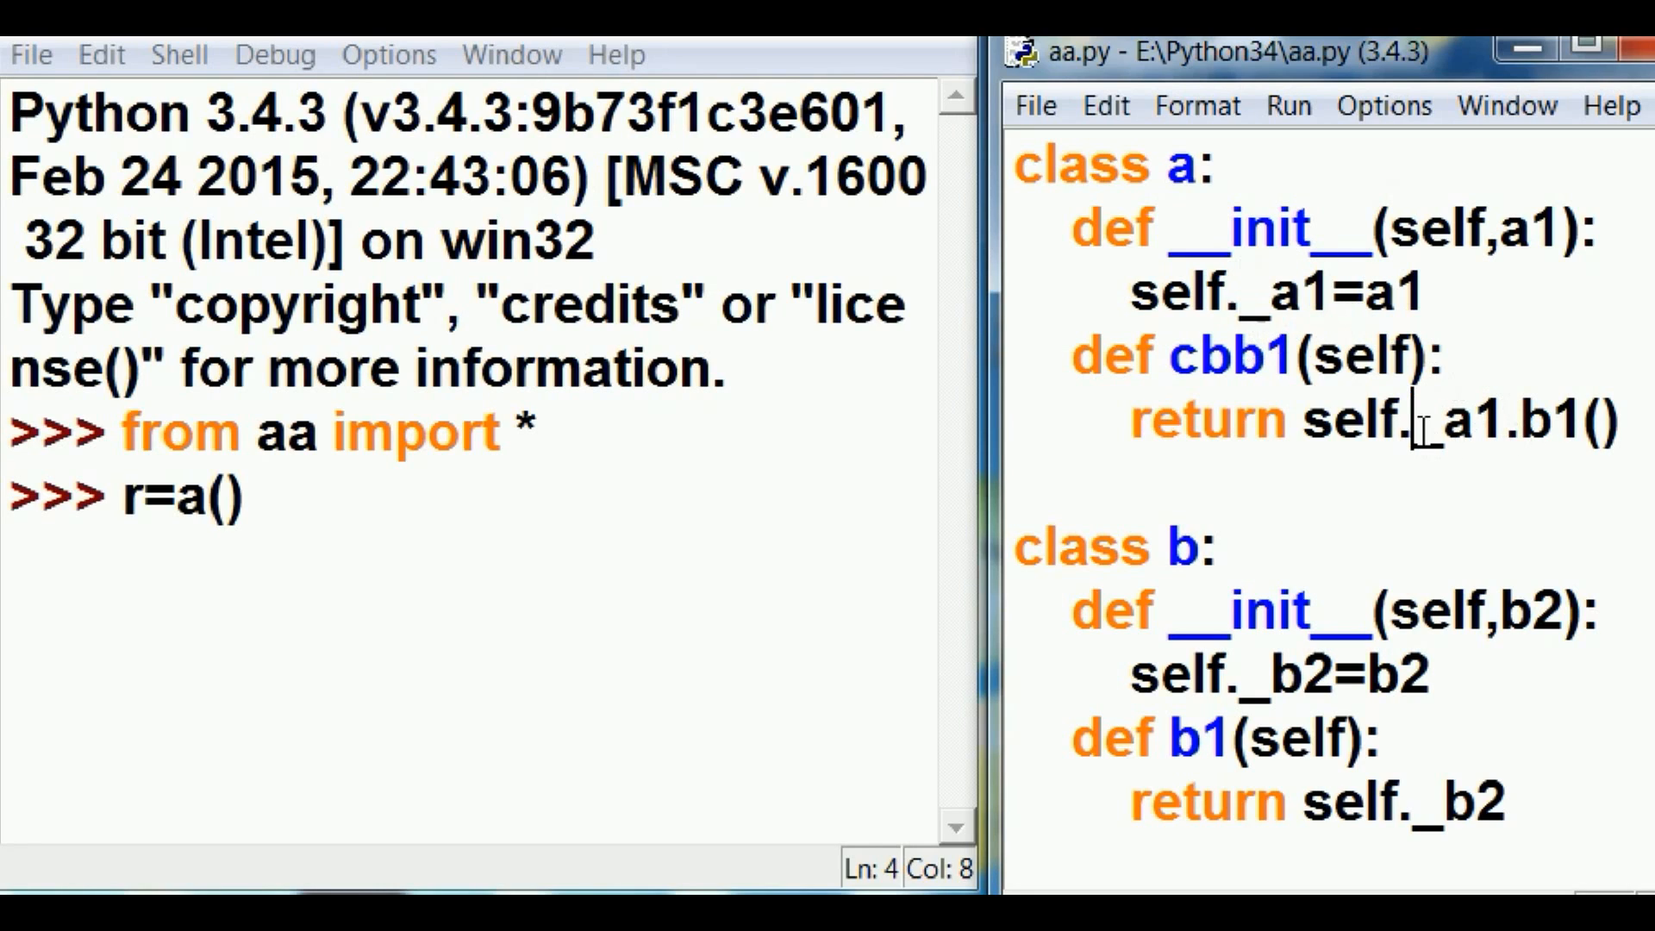
double_click(1447, 420)
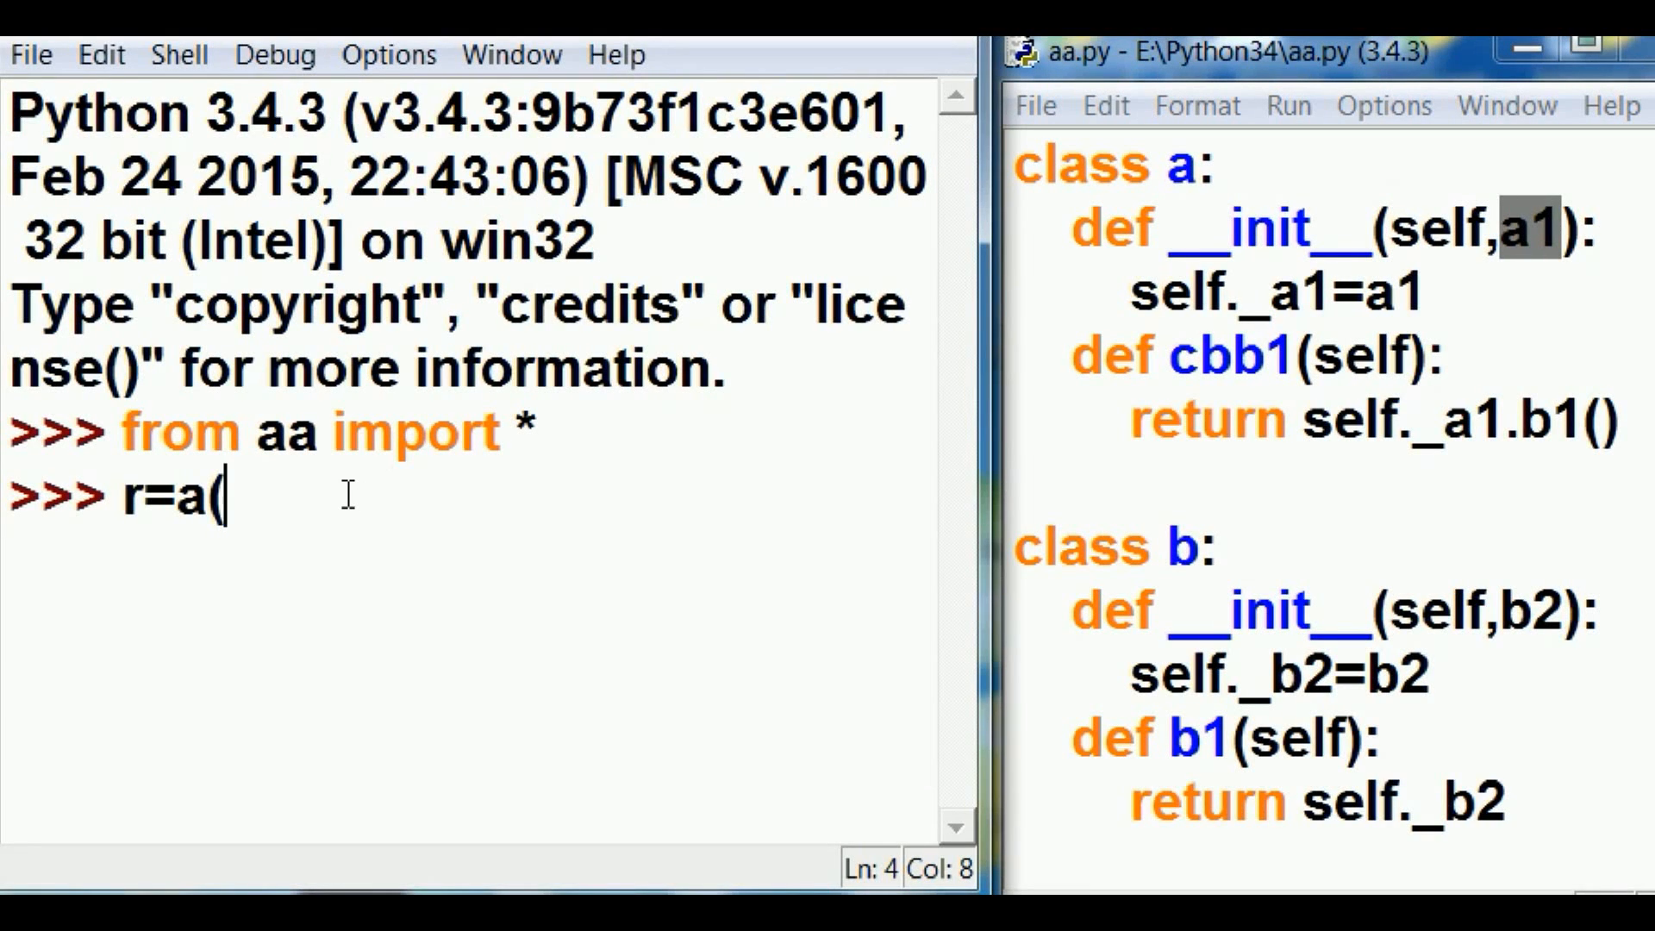
Complete the argument as b(b2="calling b-b1") inside r=a(
text(b)
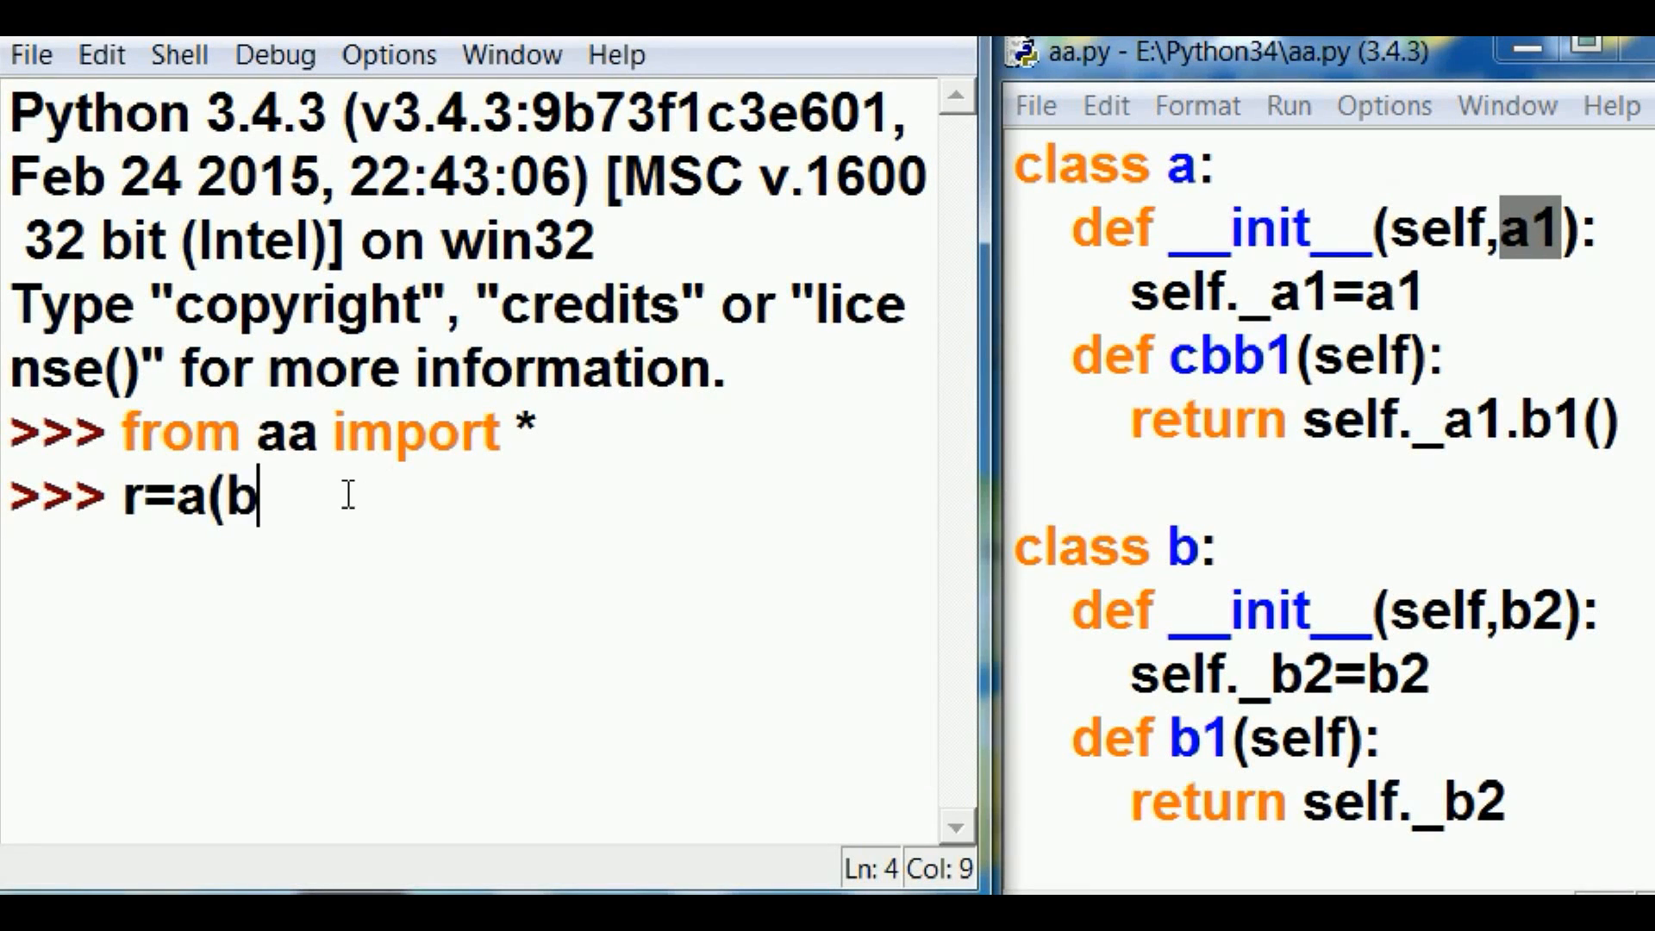
text(()
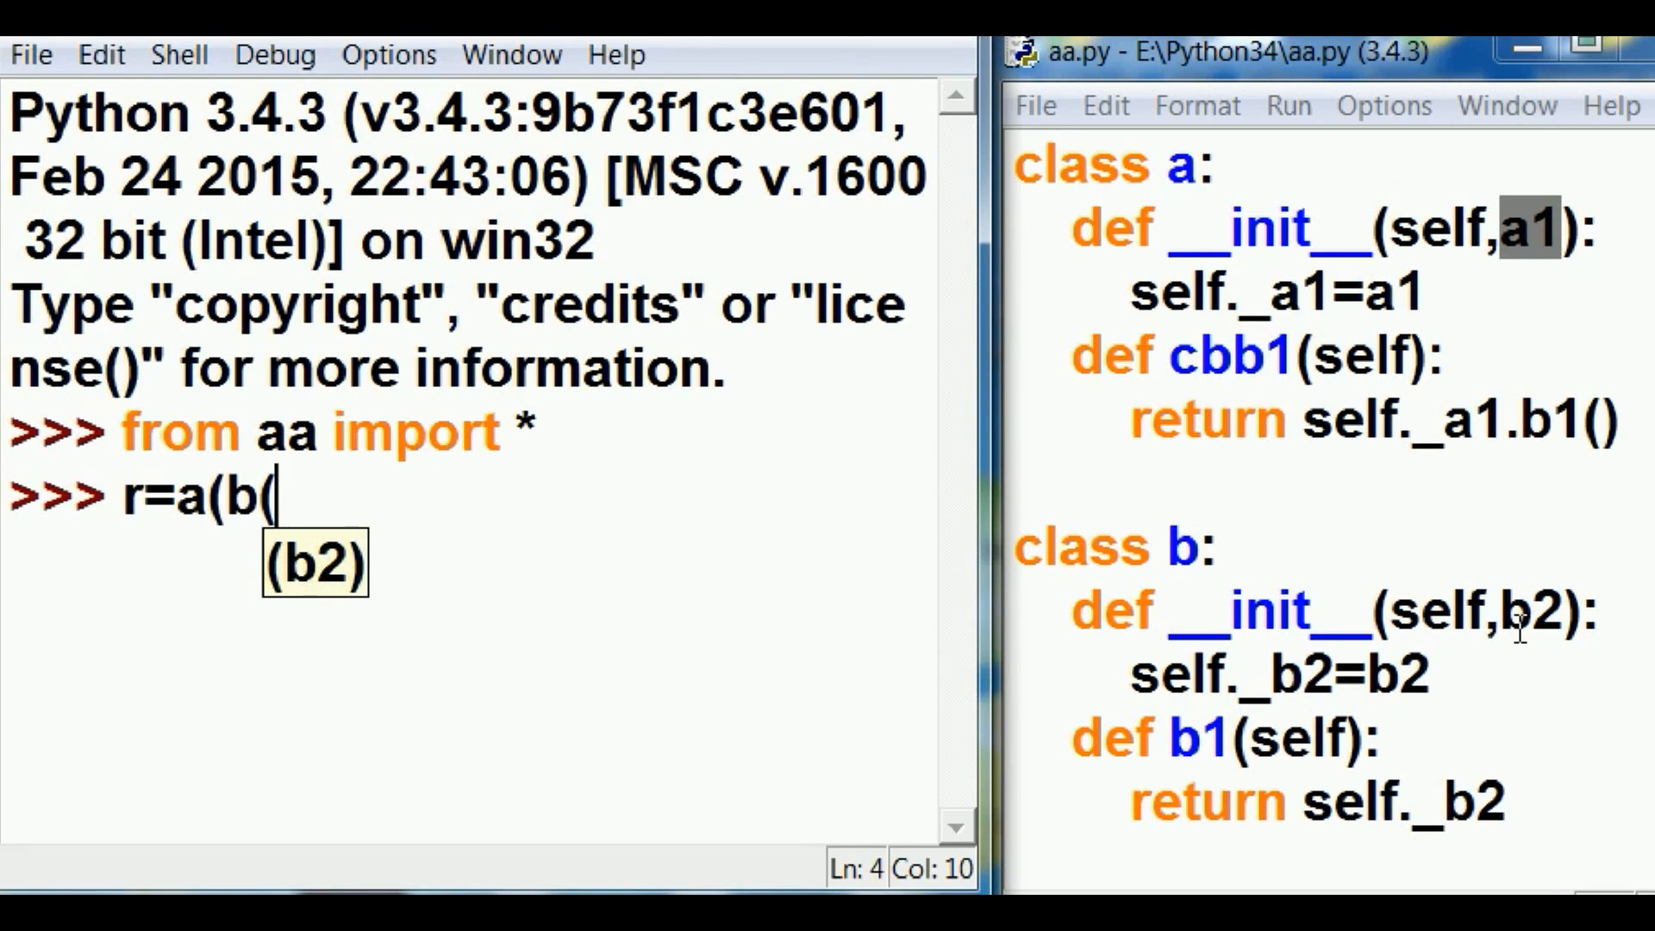
mouse_move(1204, 566)
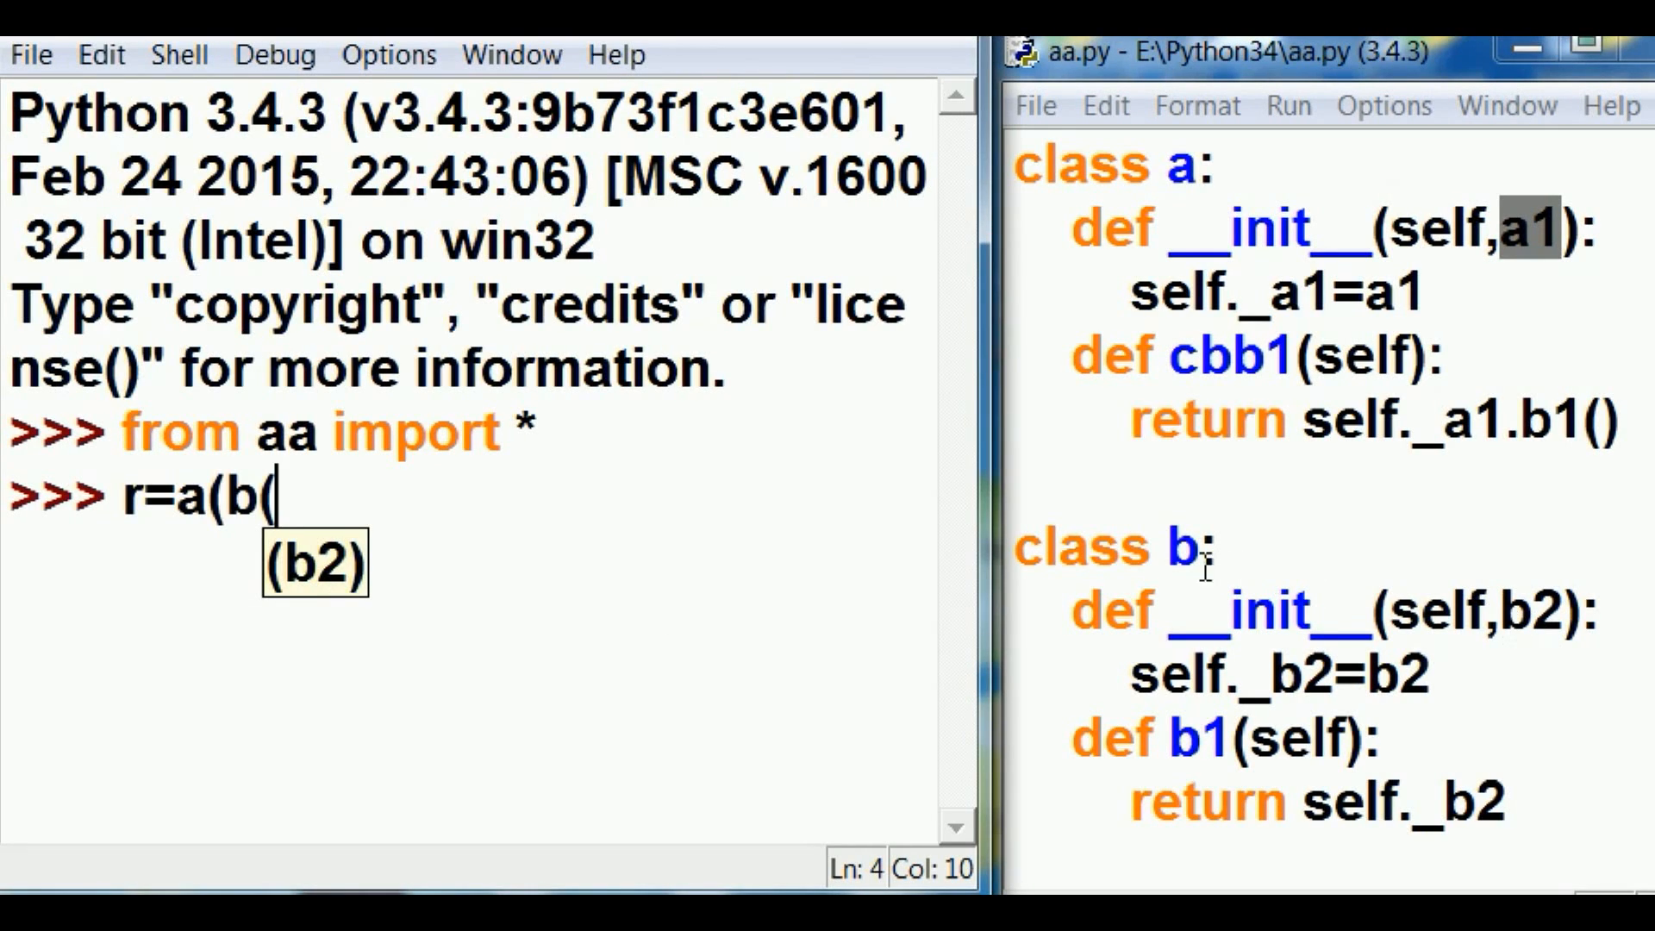
mouse_move(1526, 633)
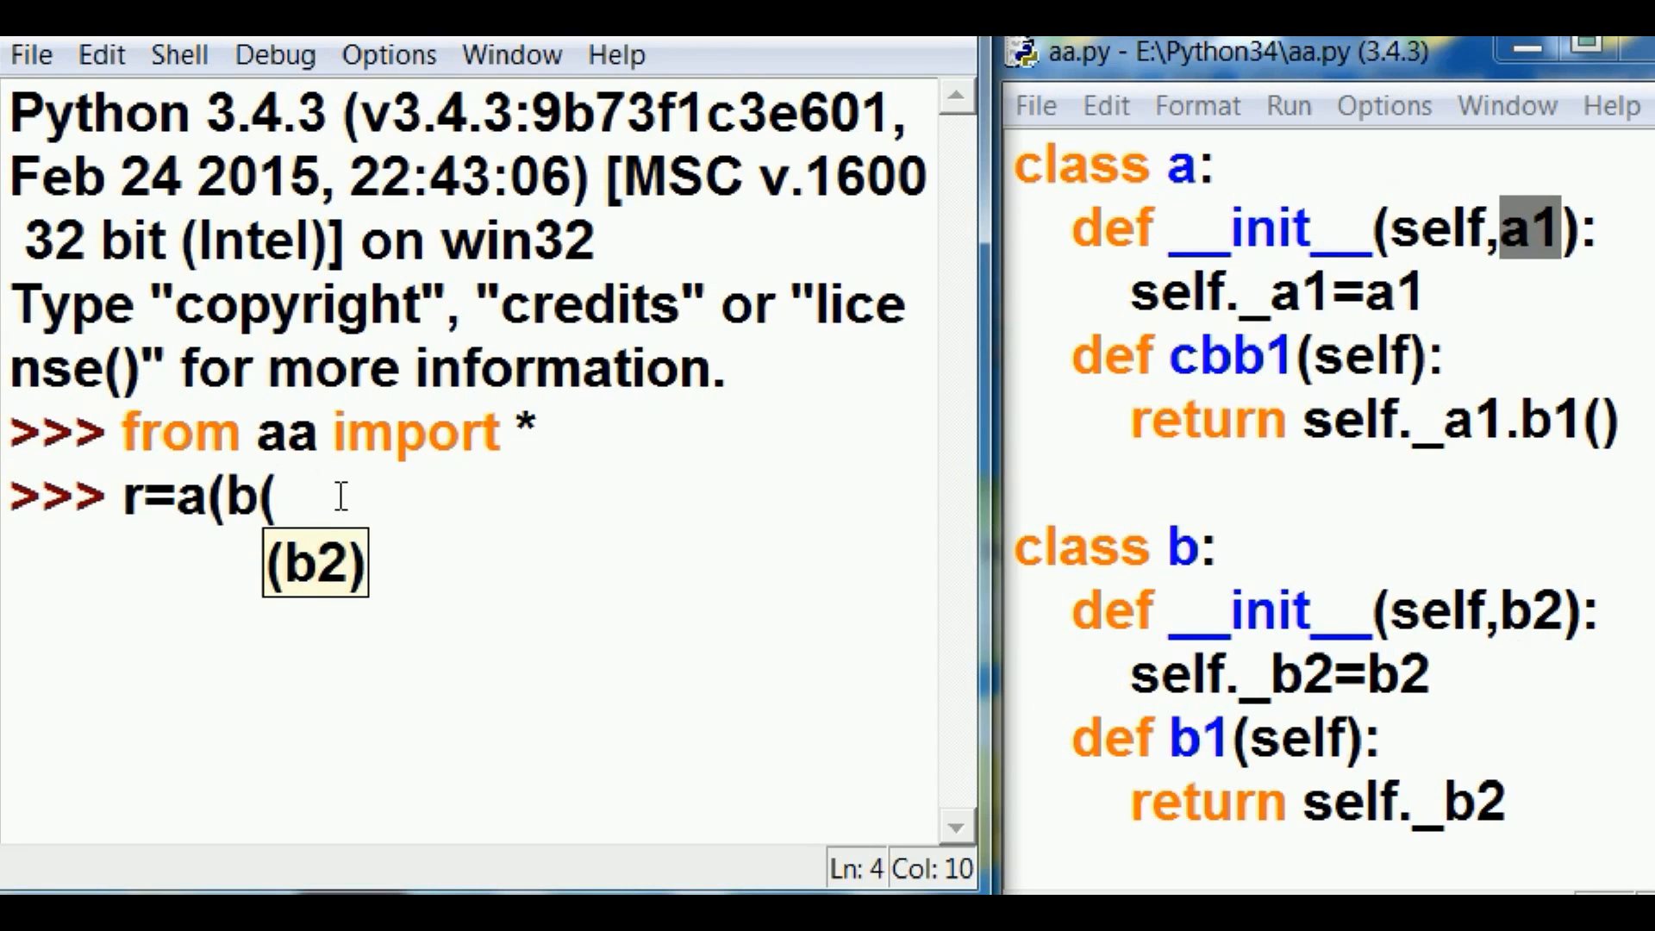
text(b2)
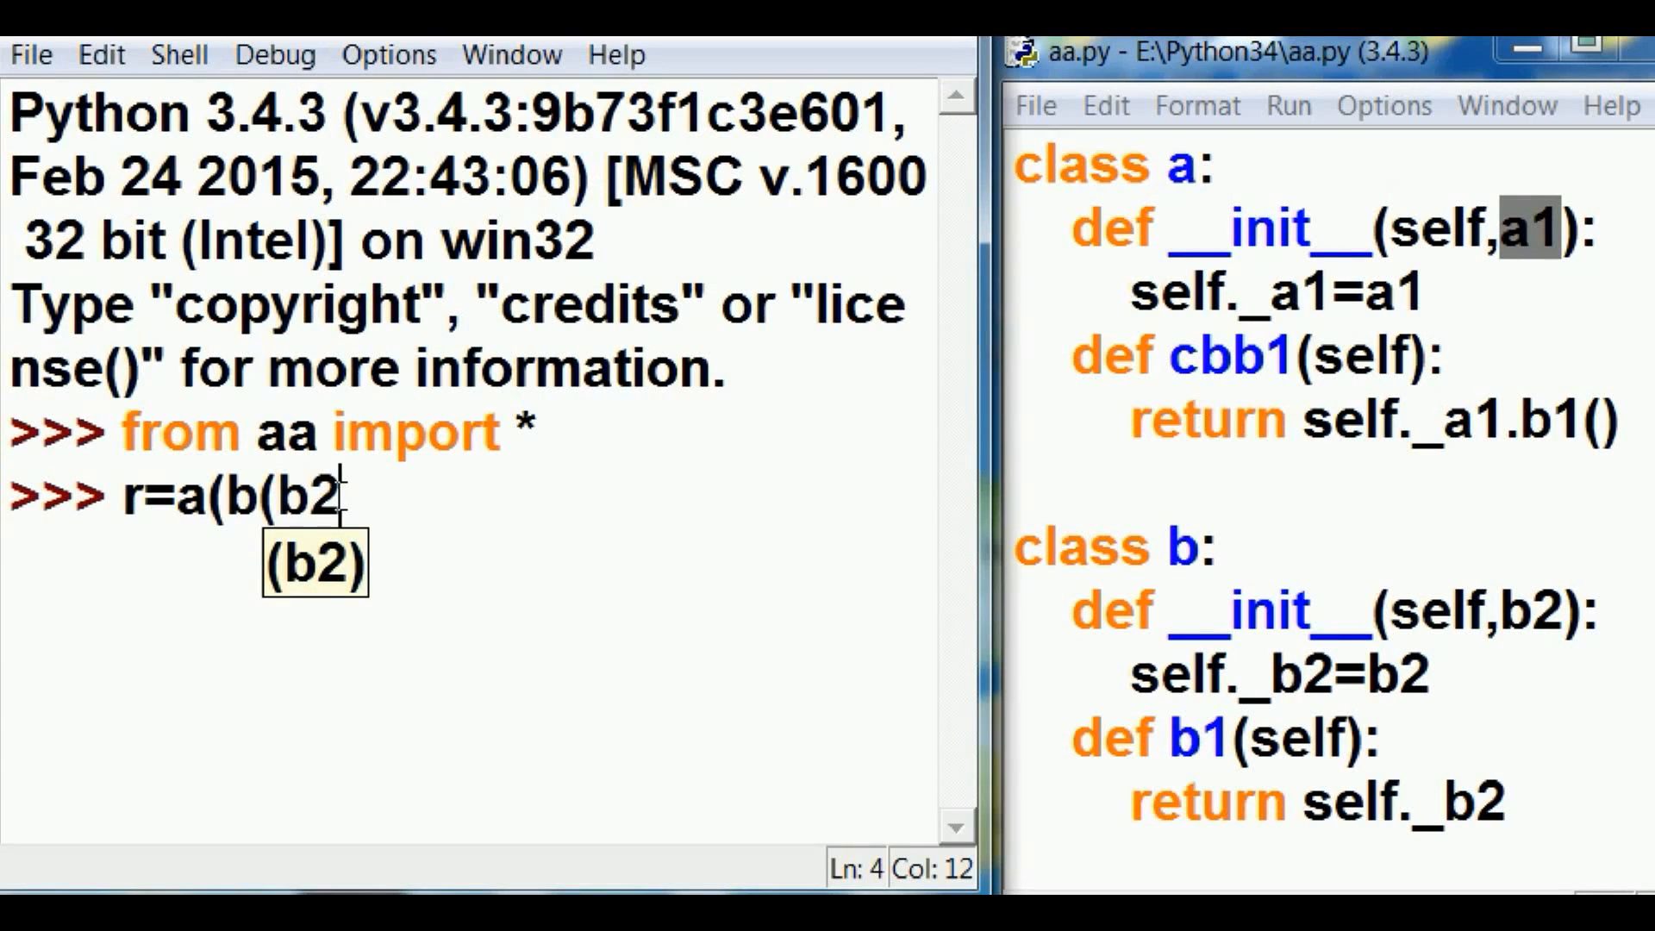
text(="call)
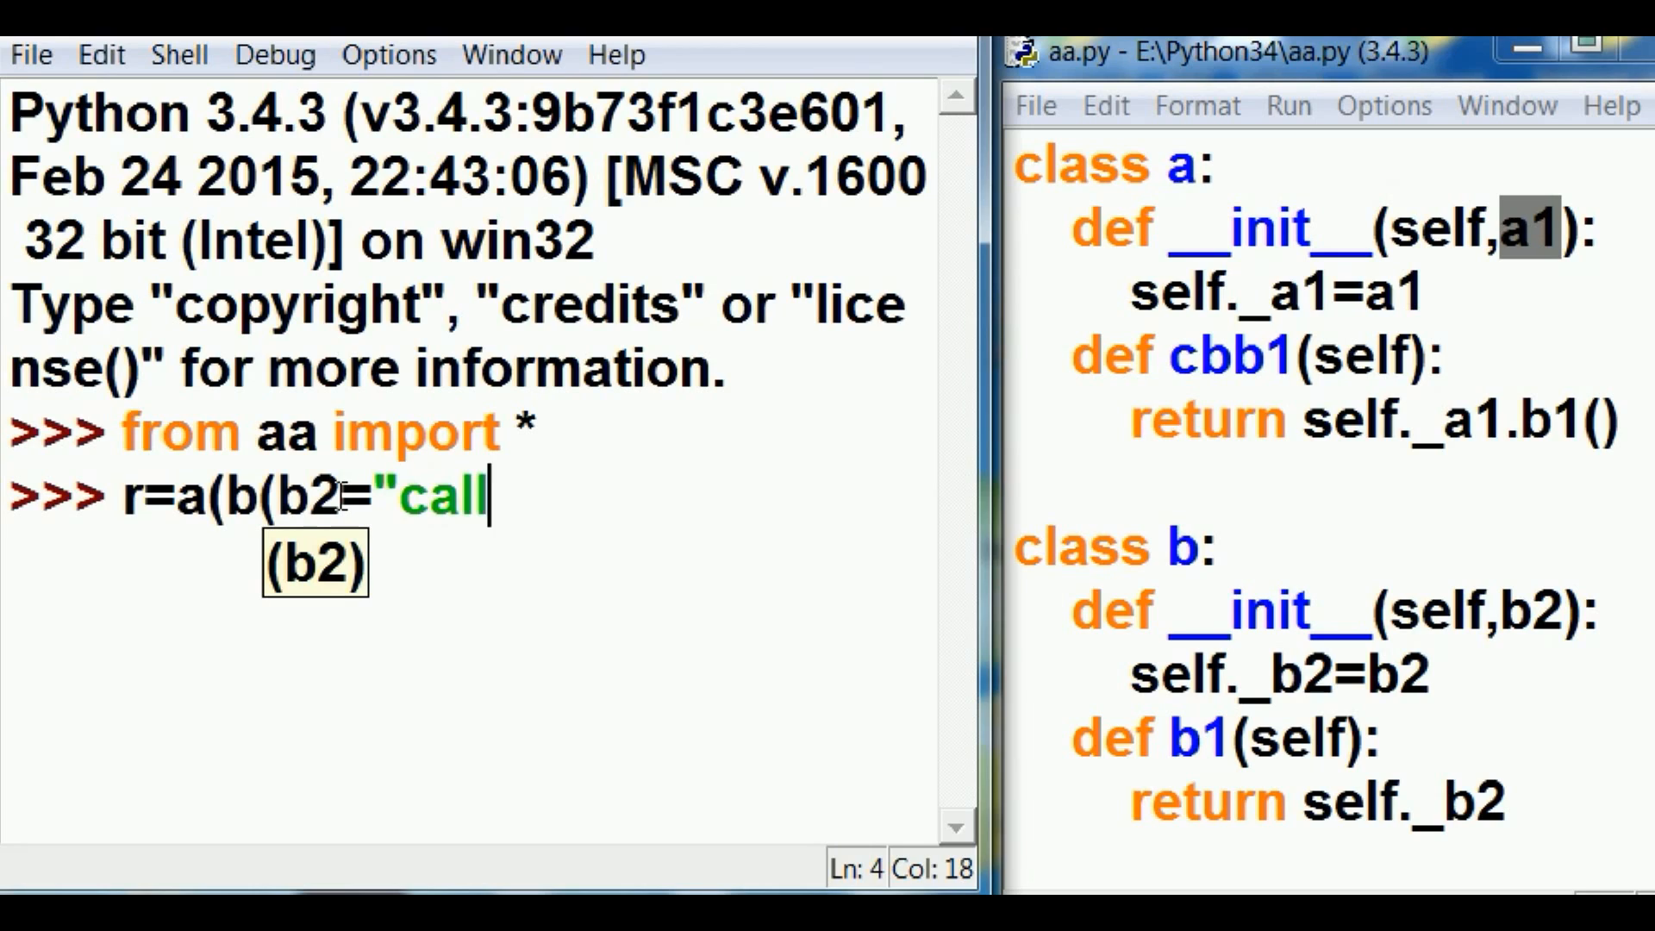
text(ing b-)
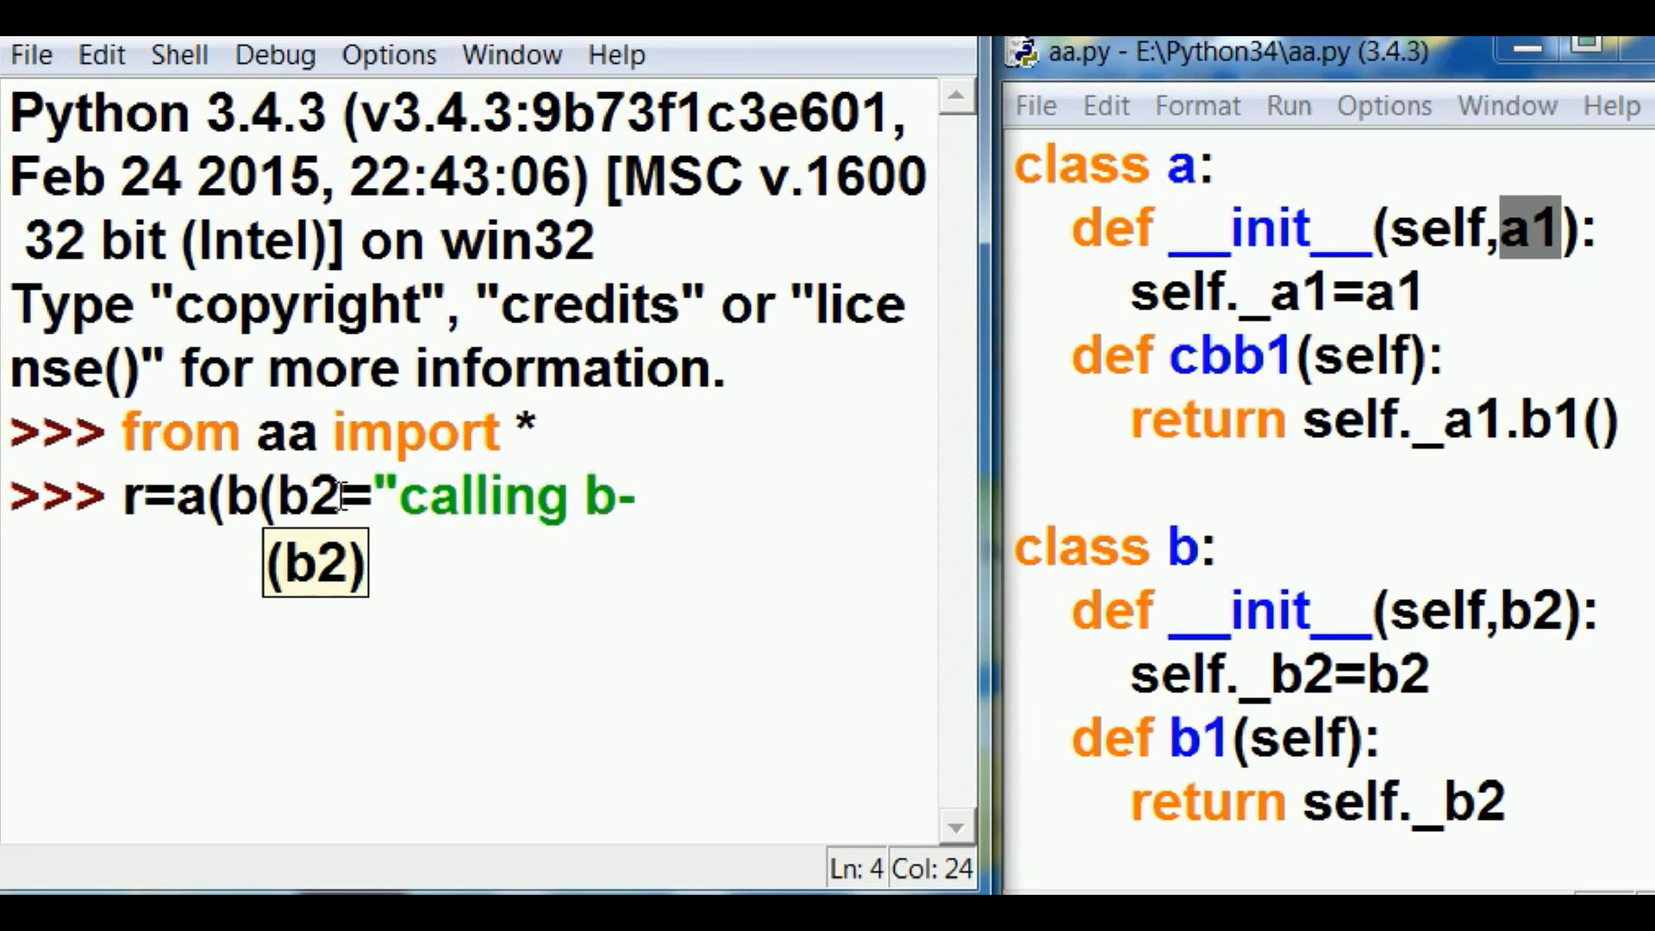
text(b1)
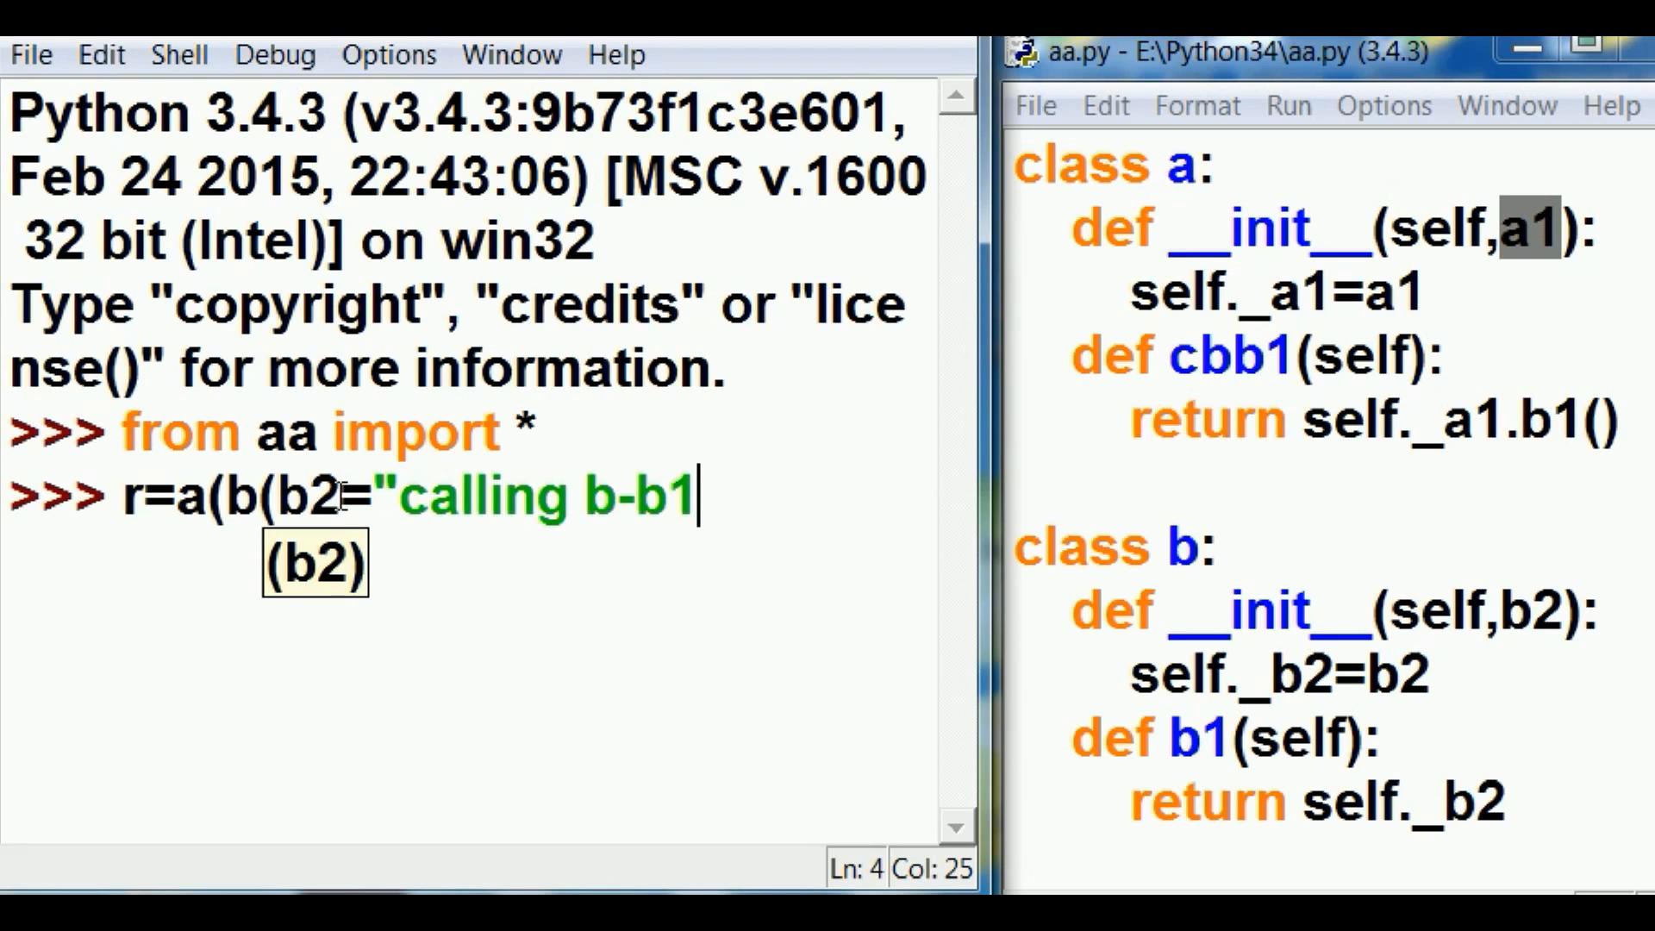
text(")))
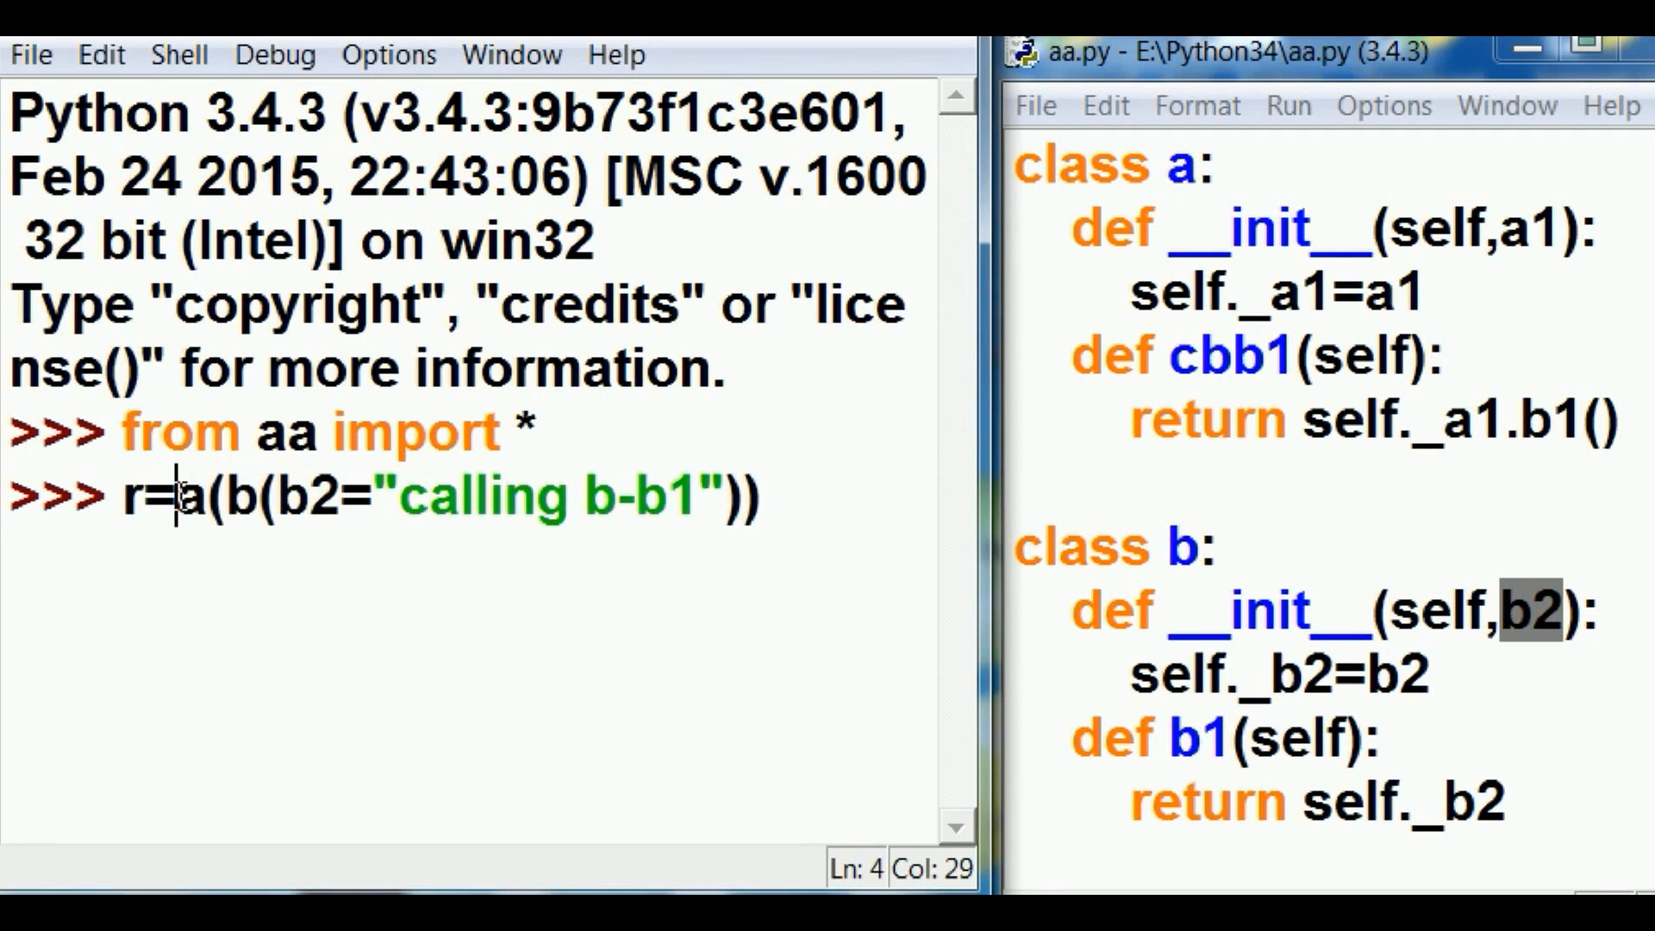
Highlight the b(b2=...) argument in the shell and the matching parameter in aa.py
double_click(189, 496)
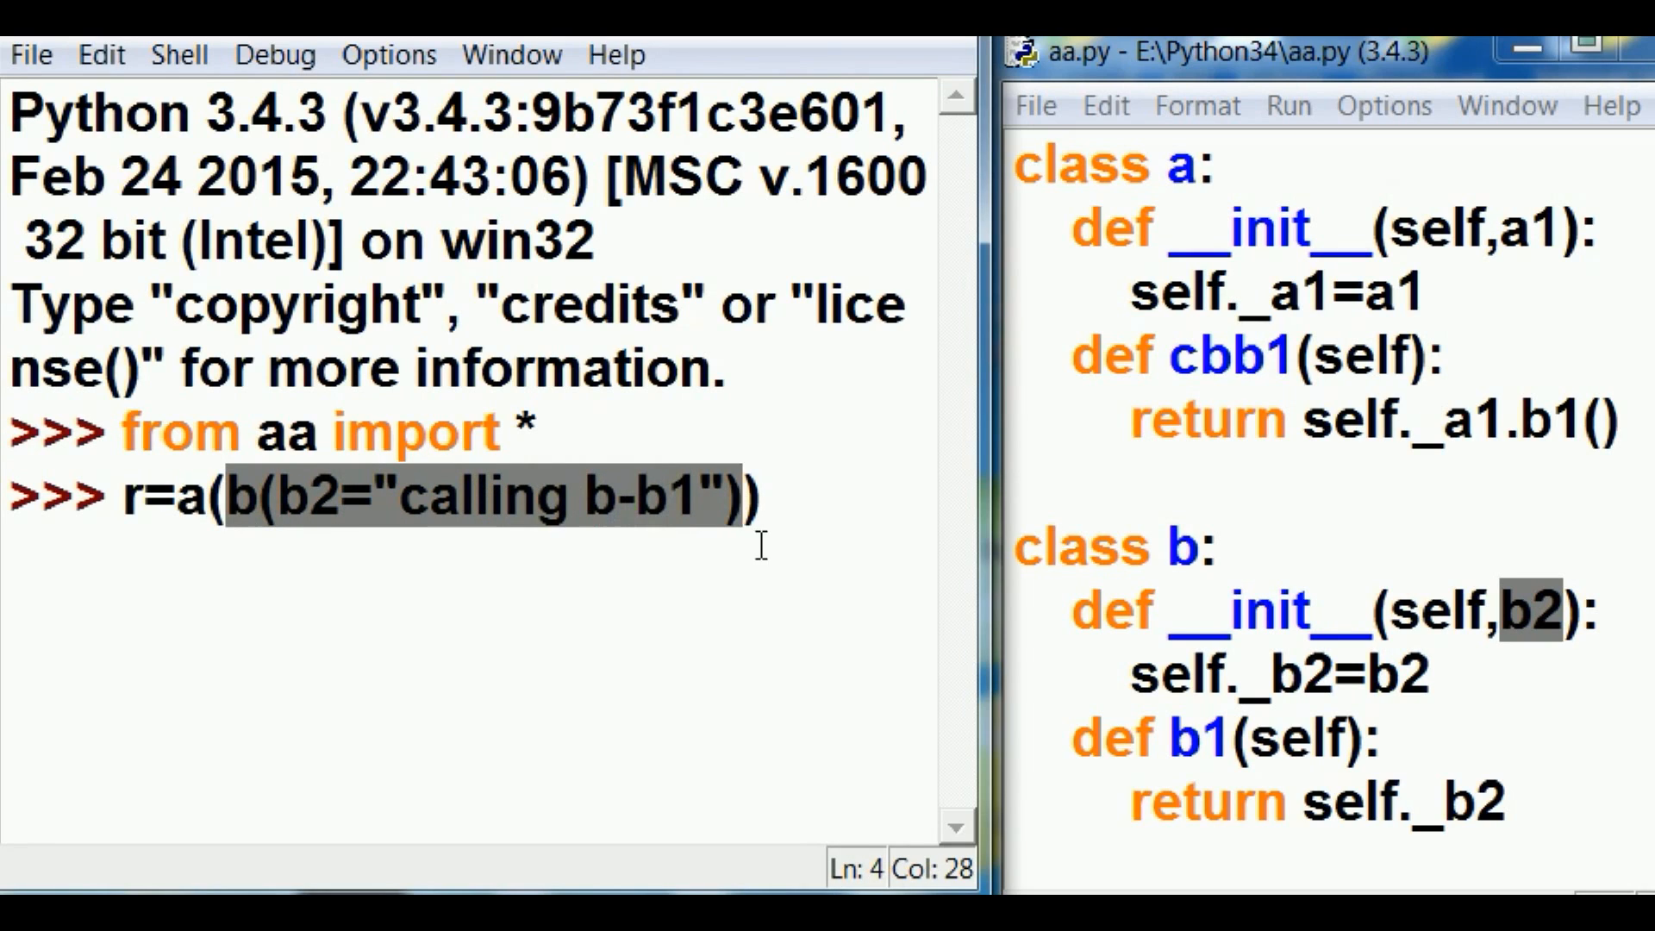
double_click(1525, 227)
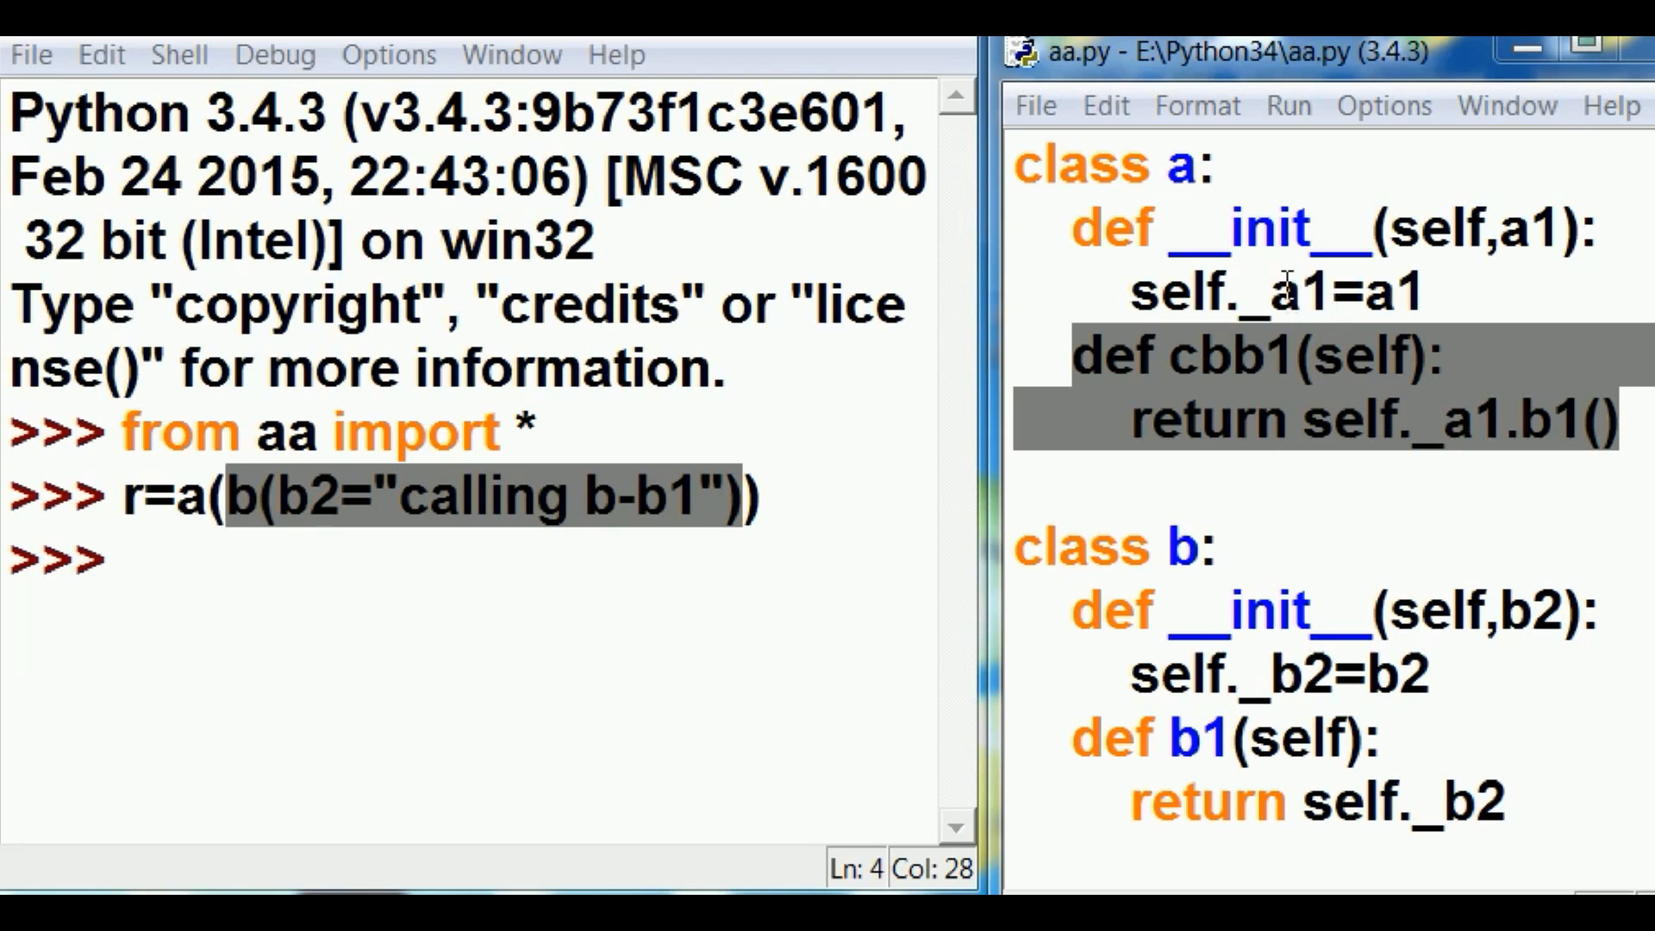
Clear the highlights and return to the fresh >>> prompt after creating r
click(1286, 285)
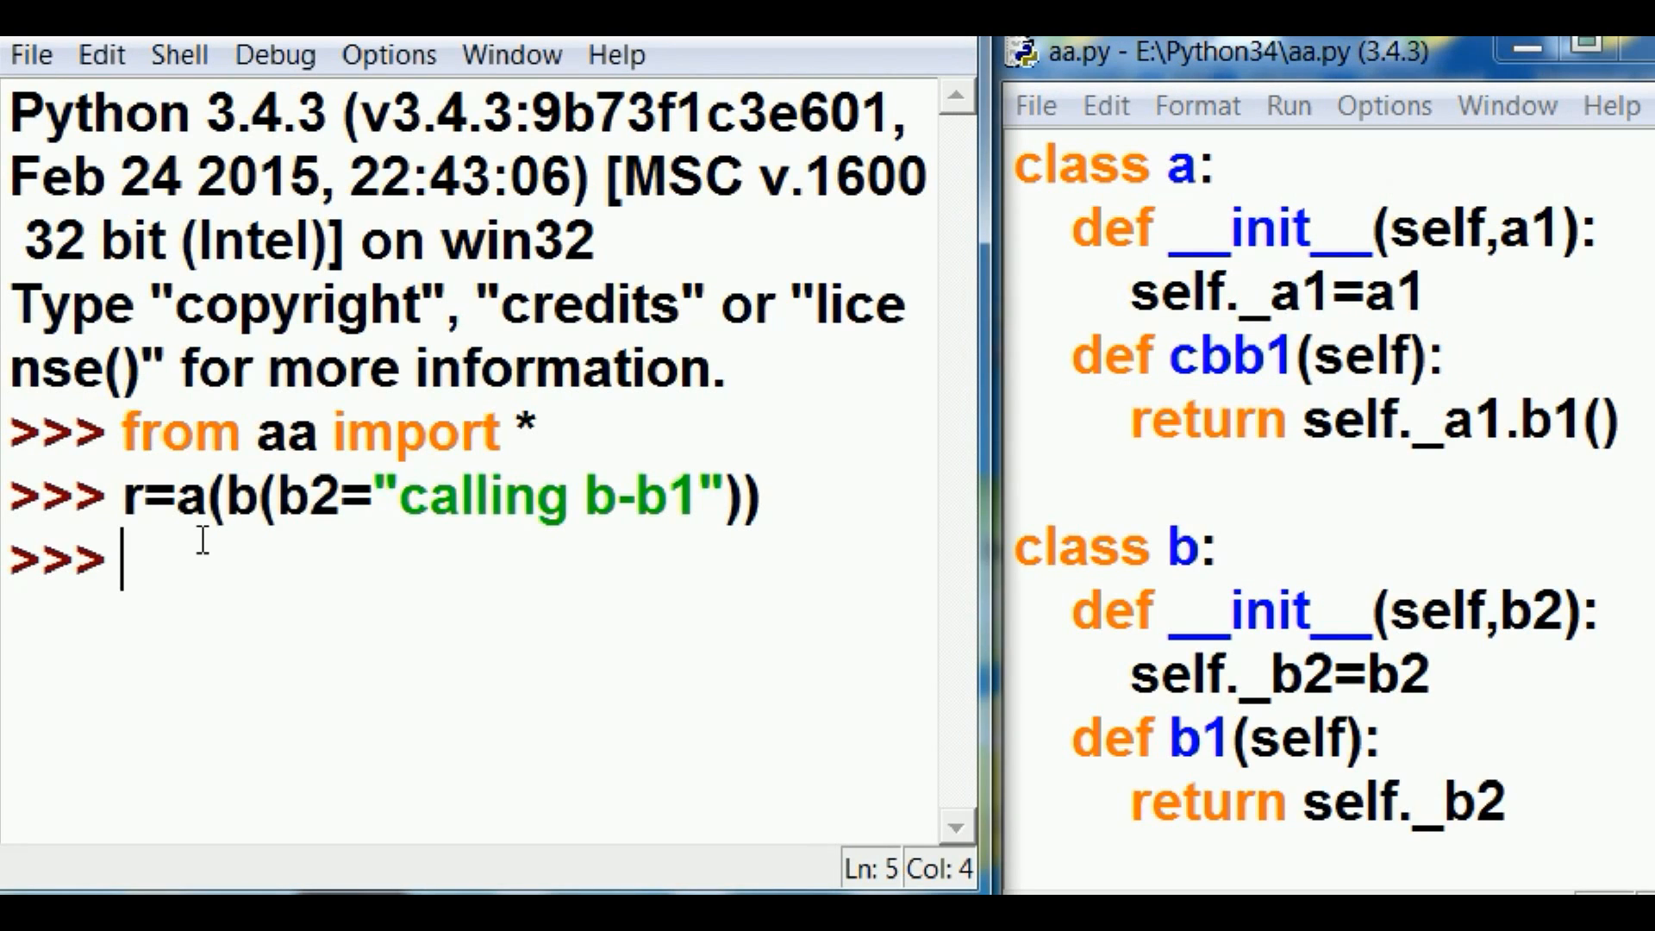
text(r)
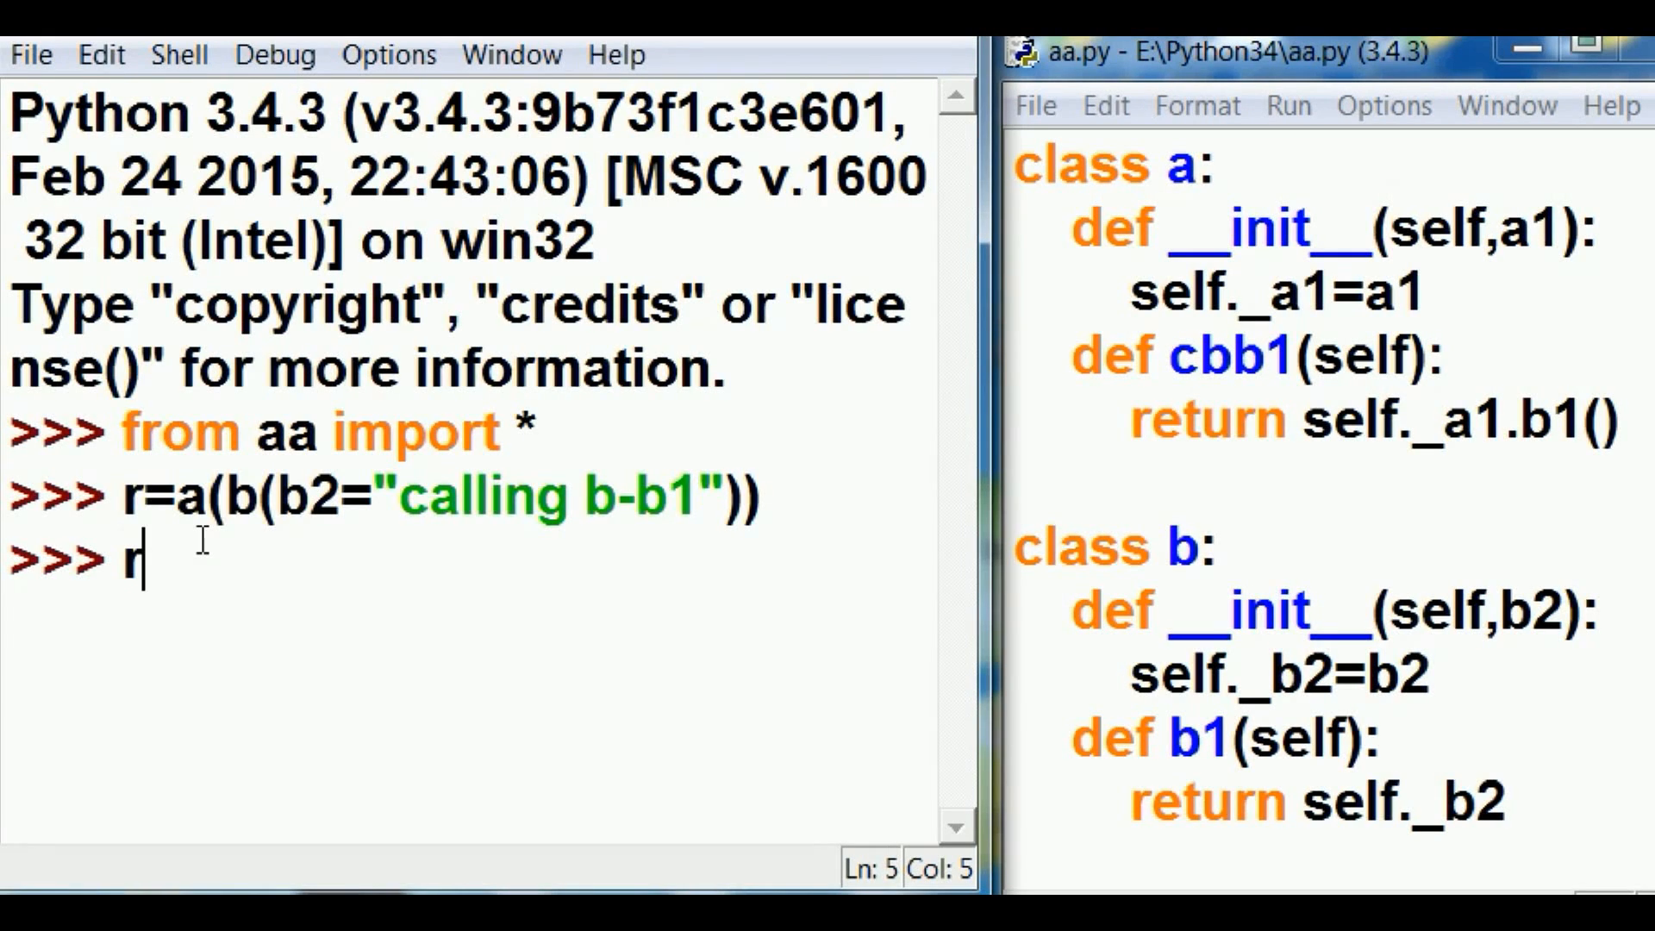
text(.)
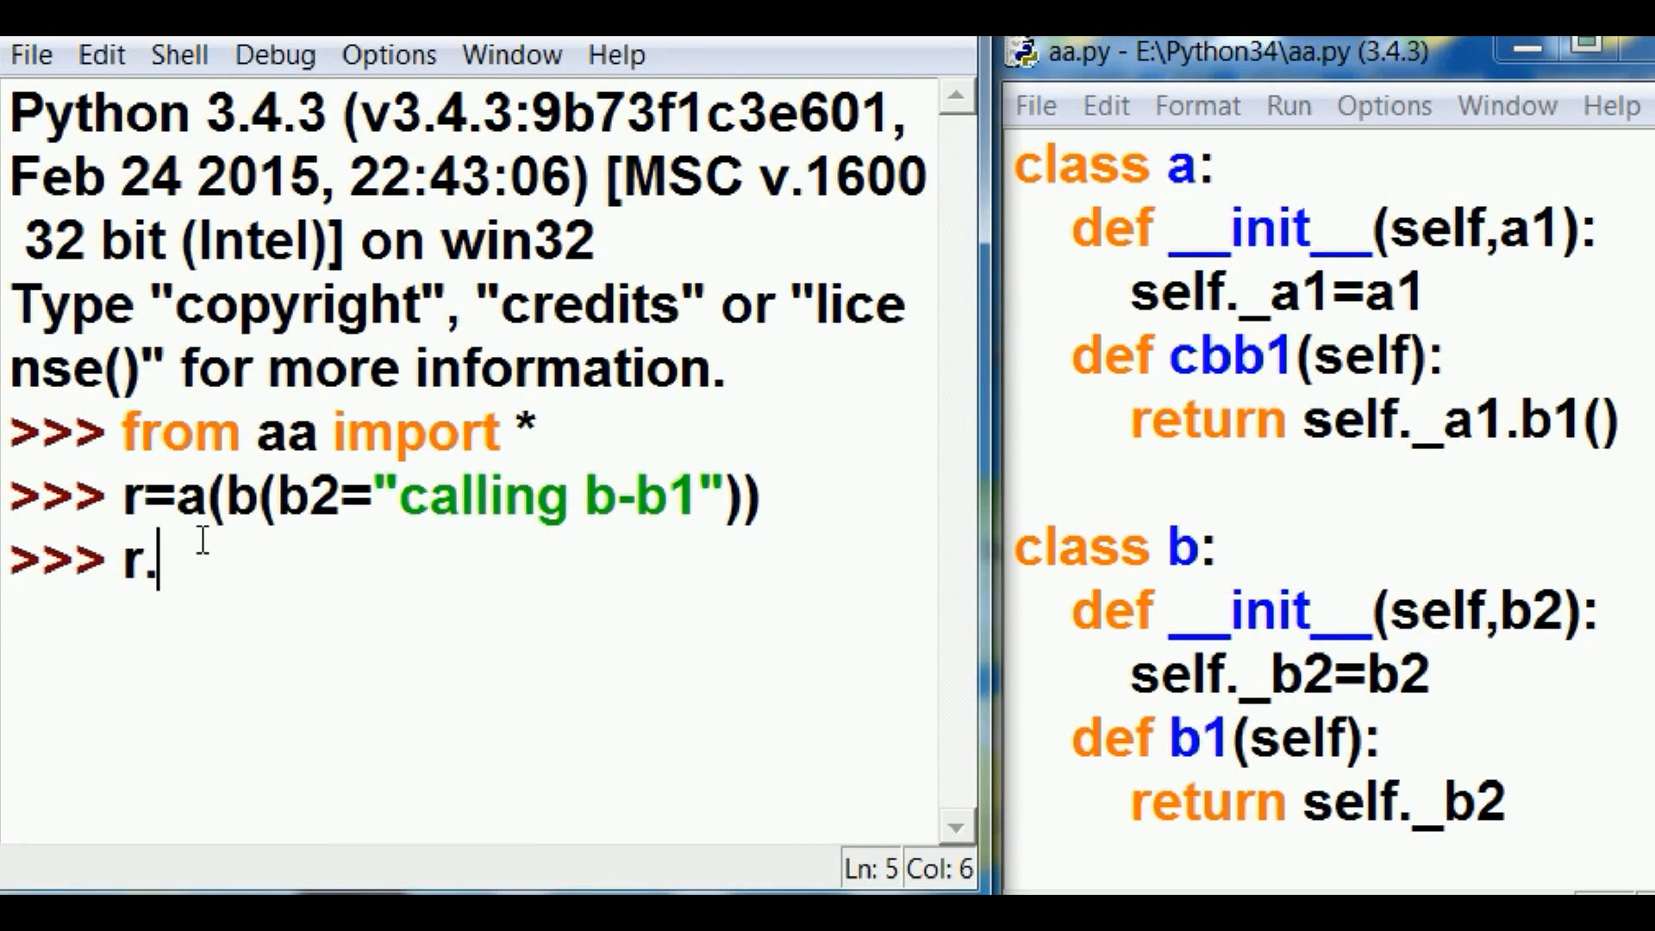
text(cbb1)
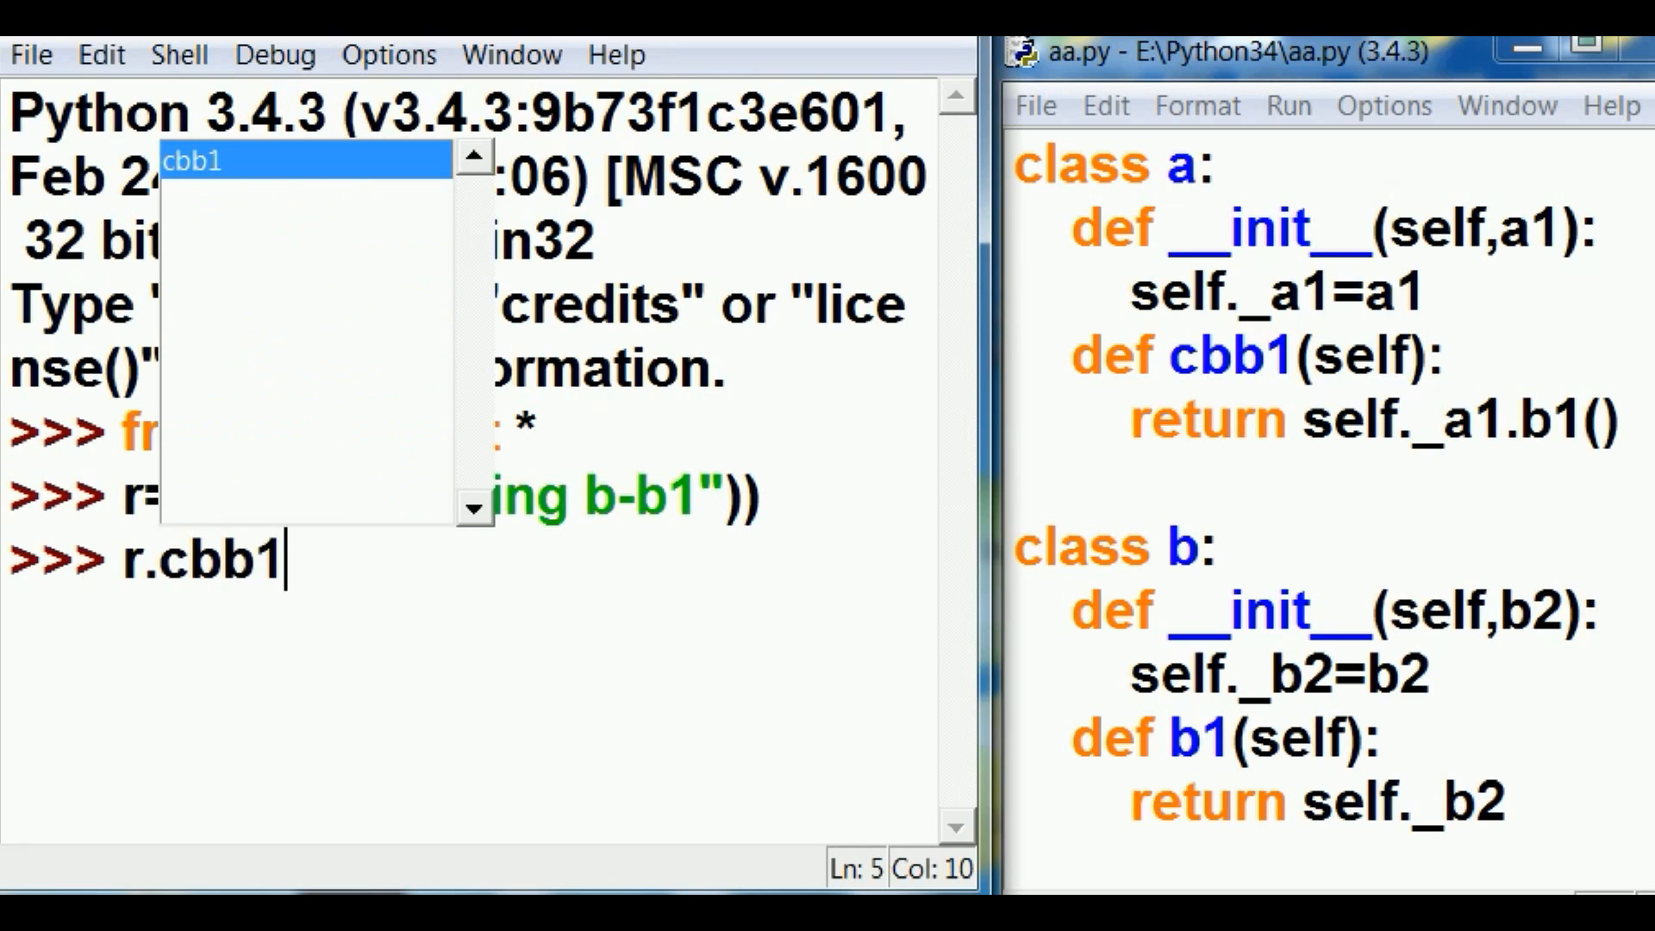
text(())
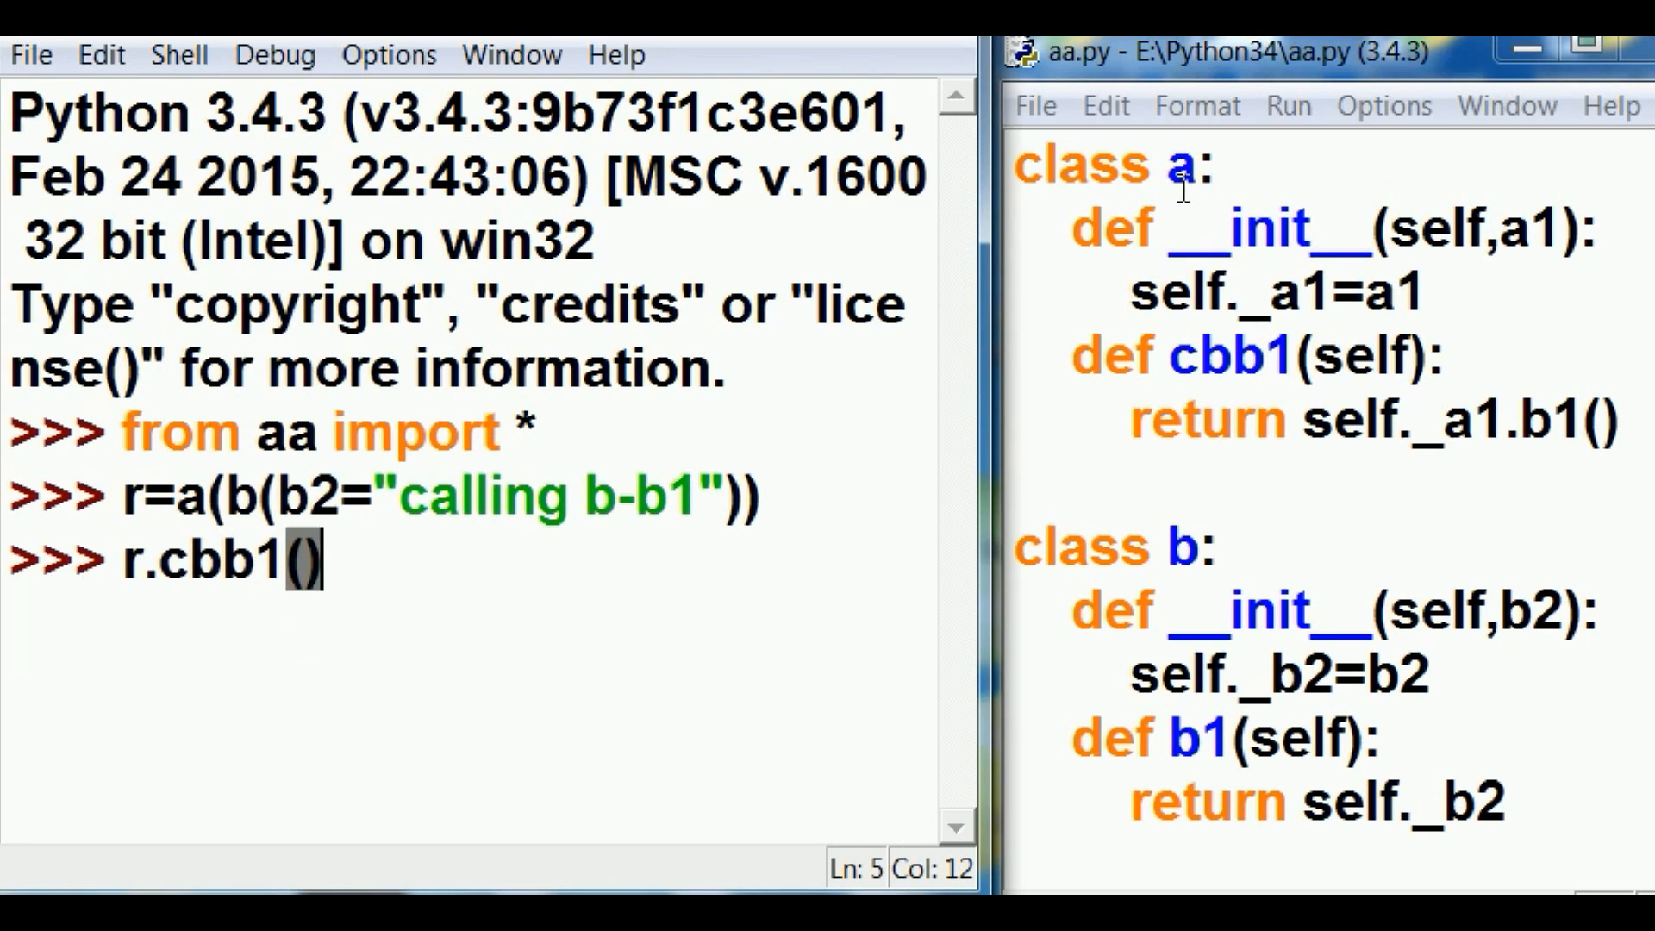
double_click(1187, 164)
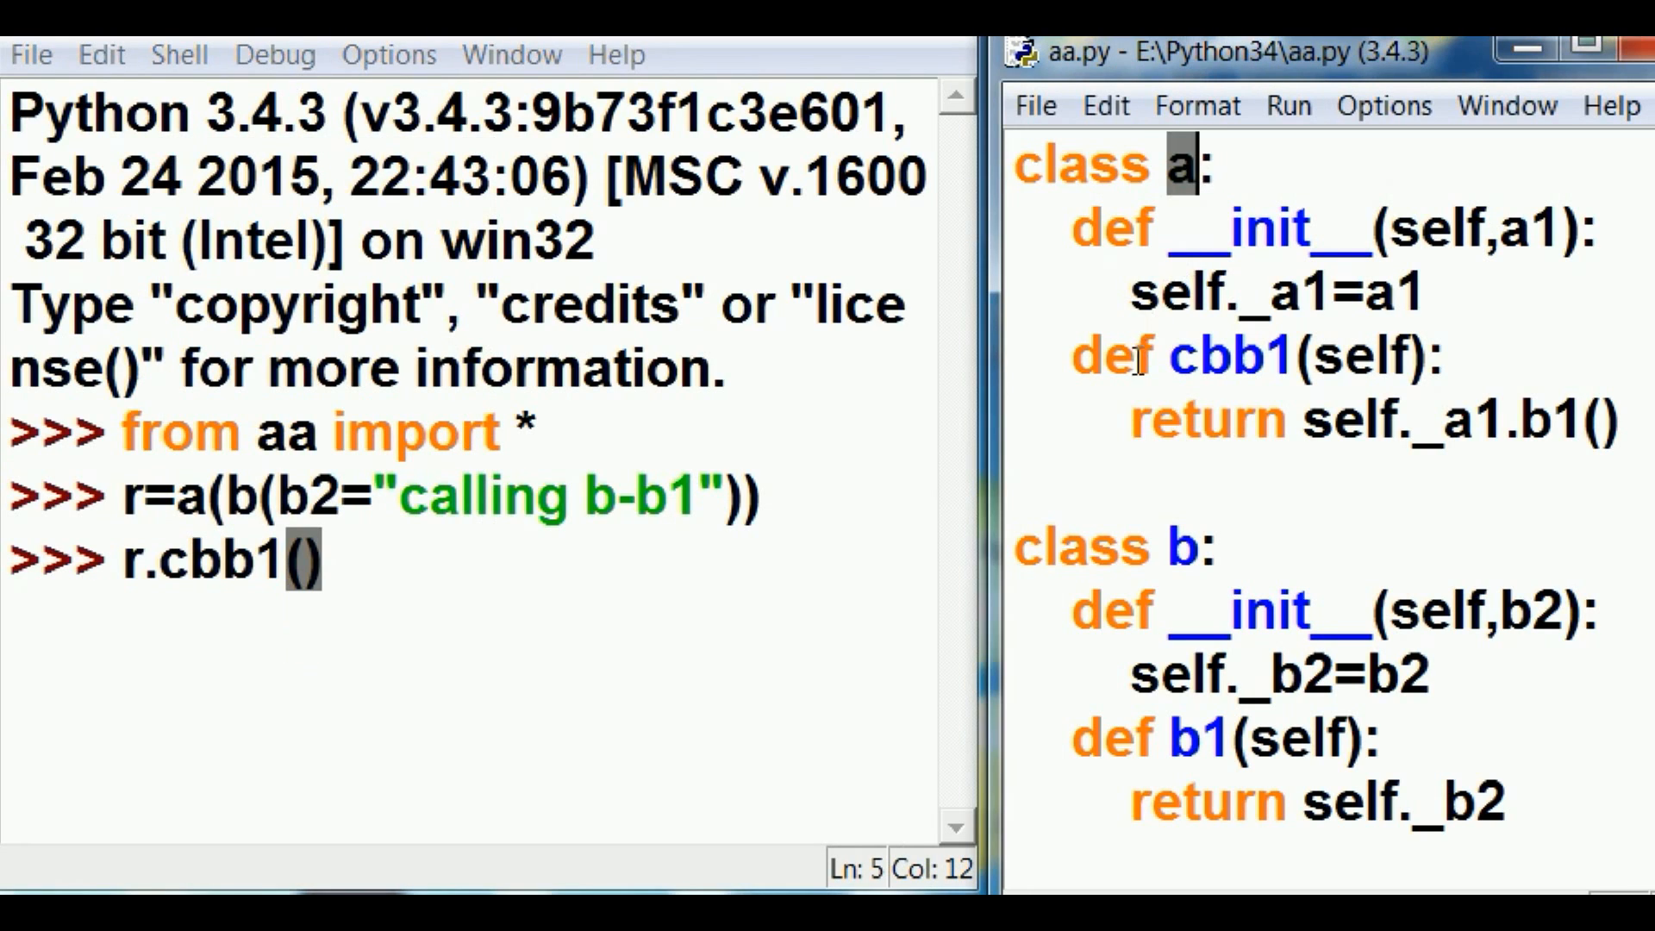
double_click(1230, 355)
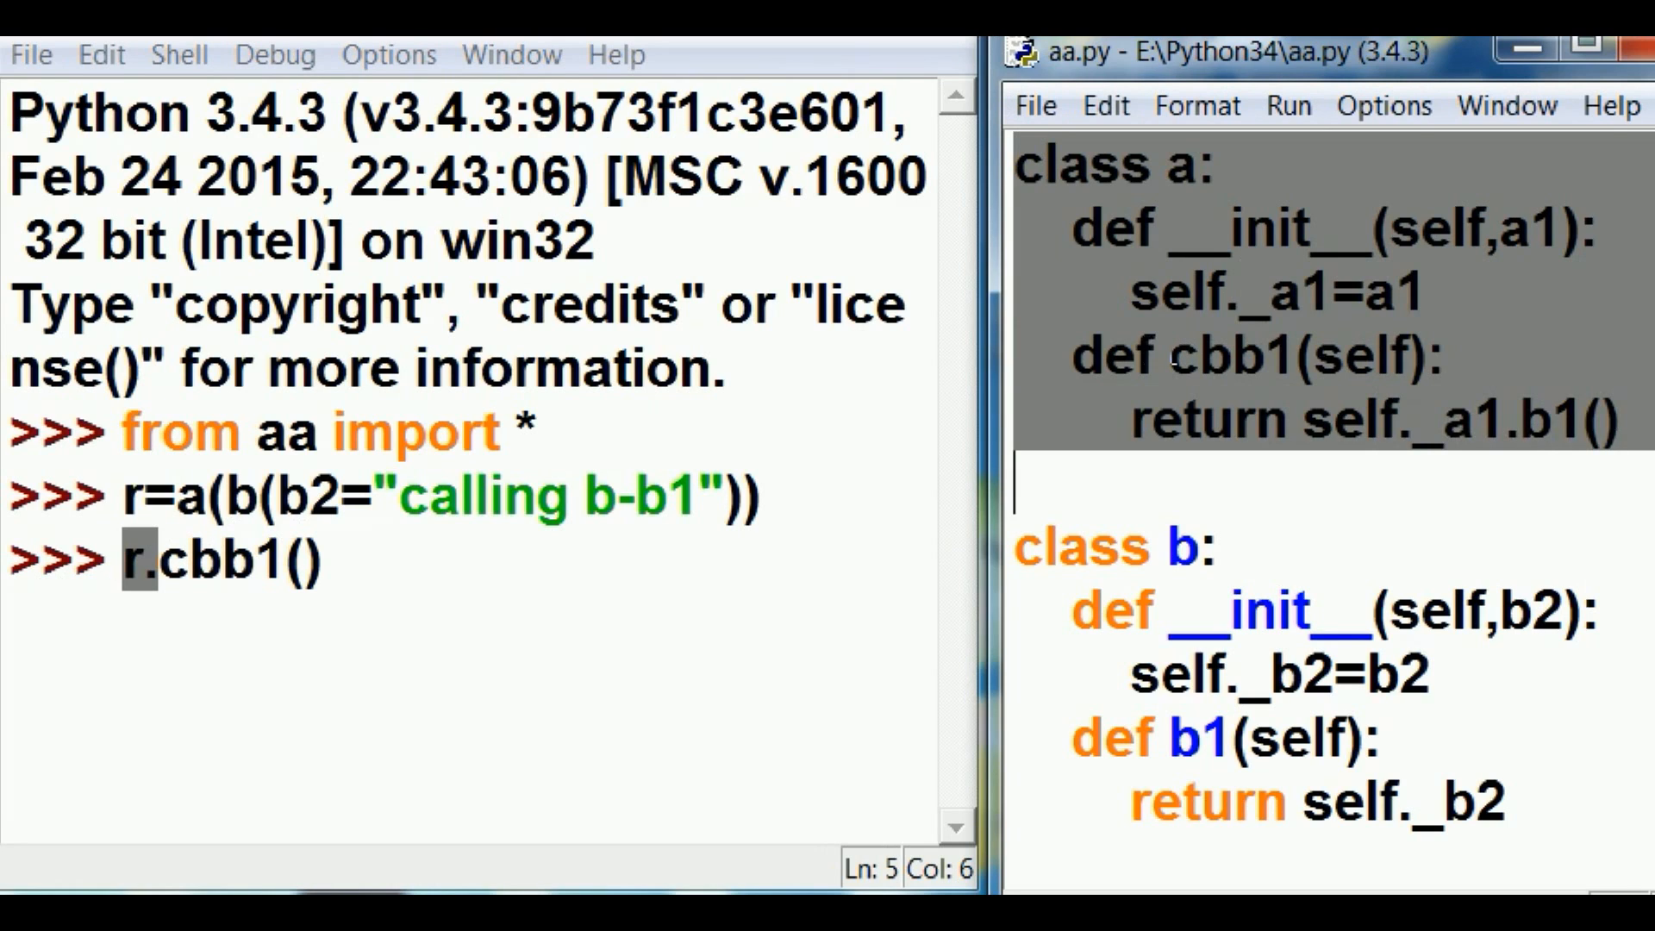
double_click(1232, 356)
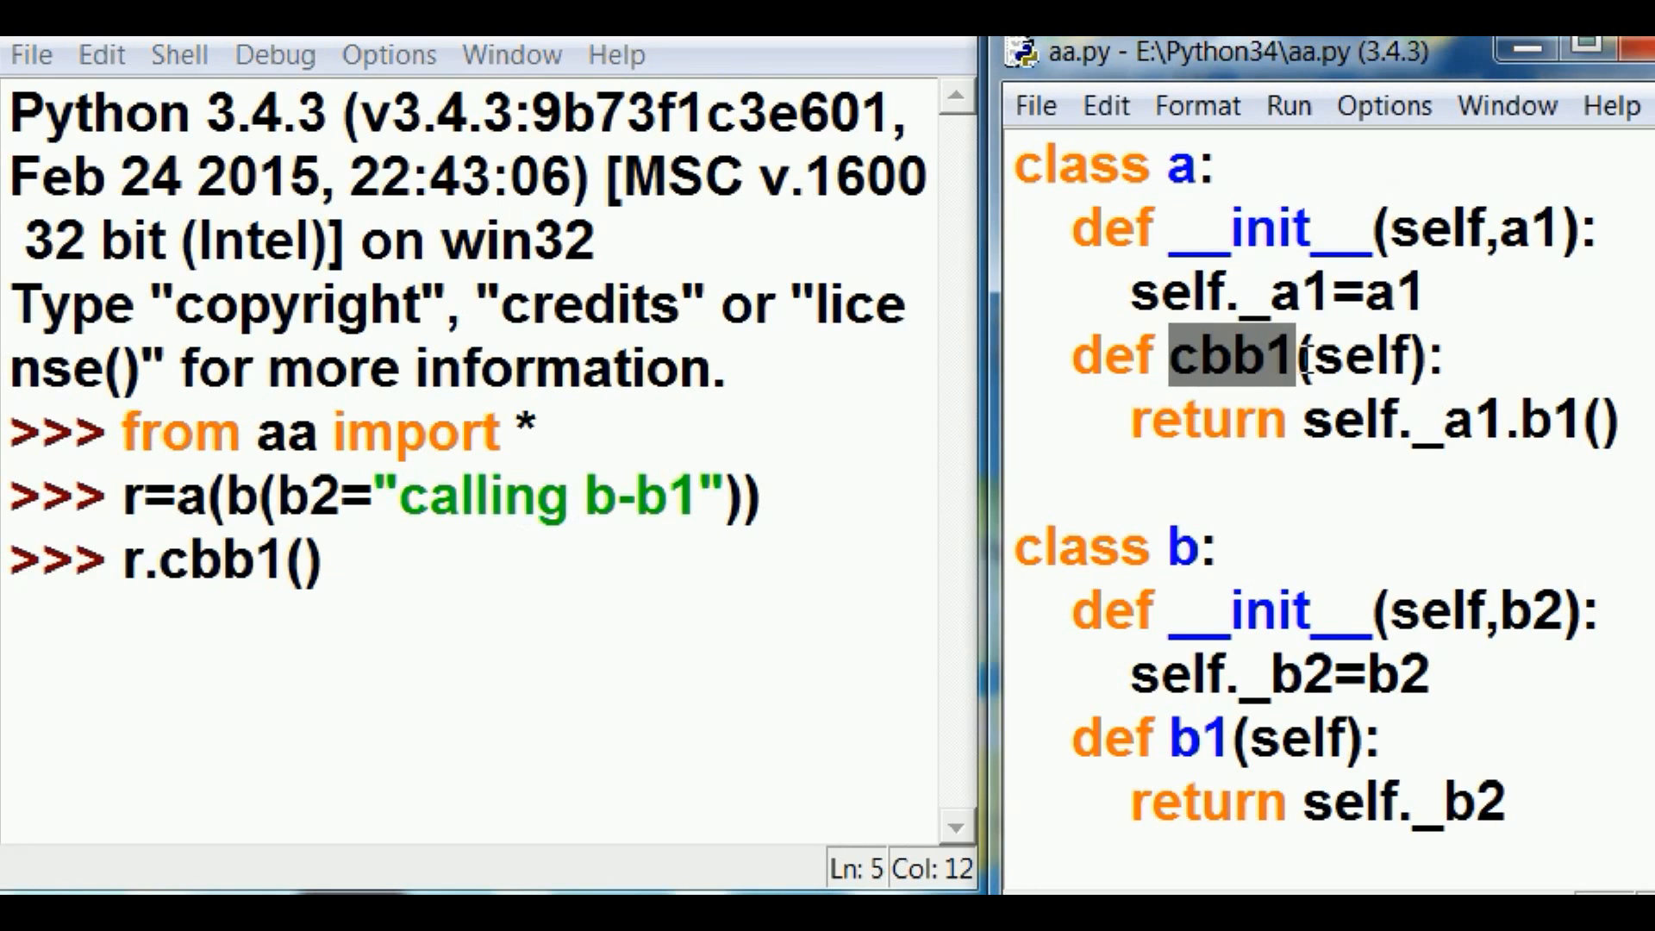
double_click(1360, 355)
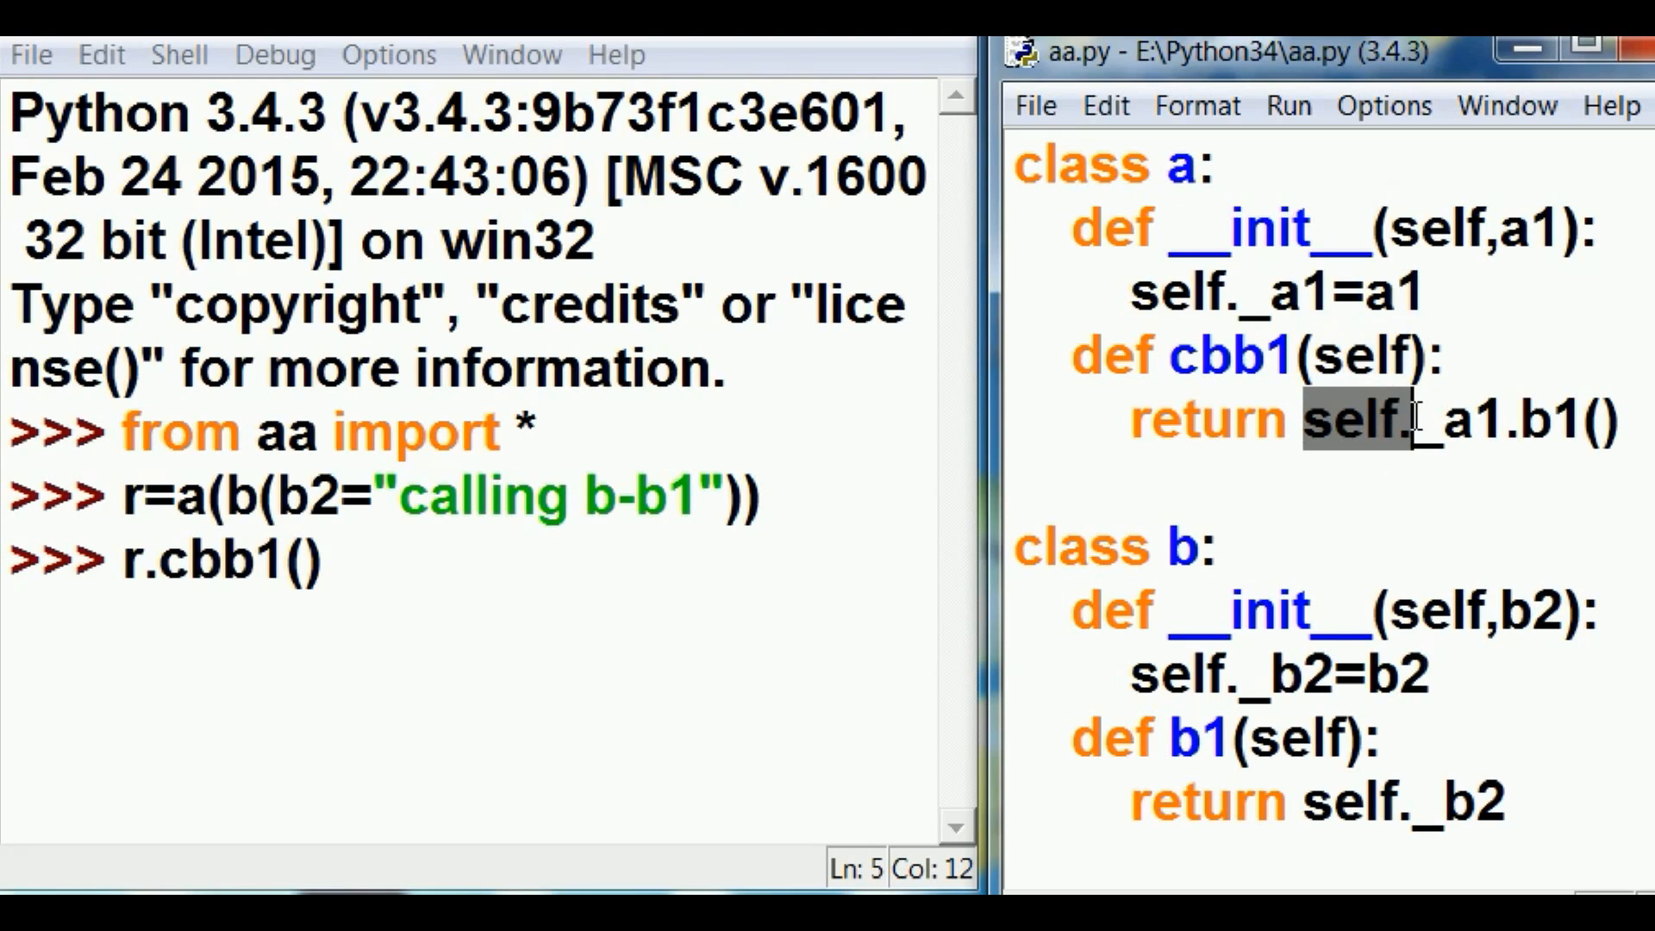
drag(1393, 421, 1478, 420)
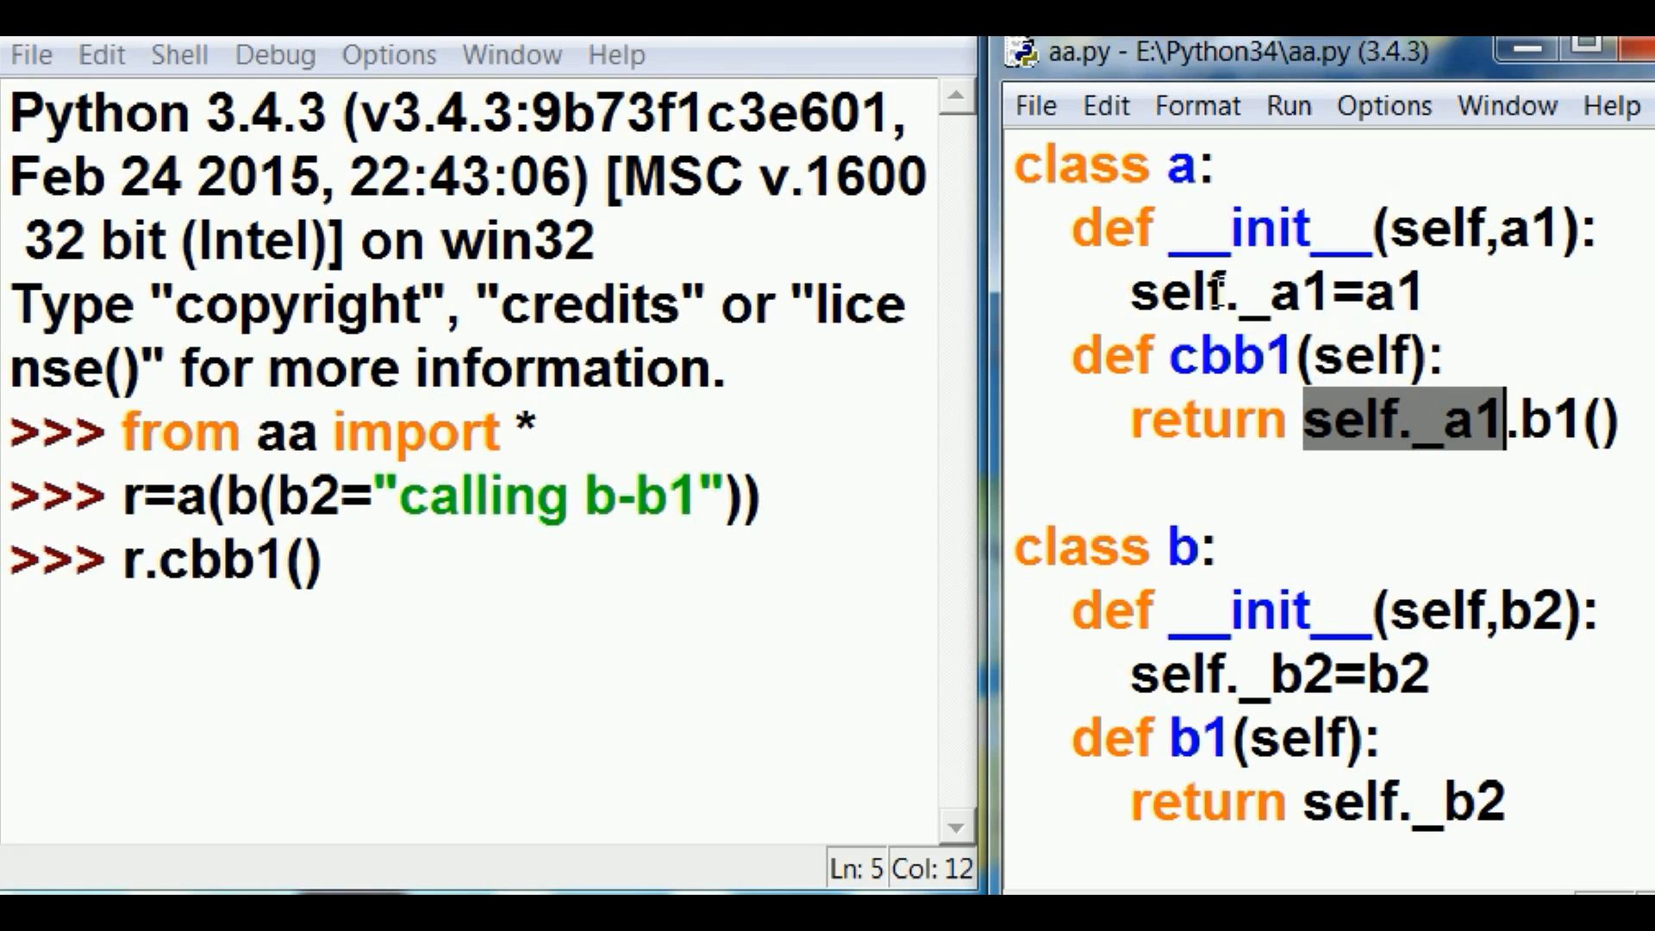
double_click(1230, 294)
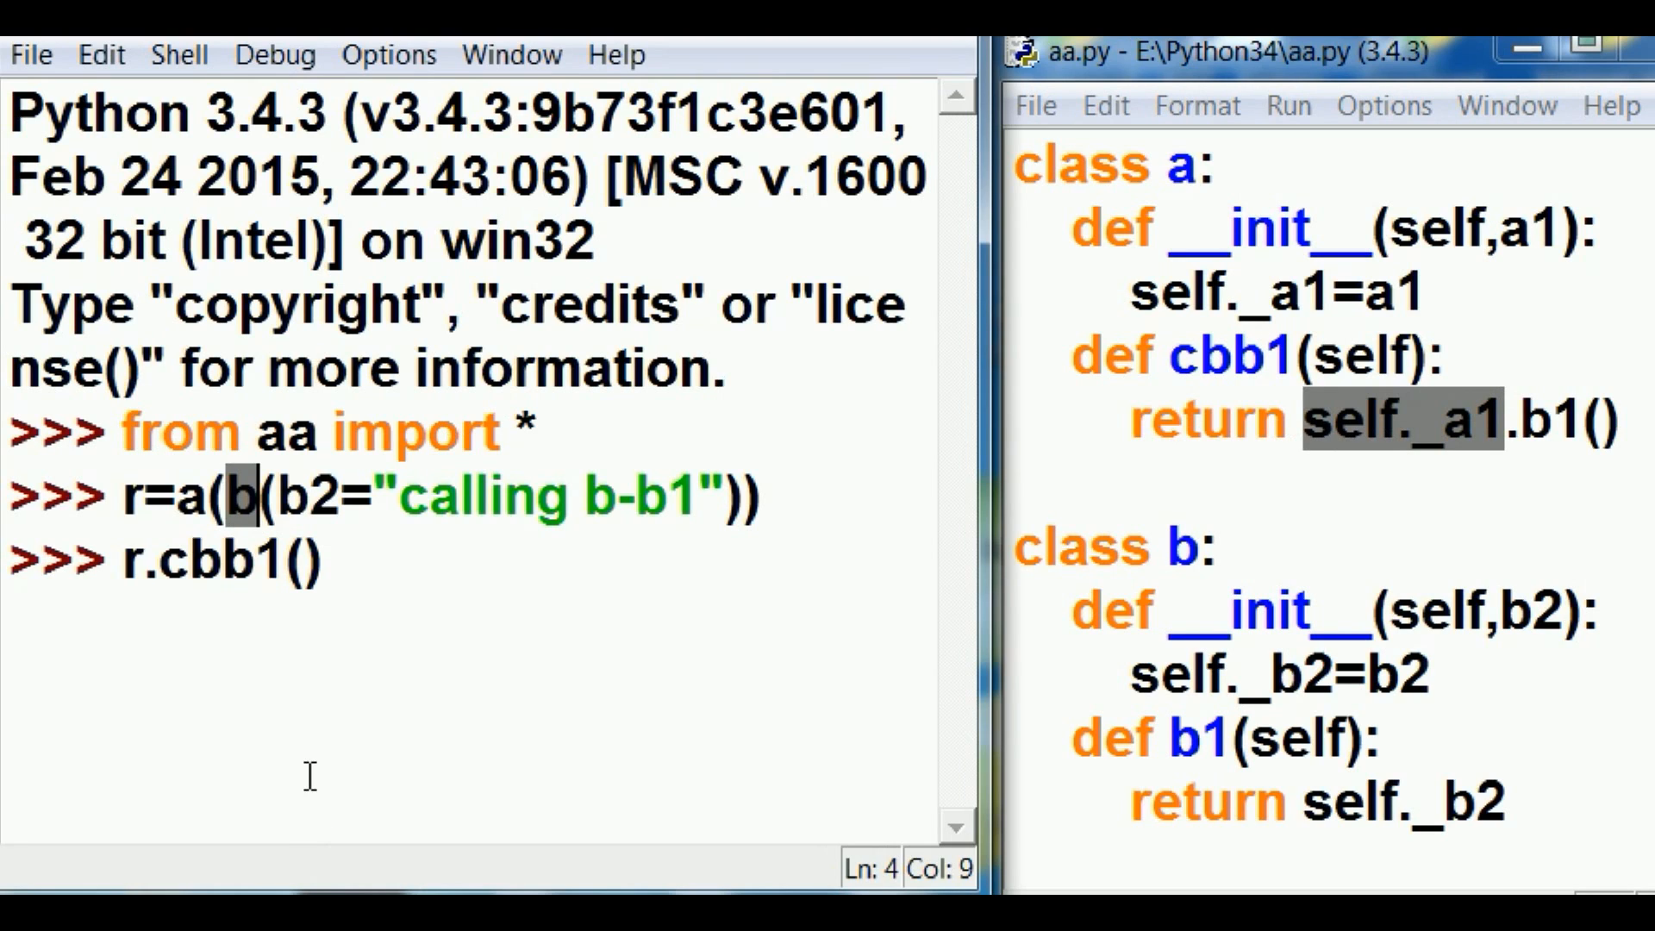
mouse_move(856, 517)
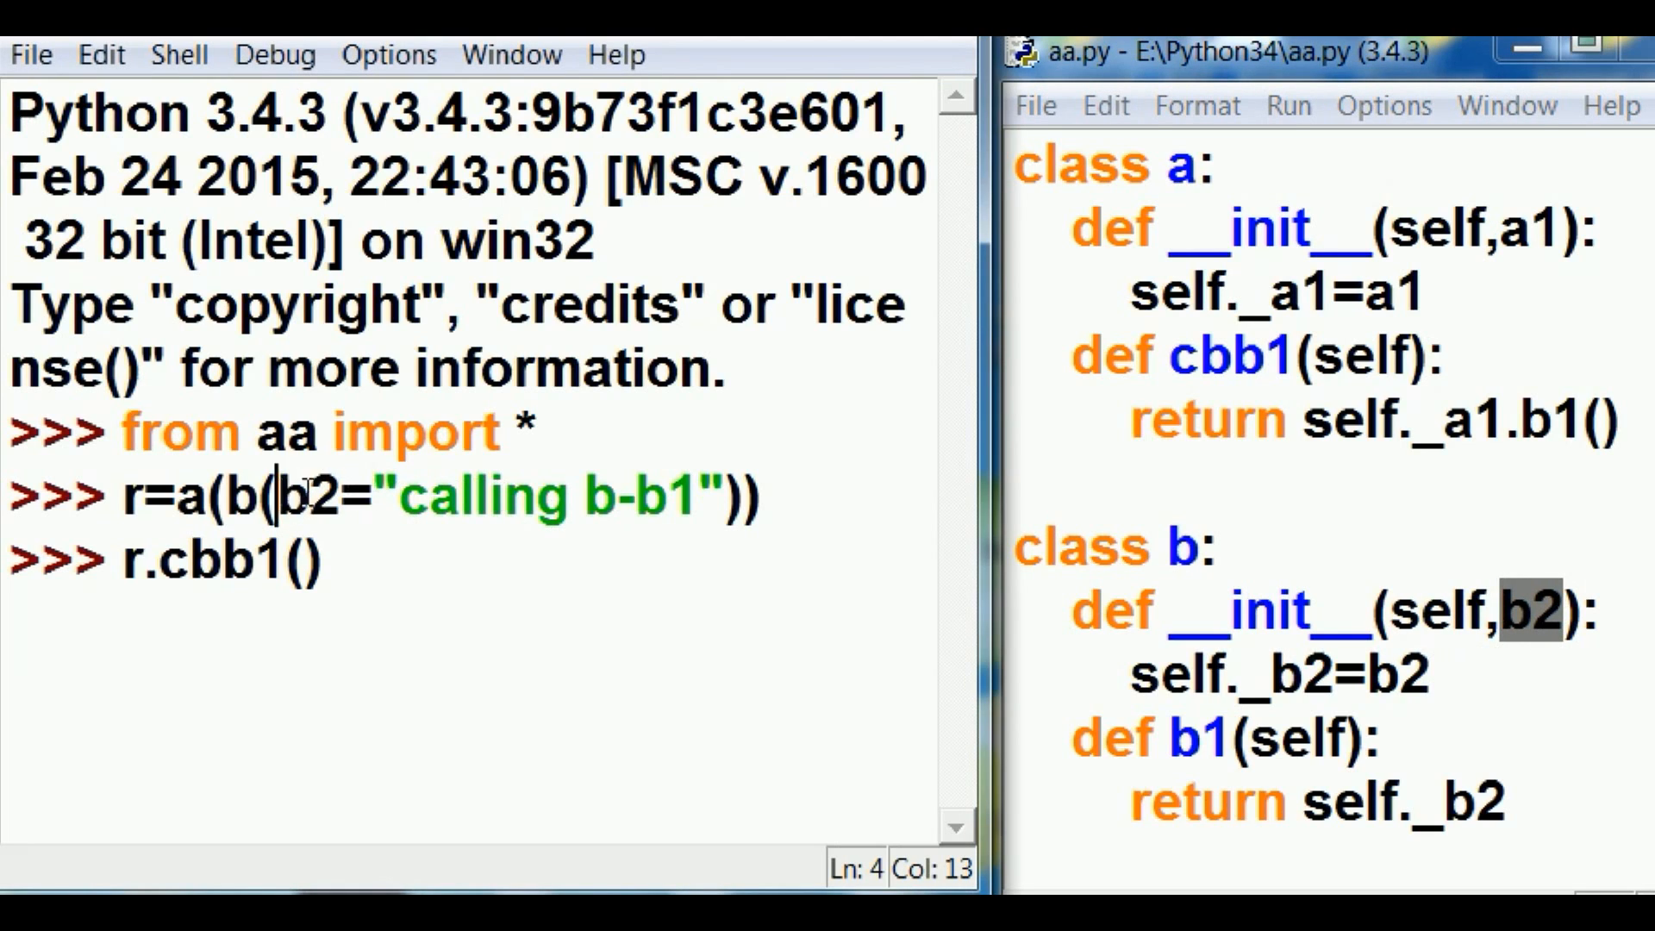
double_click(299, 497)
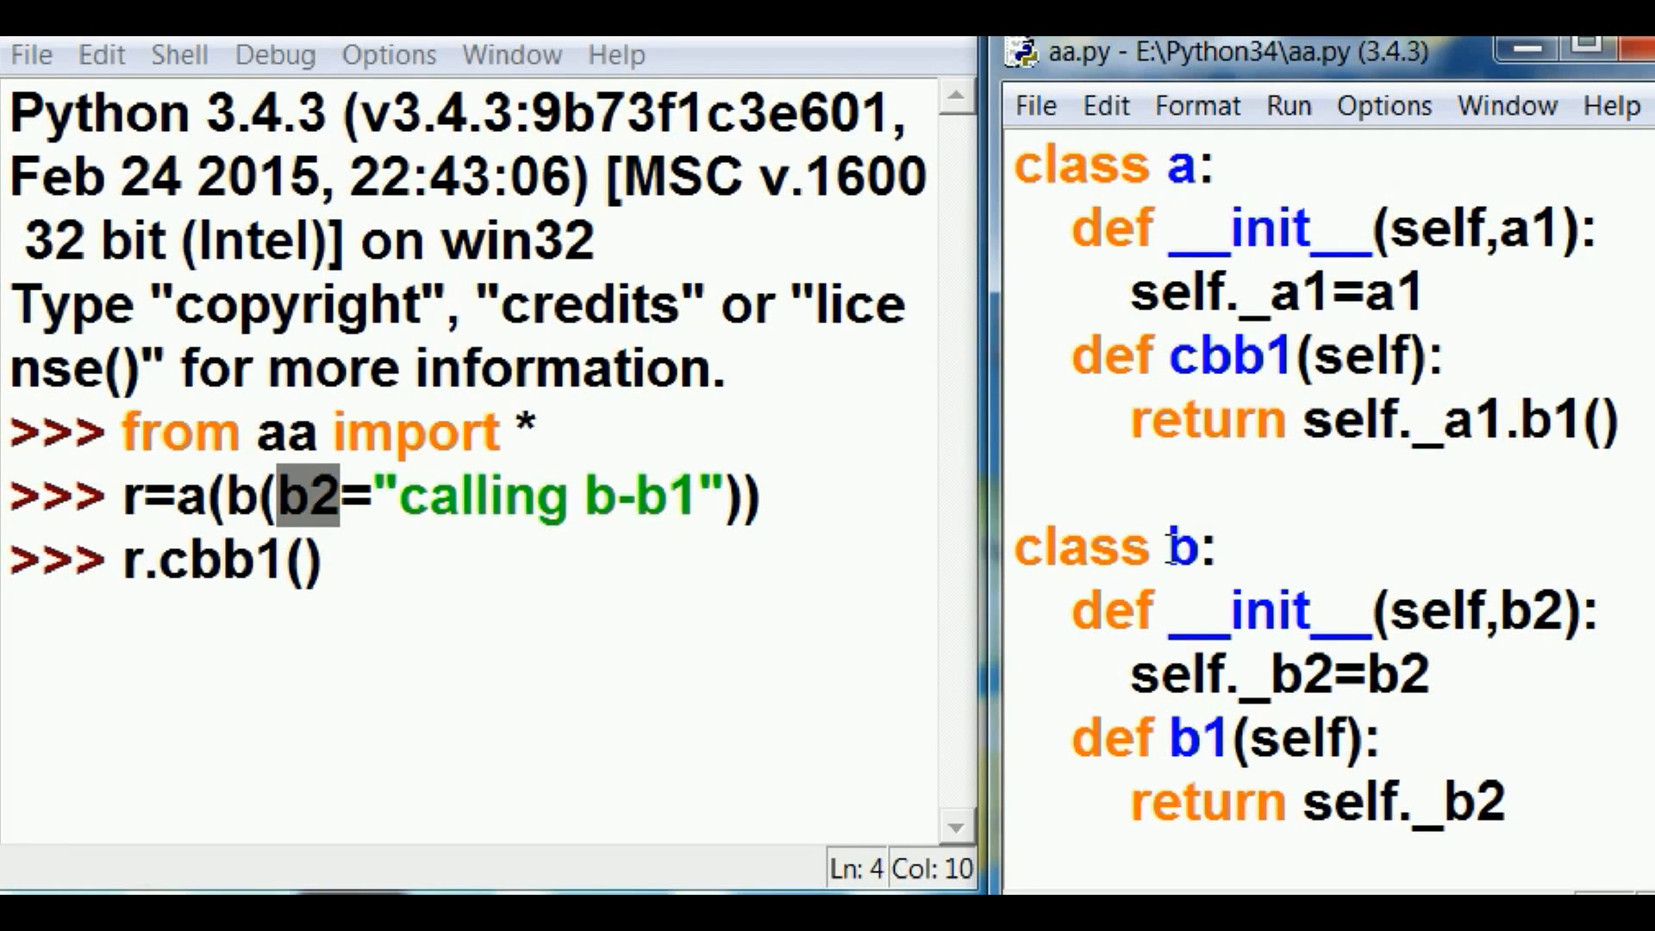
double_click(1179, 546)
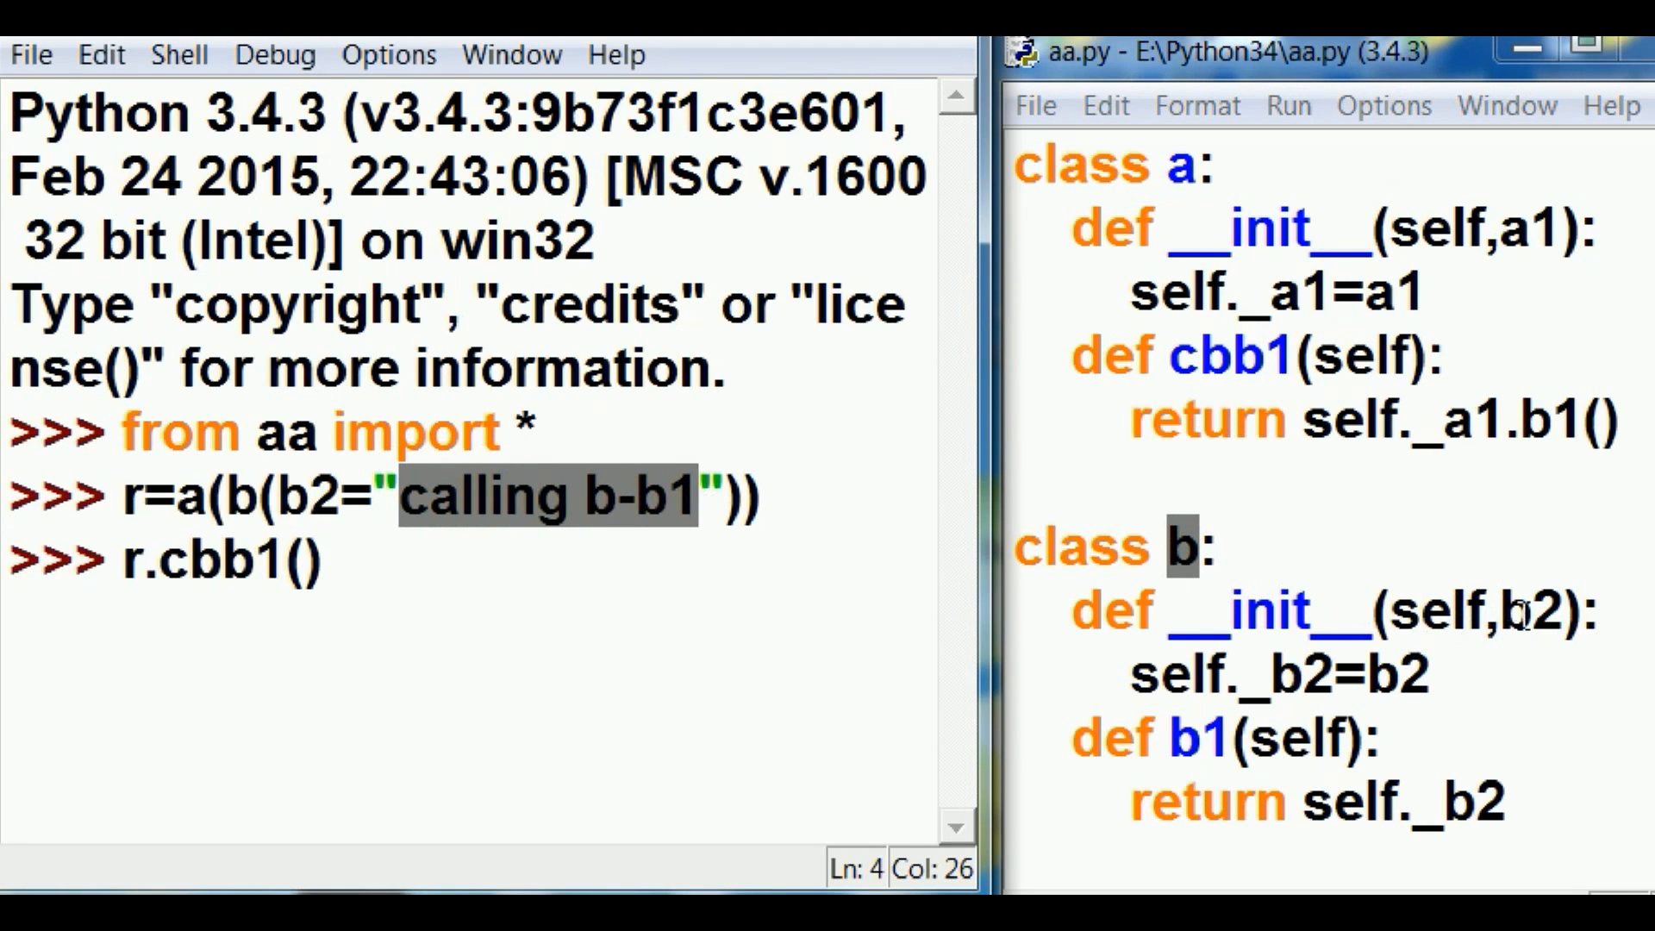
double_click(1537, 611)
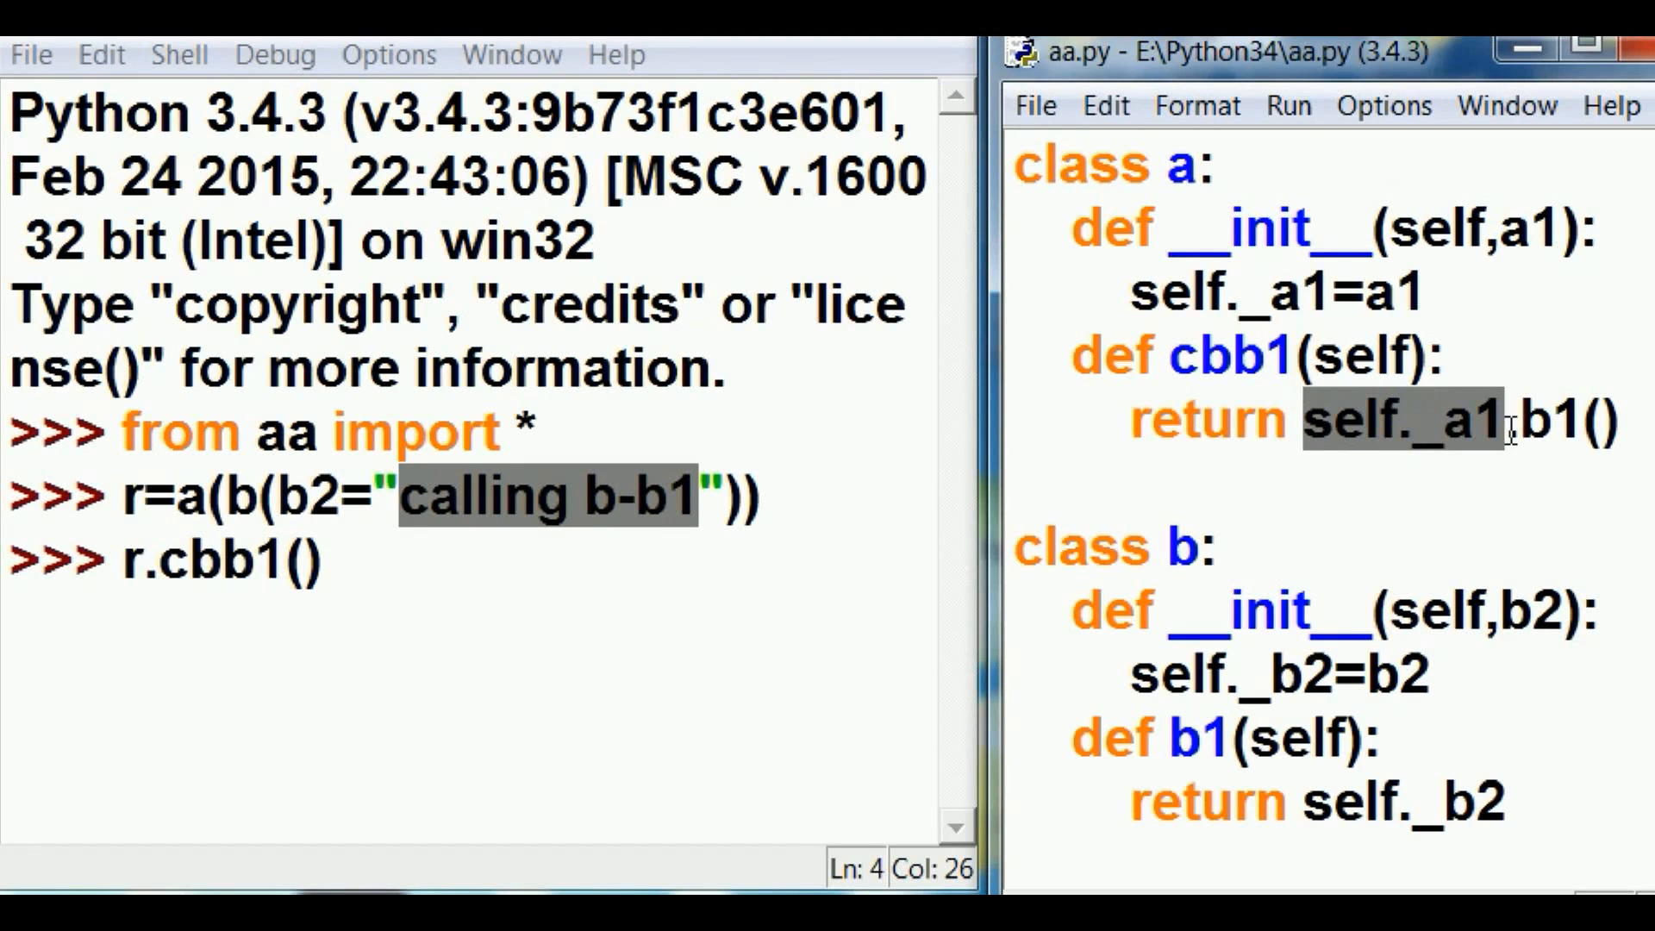
click(1510, 420)
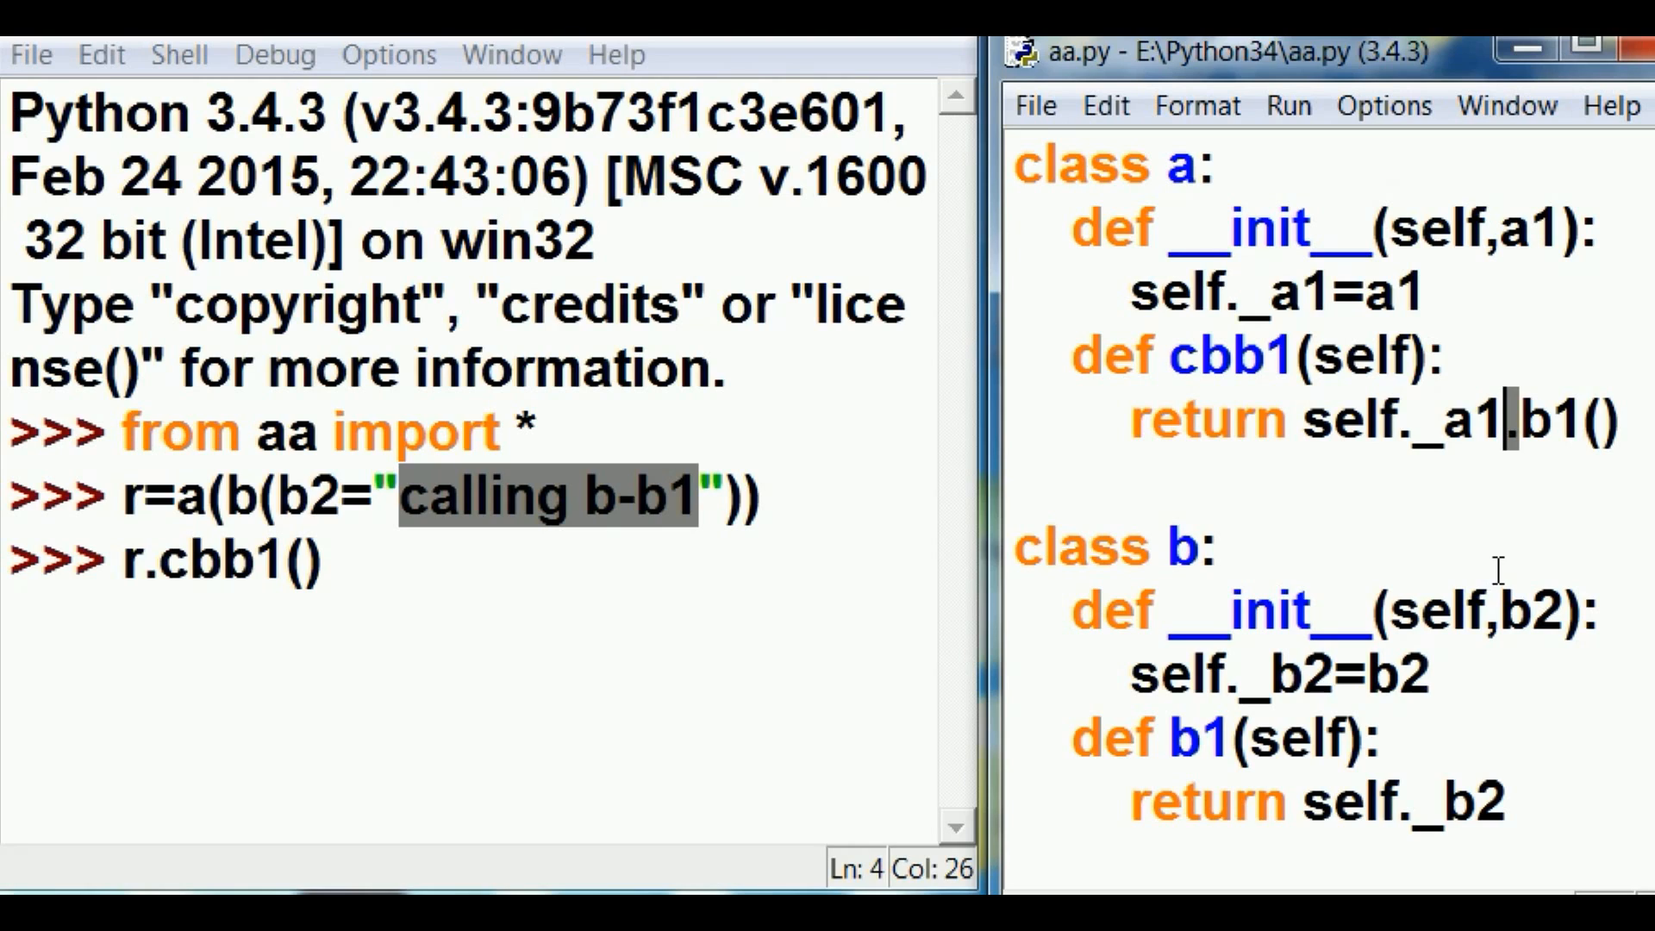
mouse_move(1562, 422)
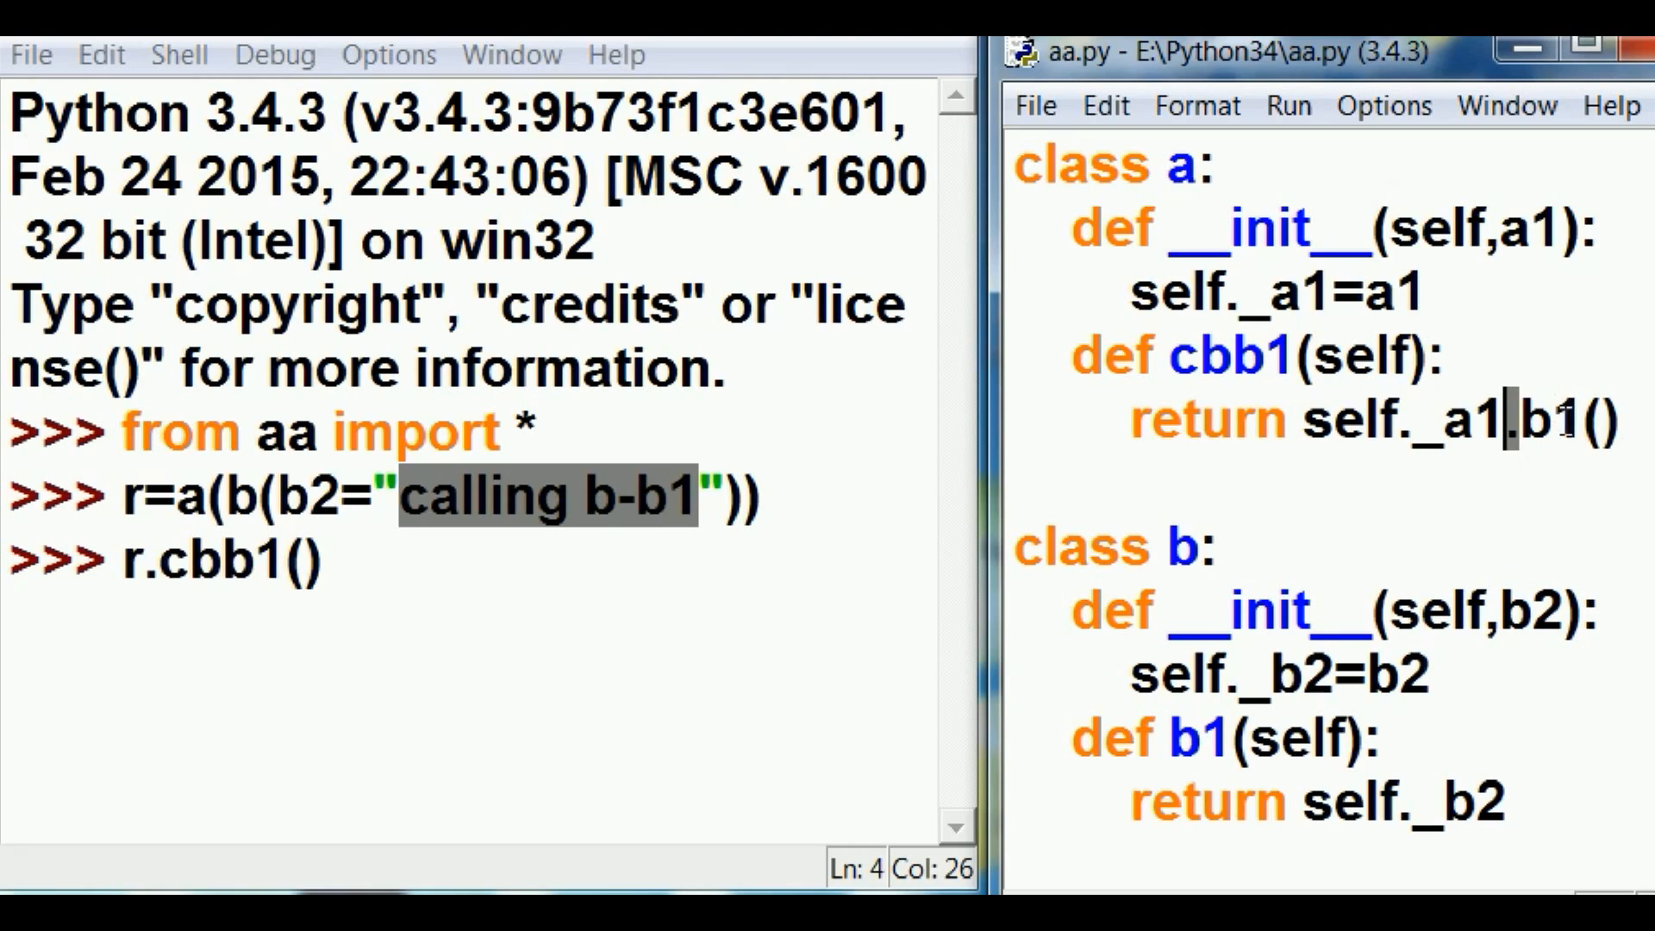
double_click(1383, 417)
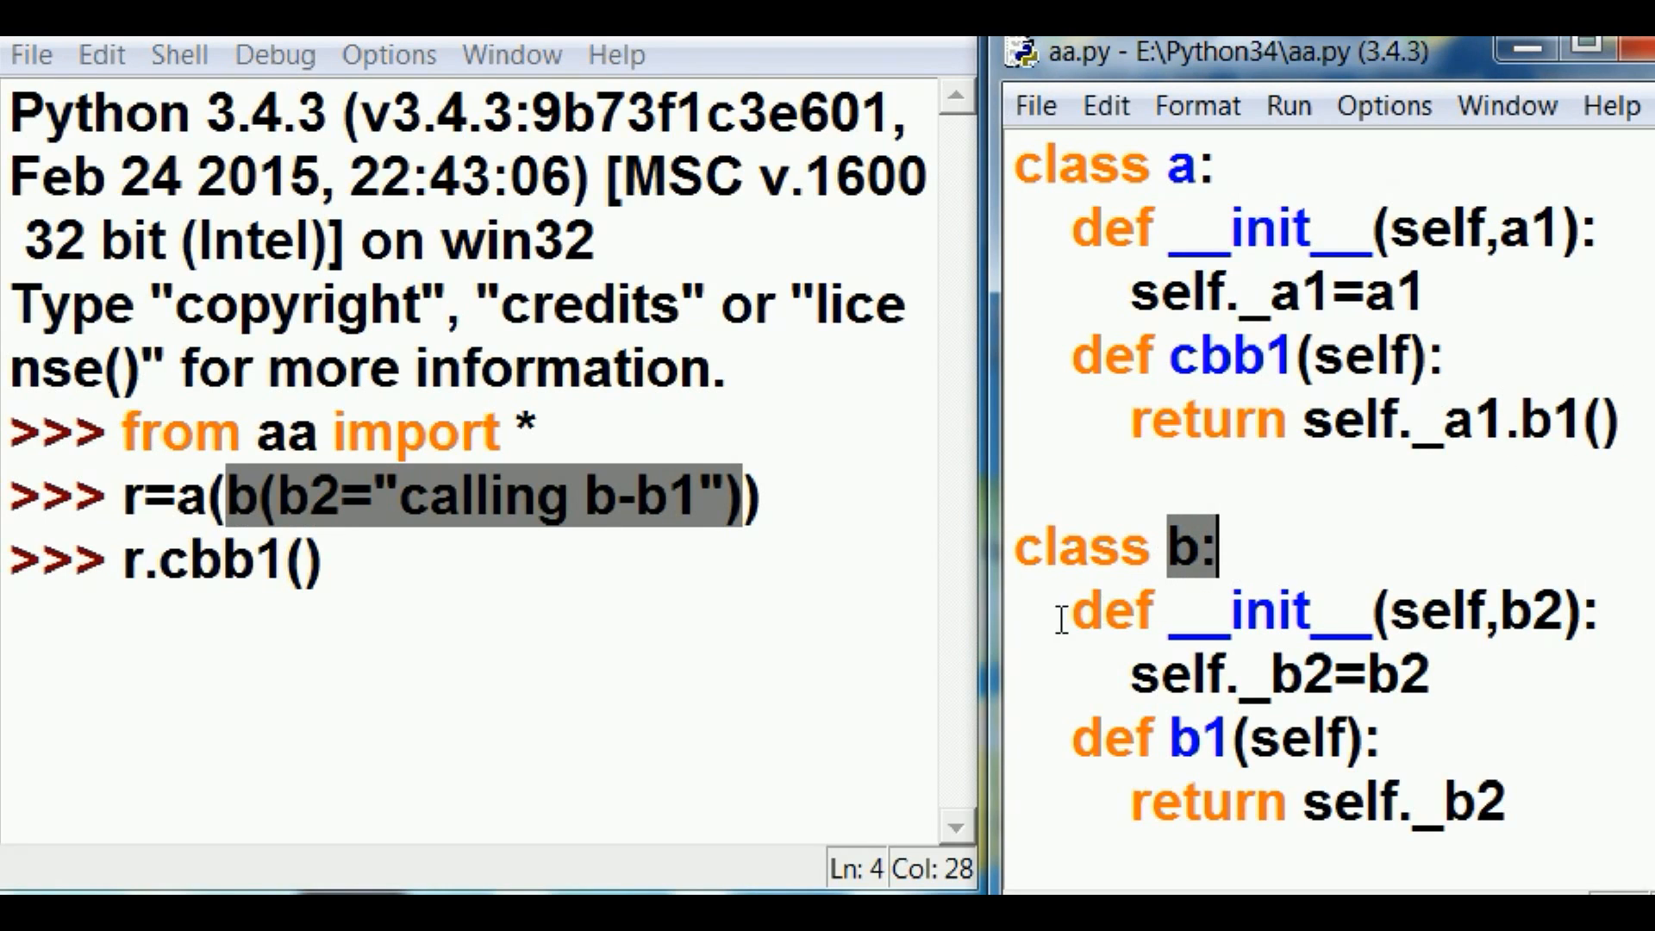
double_click(1197, 736)
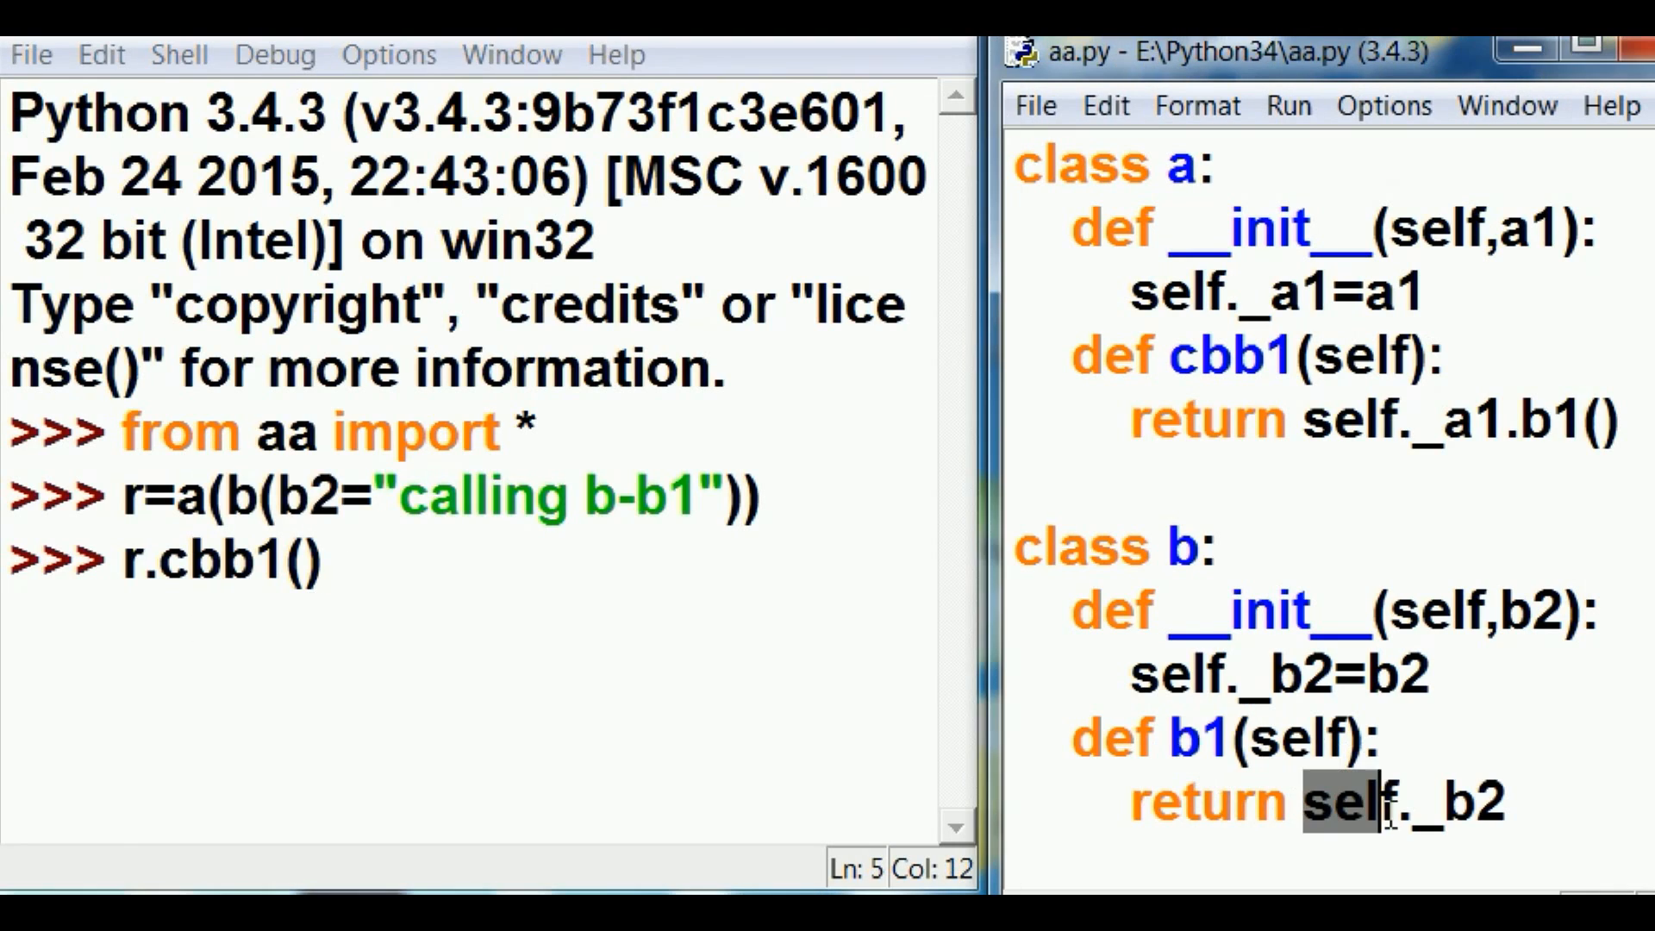
drag(1362, 799, 1510, 799)
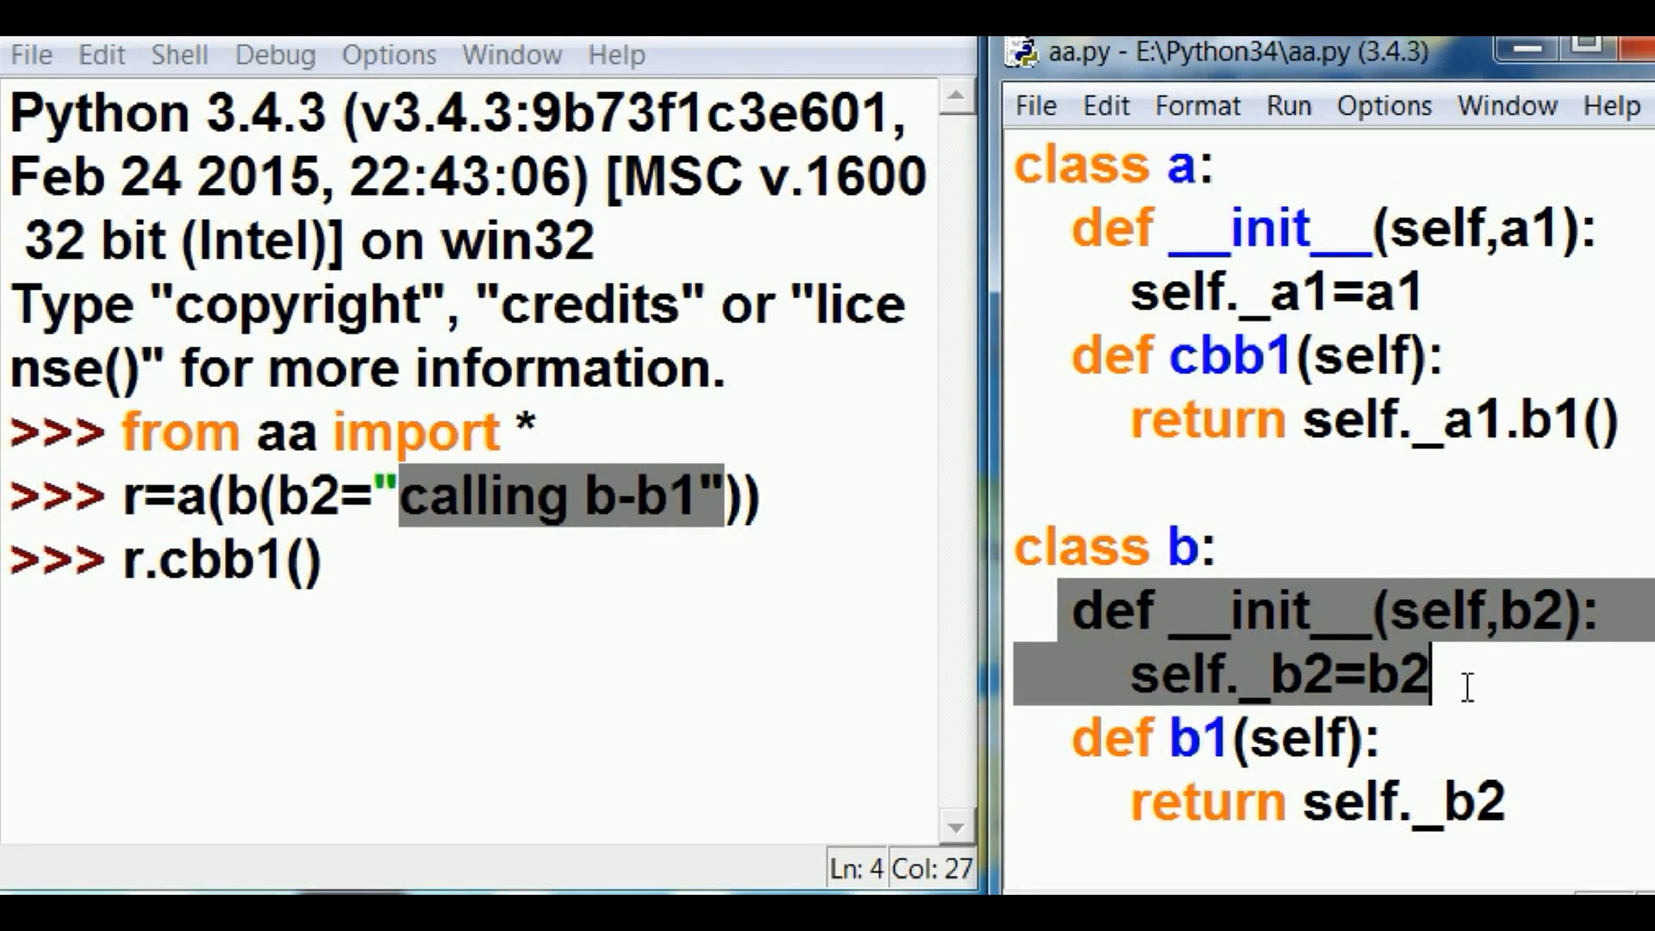
mouse_move(1493, 695)
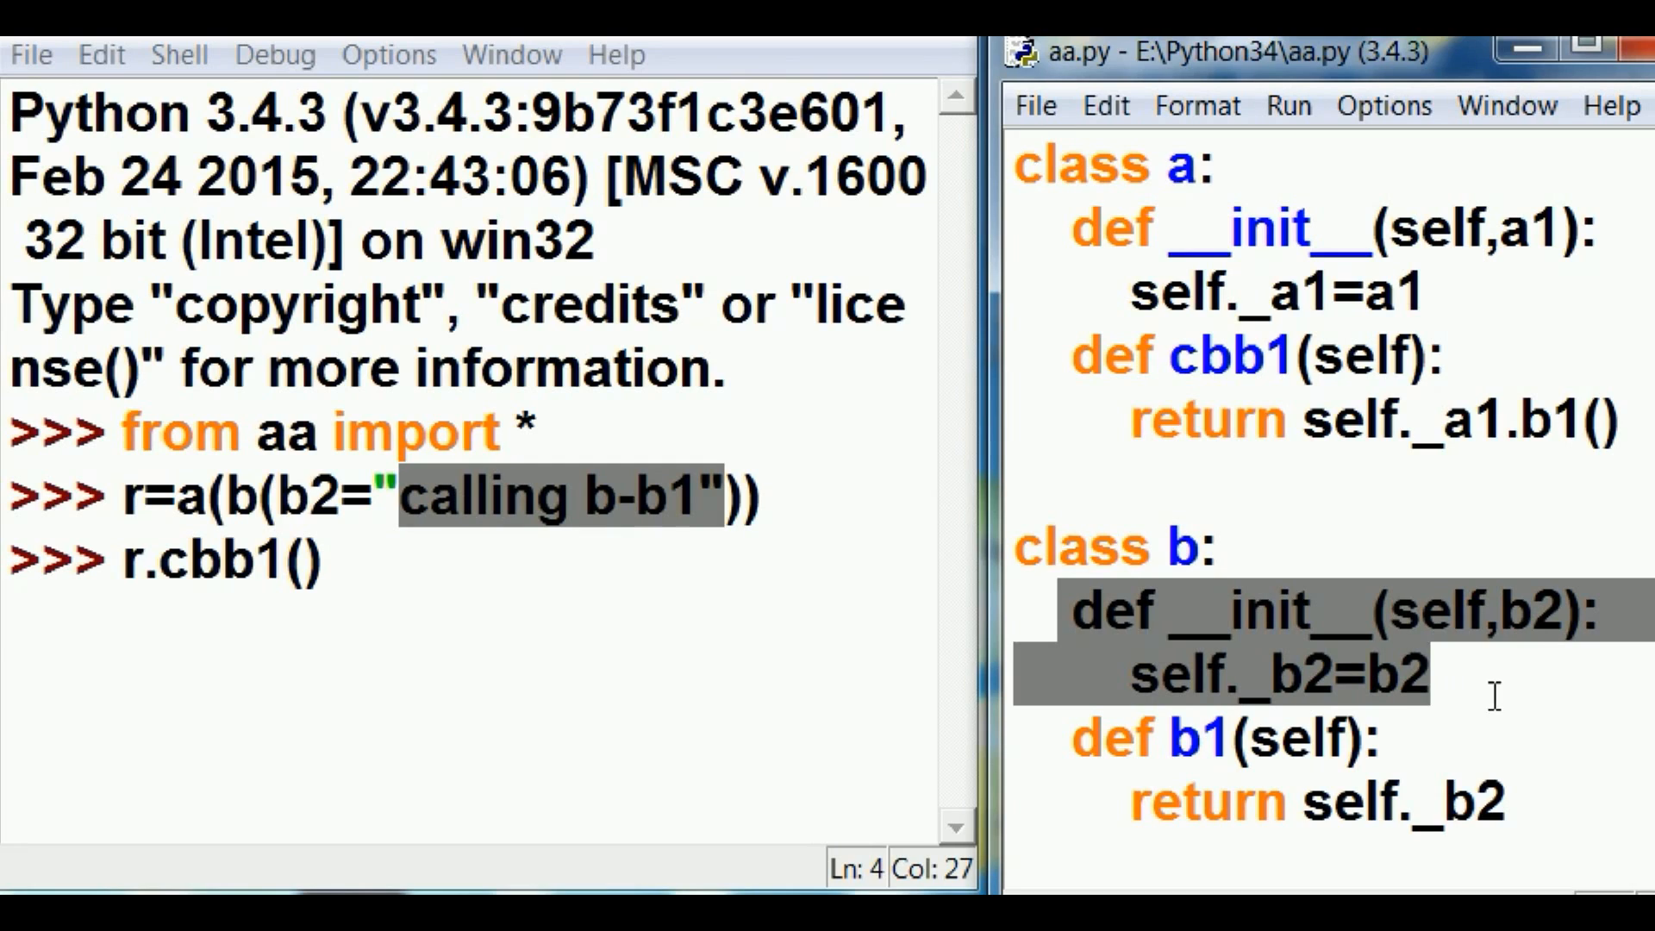
click(1432, 676)
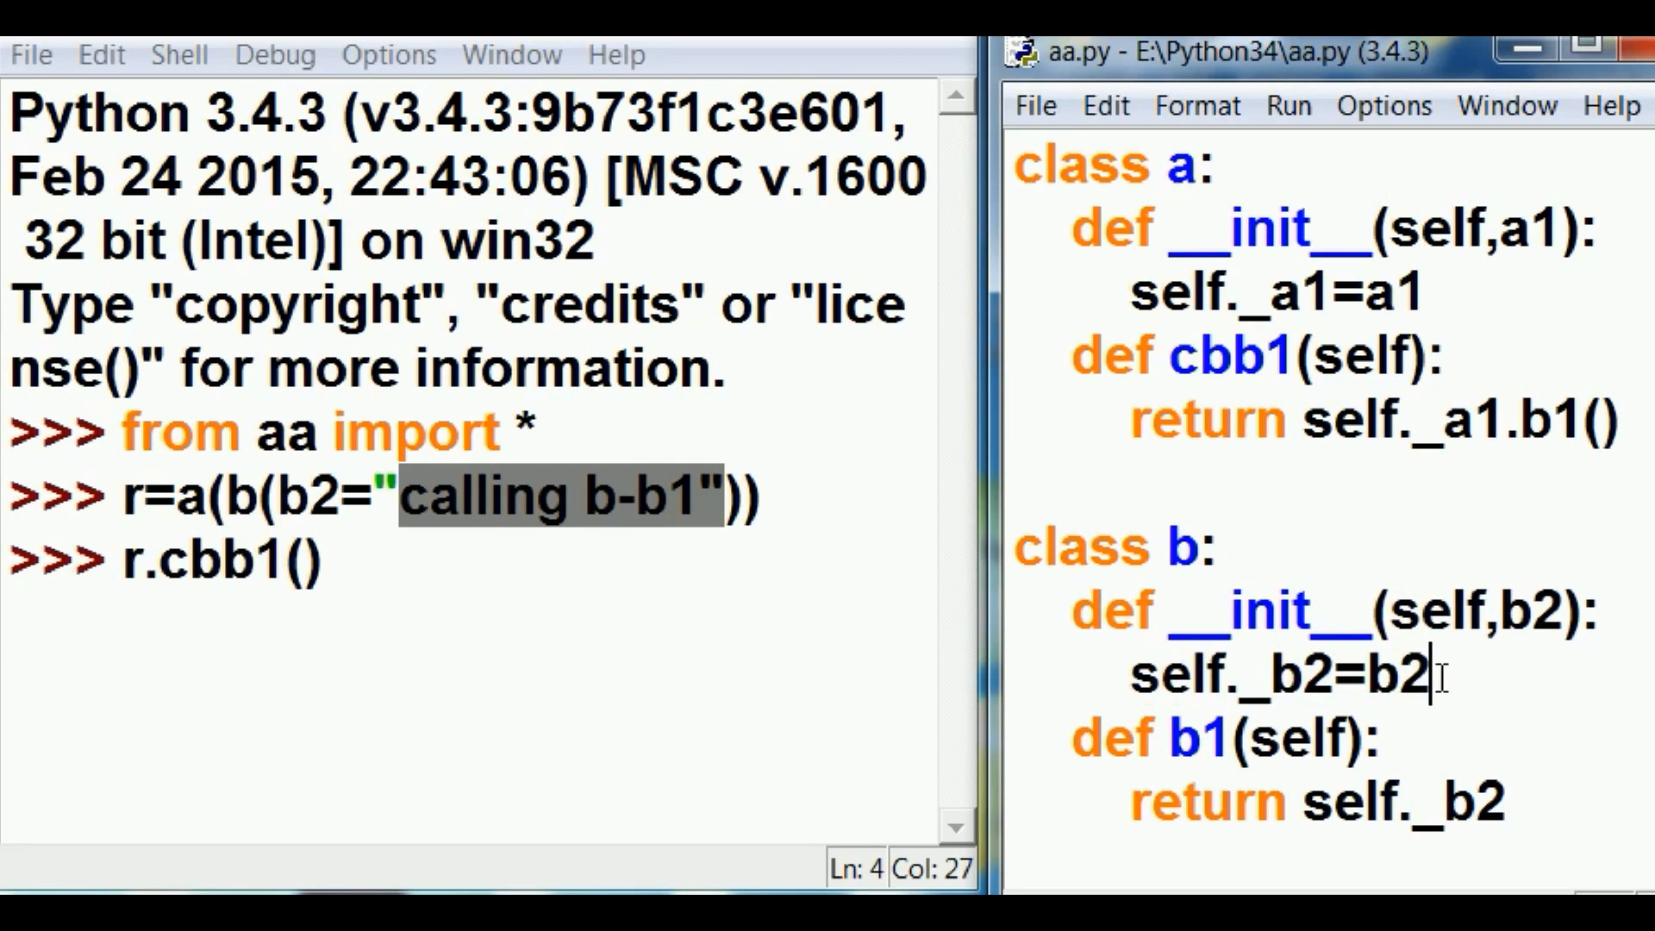
double_click(1394, 676)
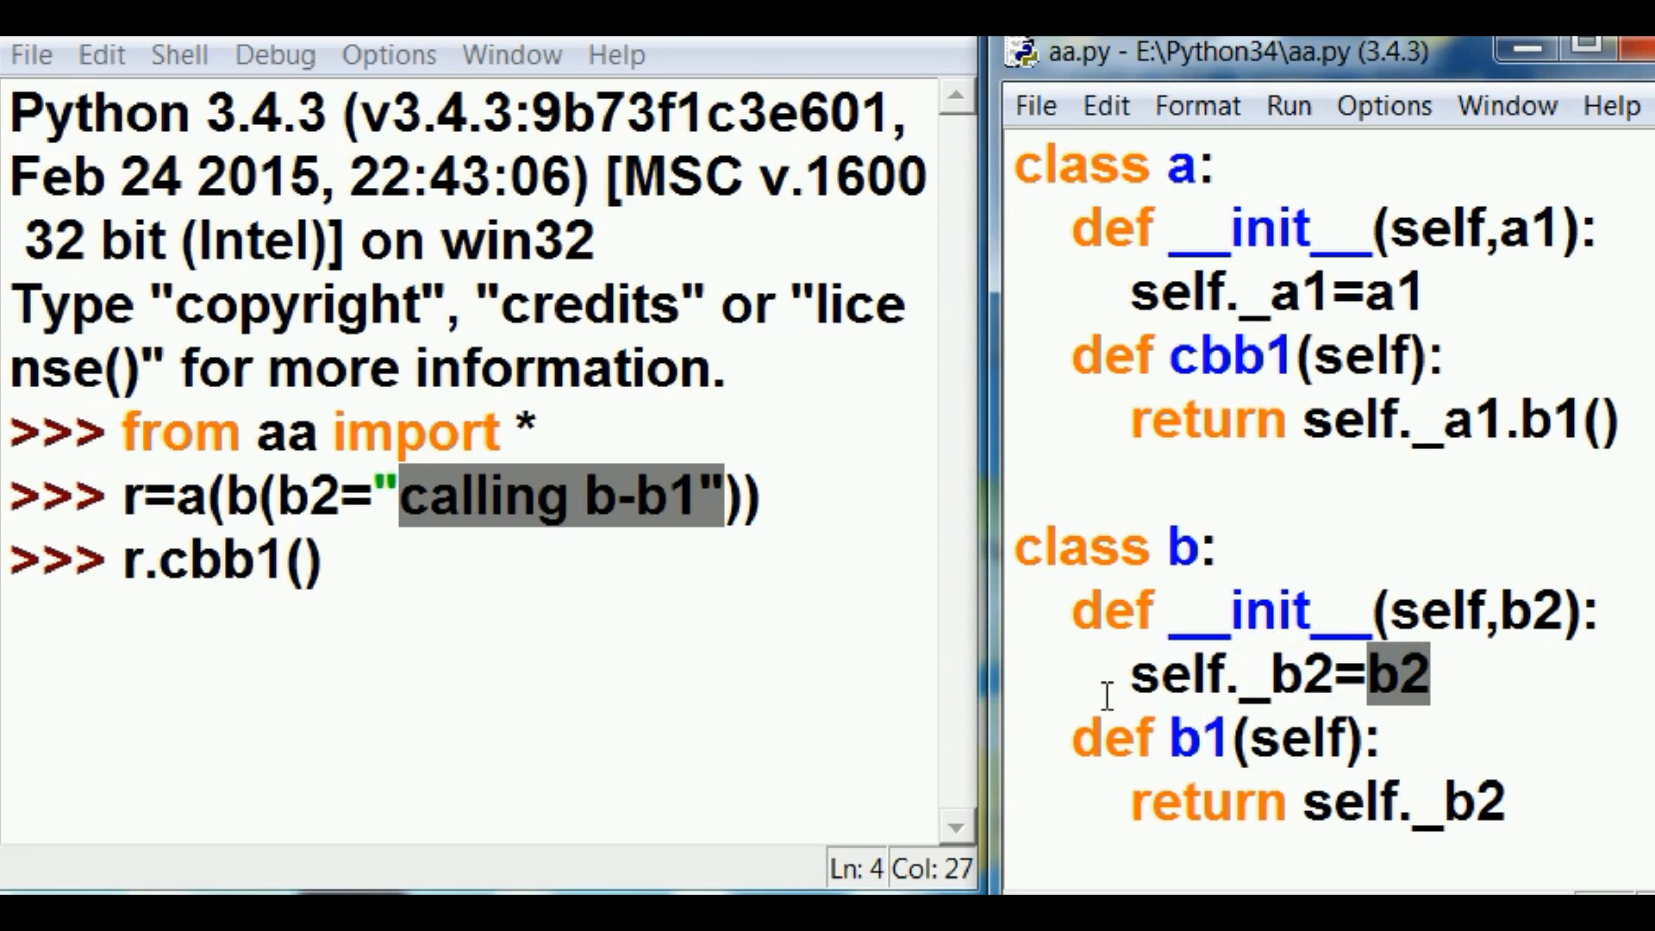
double_click(1221, 737)
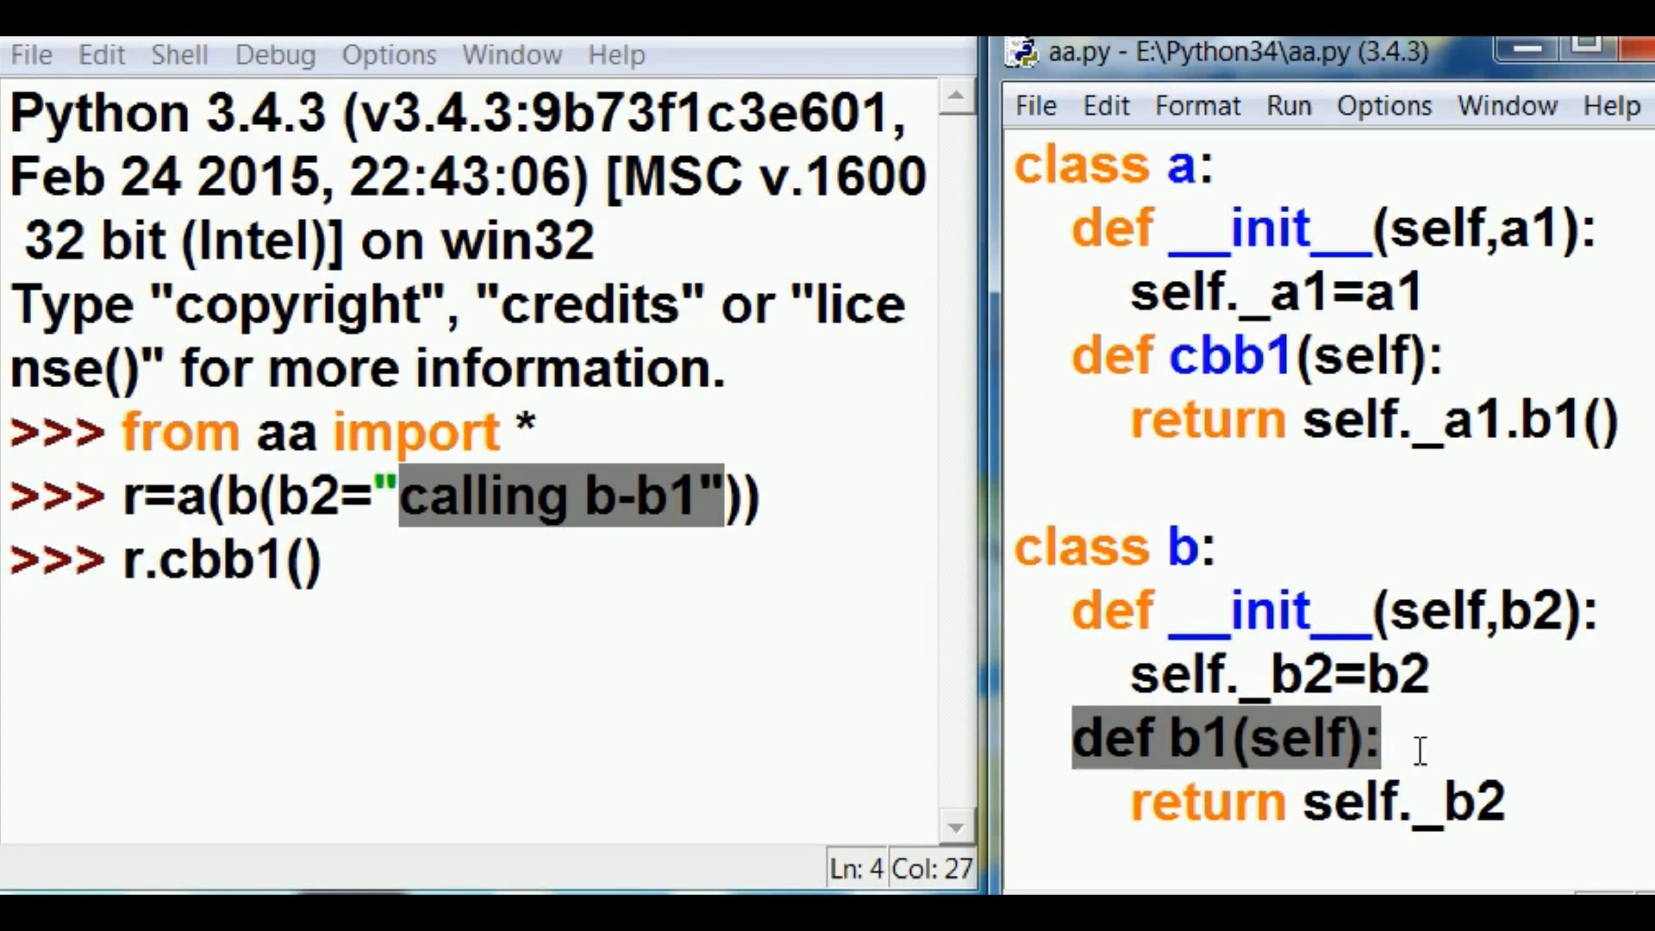
double_click(1352, 800)
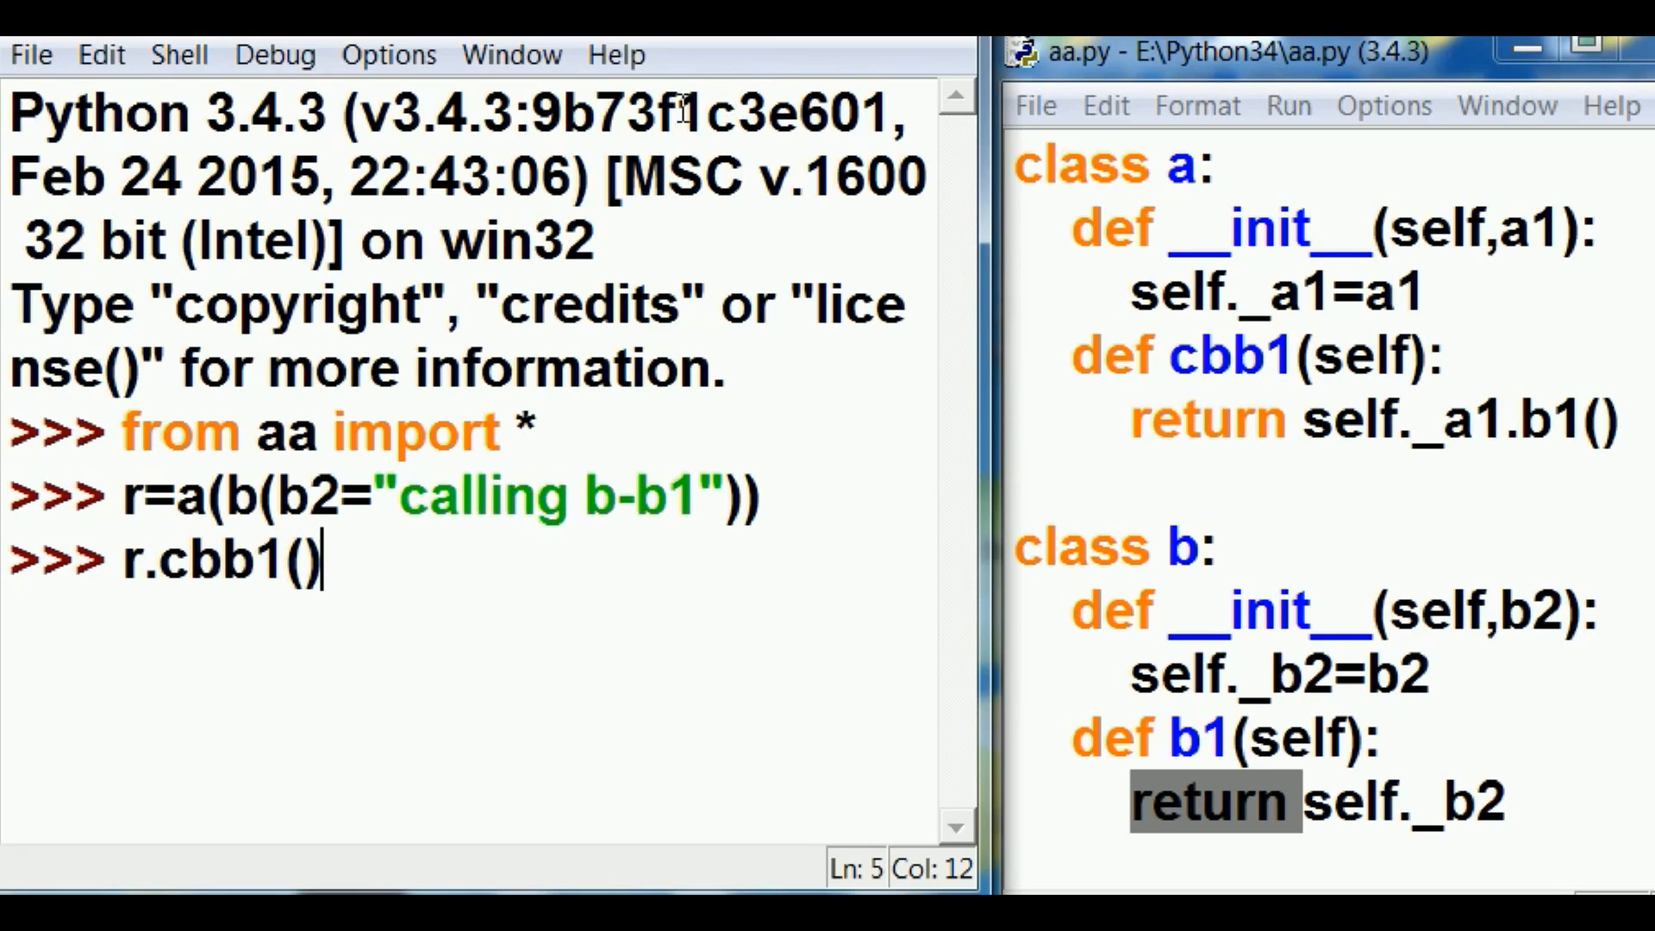
Run r.cbb1() printing 'calling b-b1', write 'class interaction:George Boole' and select the name
key(enter)
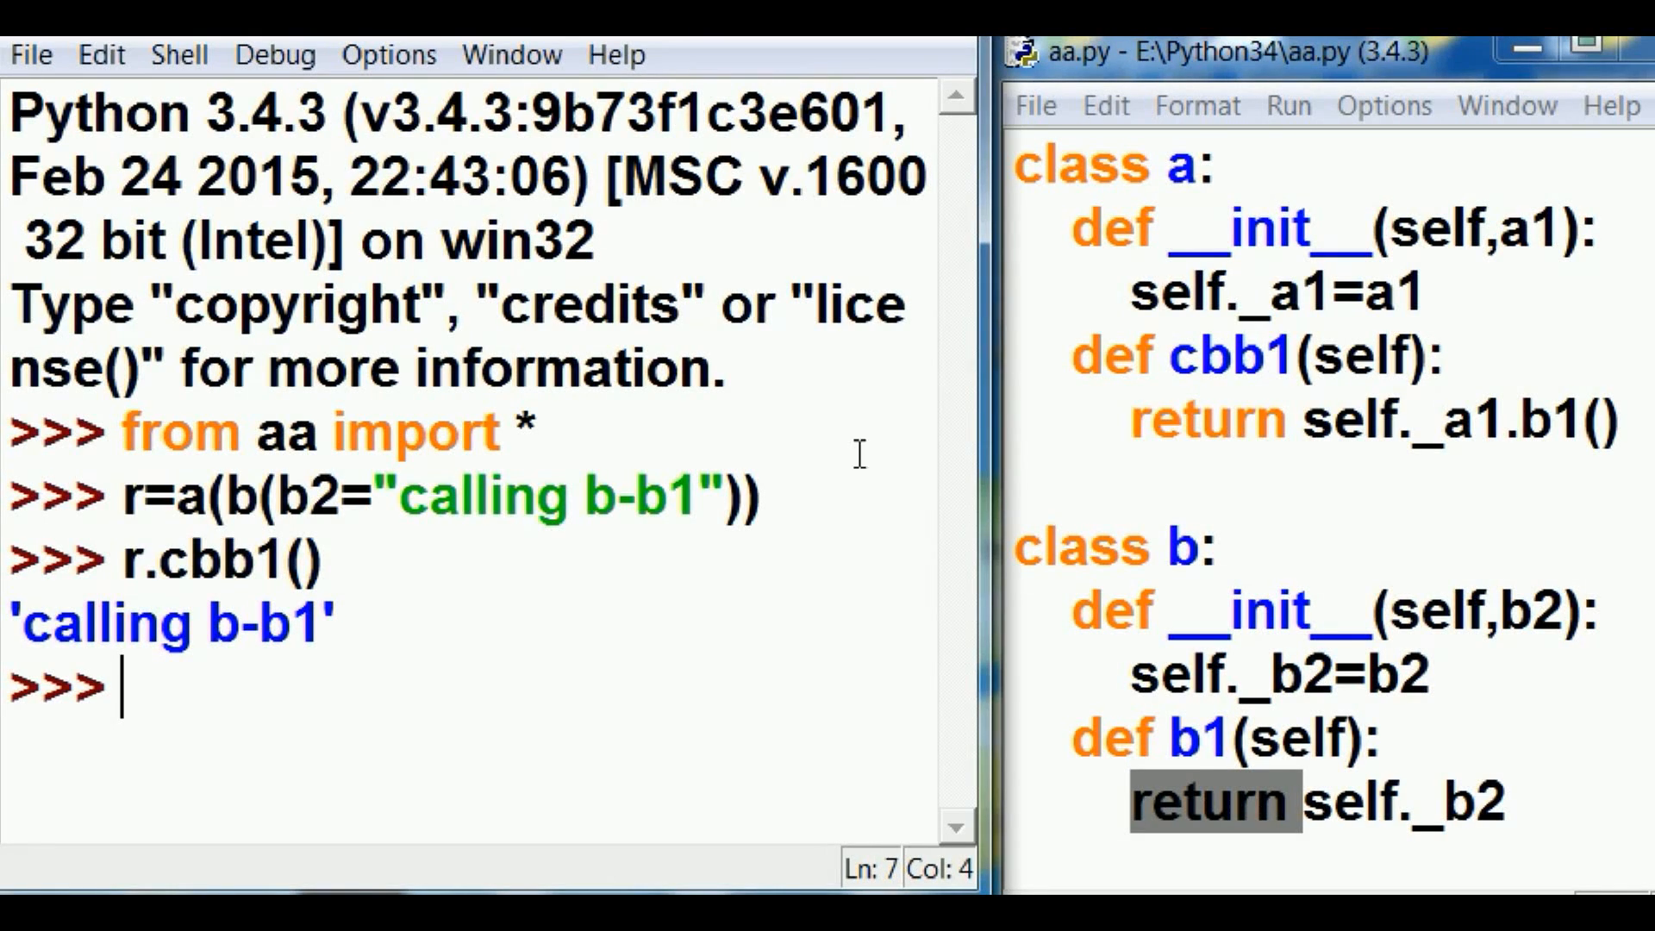
text(class interaction:George Boole)
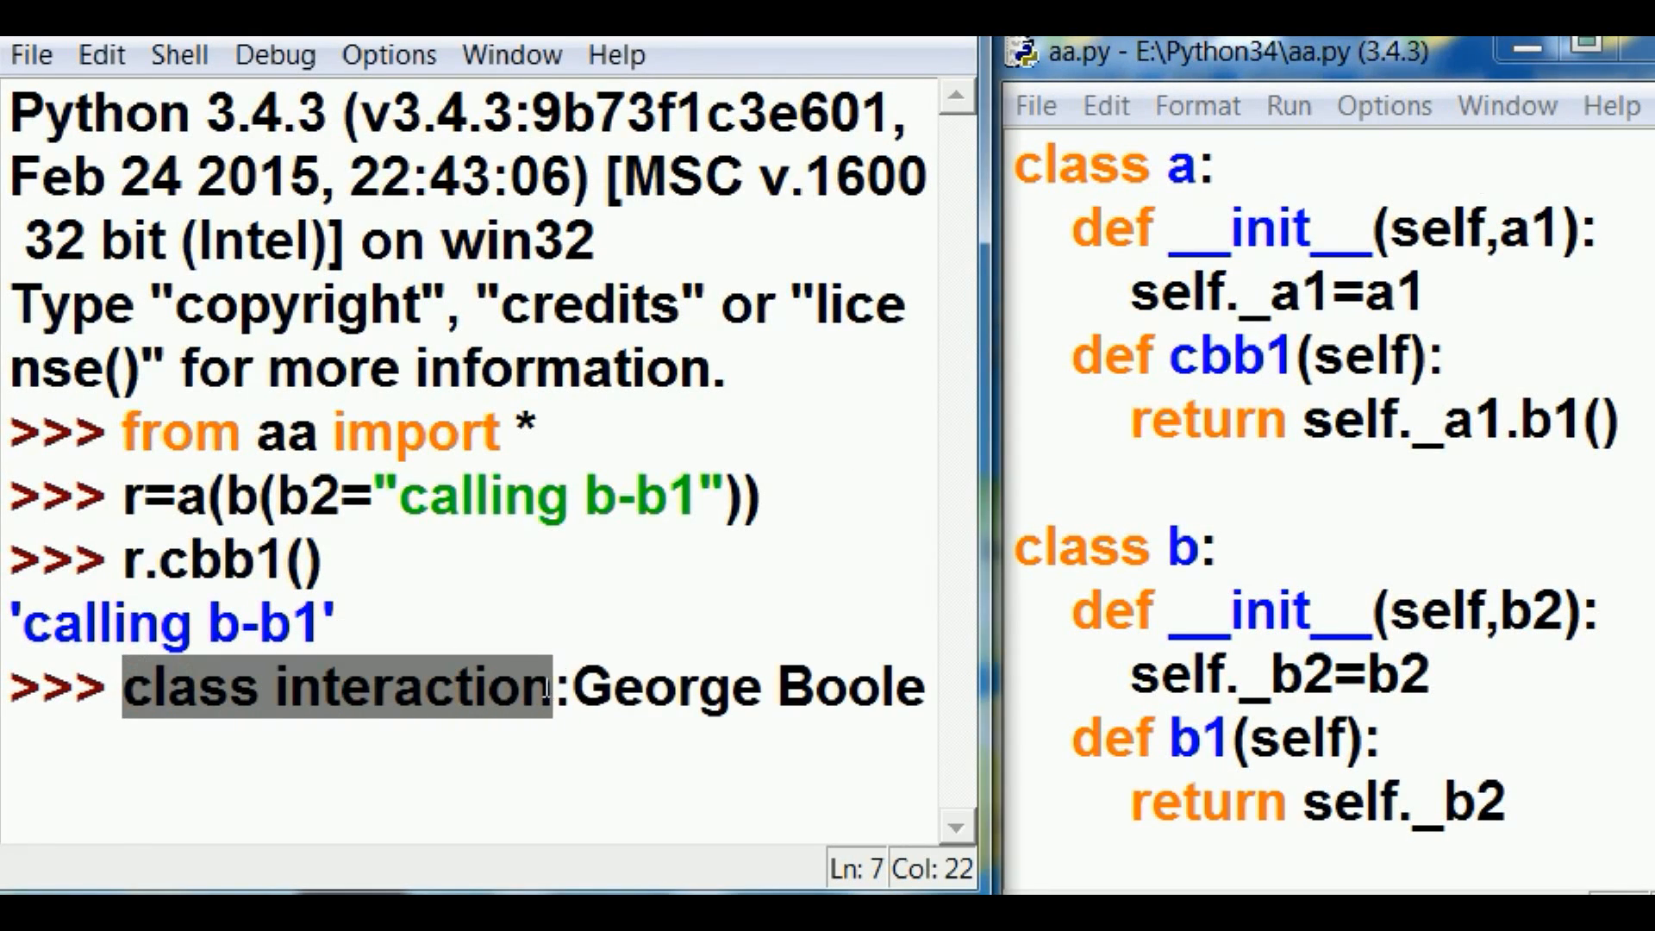
click(570, 686)
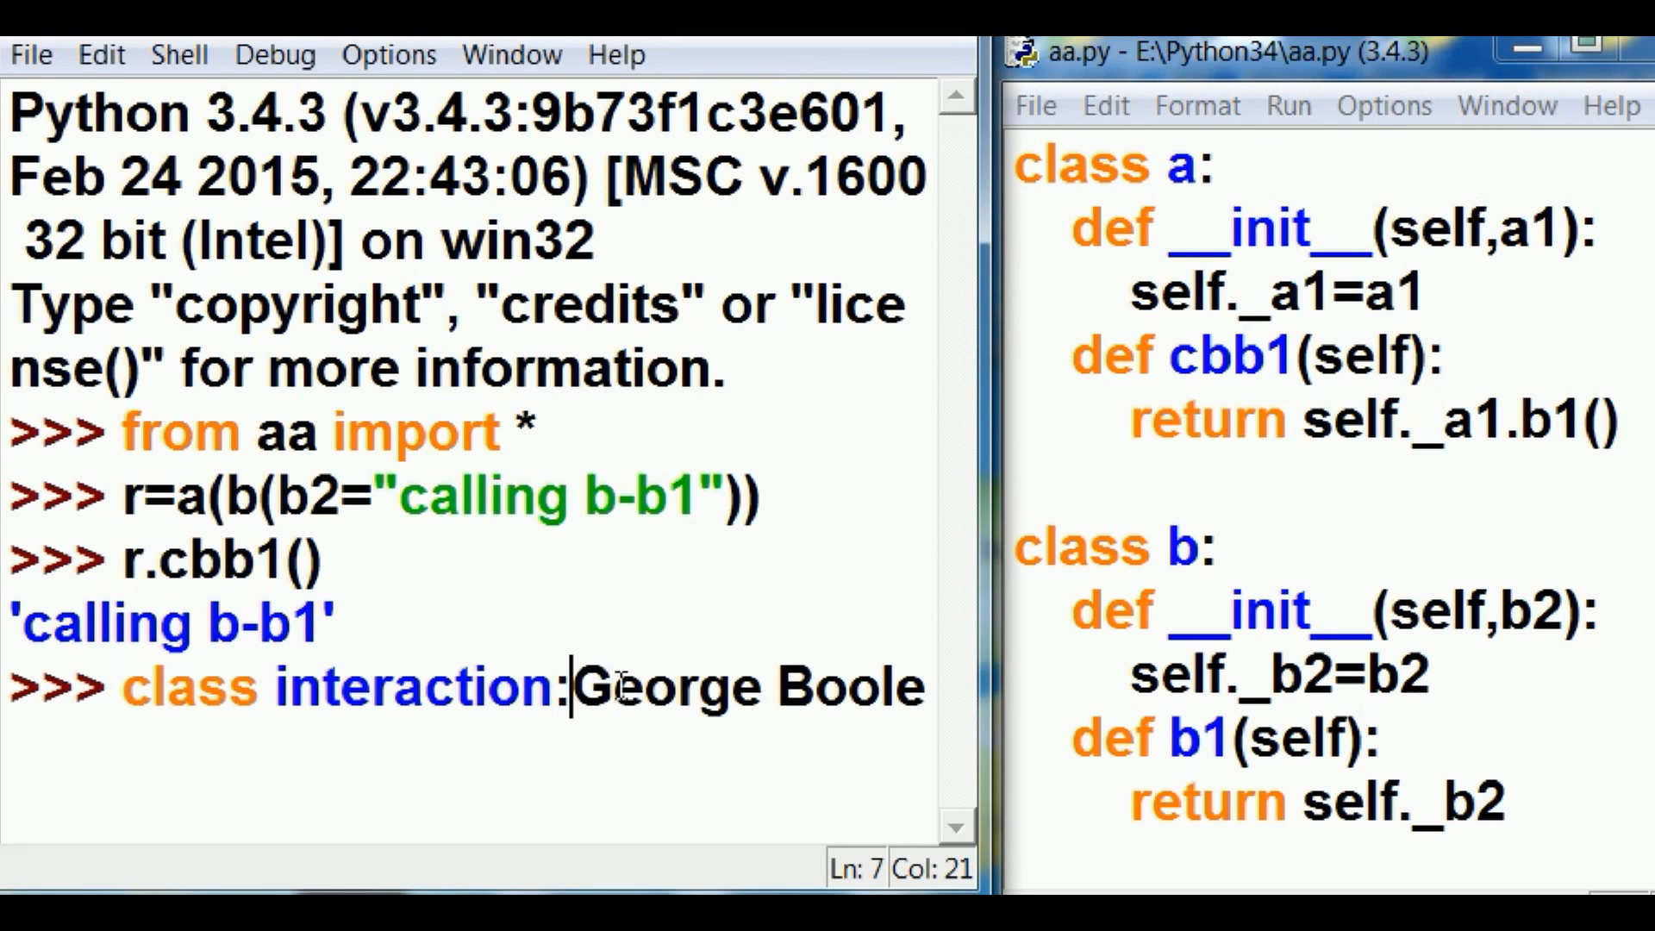
drag(571, 686, 925, 687)
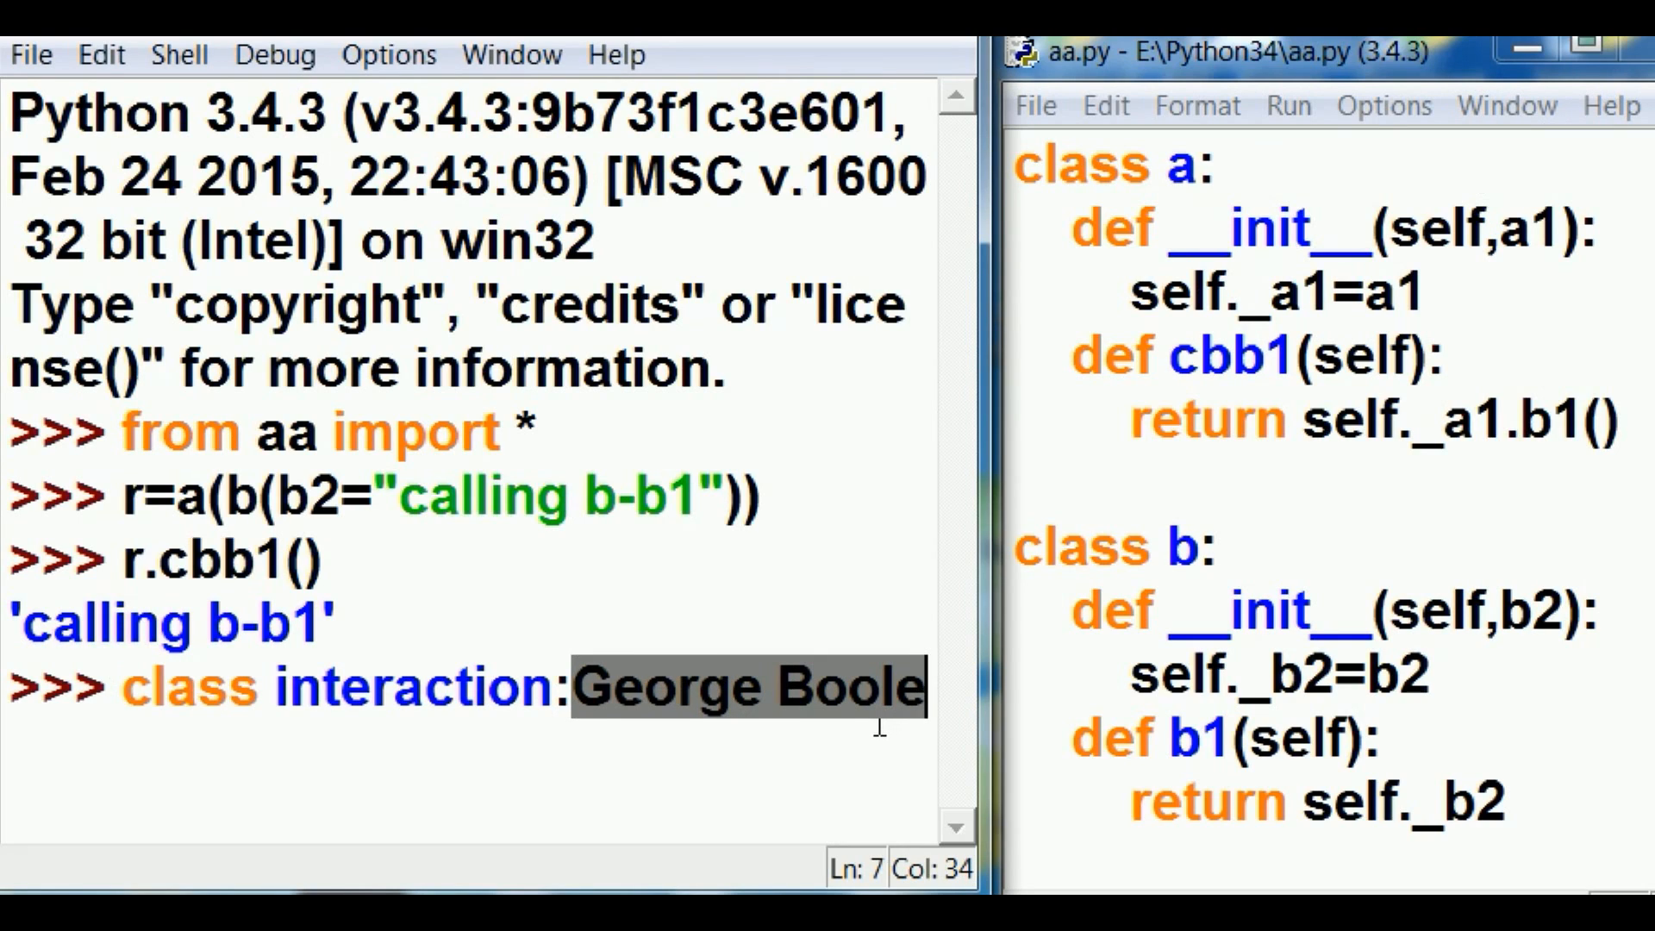